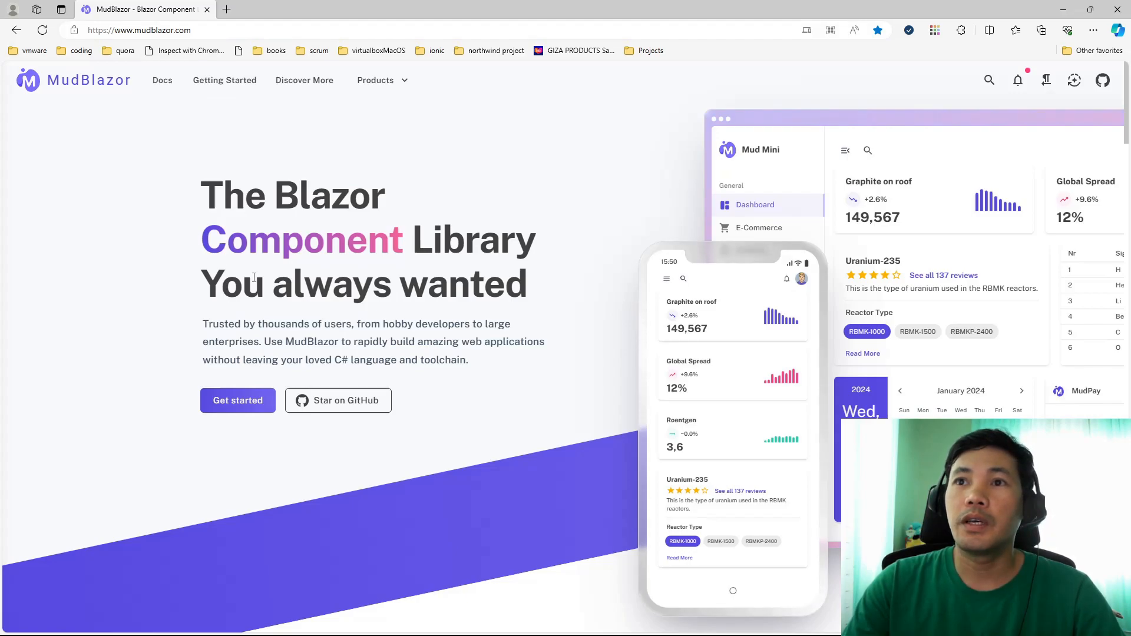
mouse_move(550, 306)
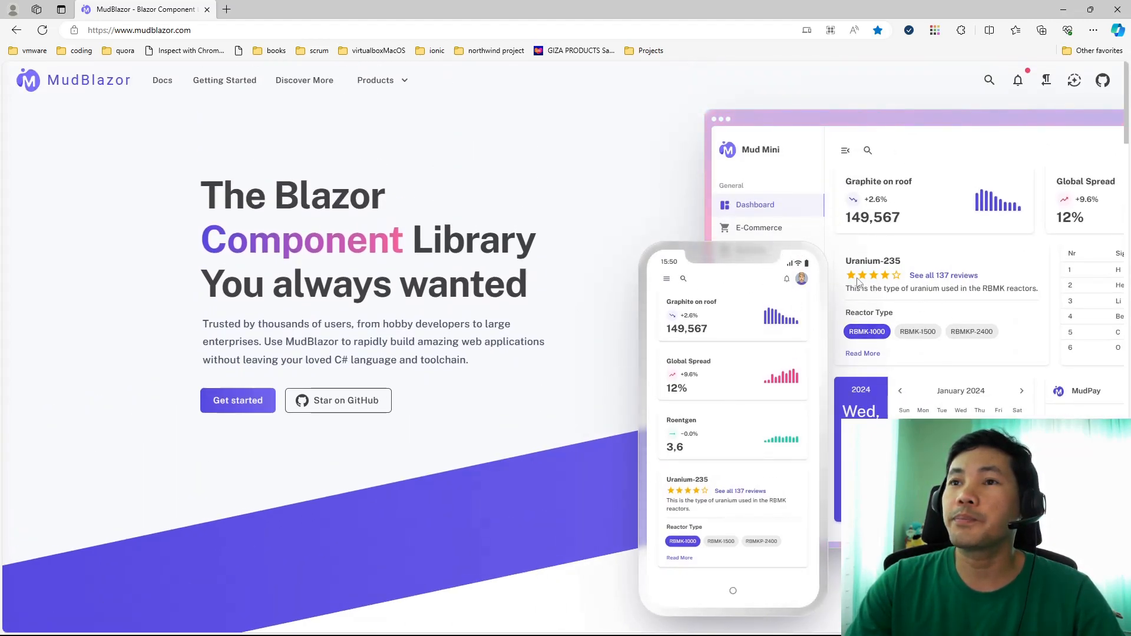
Step: Open the Docs overview and browse the Foundation and Layout component cards
scroll("down", 3)
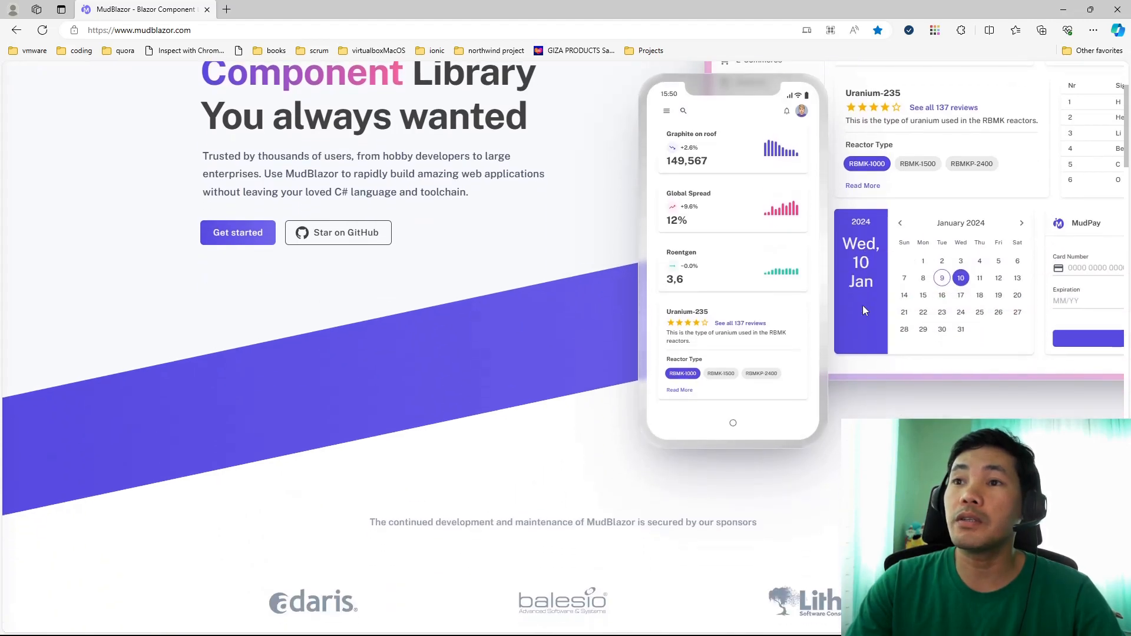
scroll("down", 3)
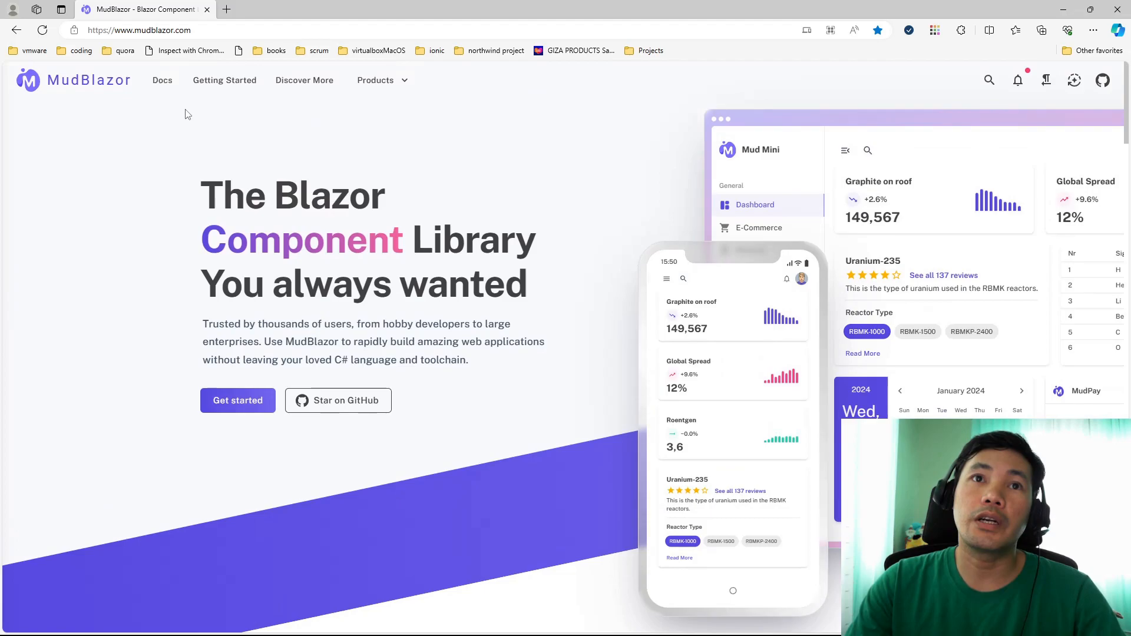
left_click(162, 80)
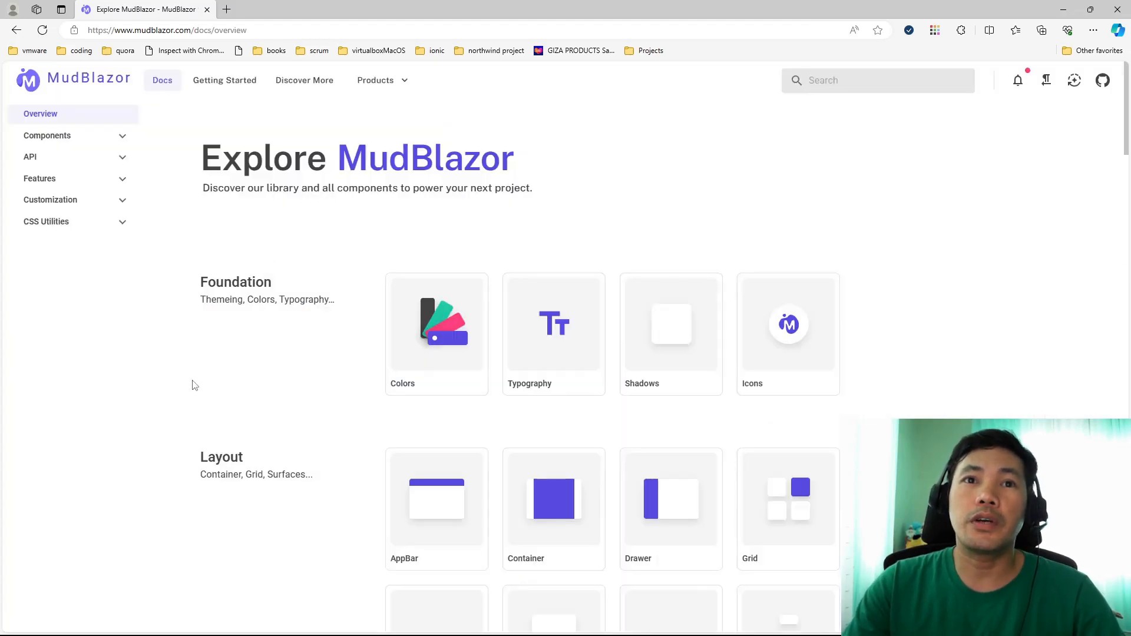
scroll("down", 3)
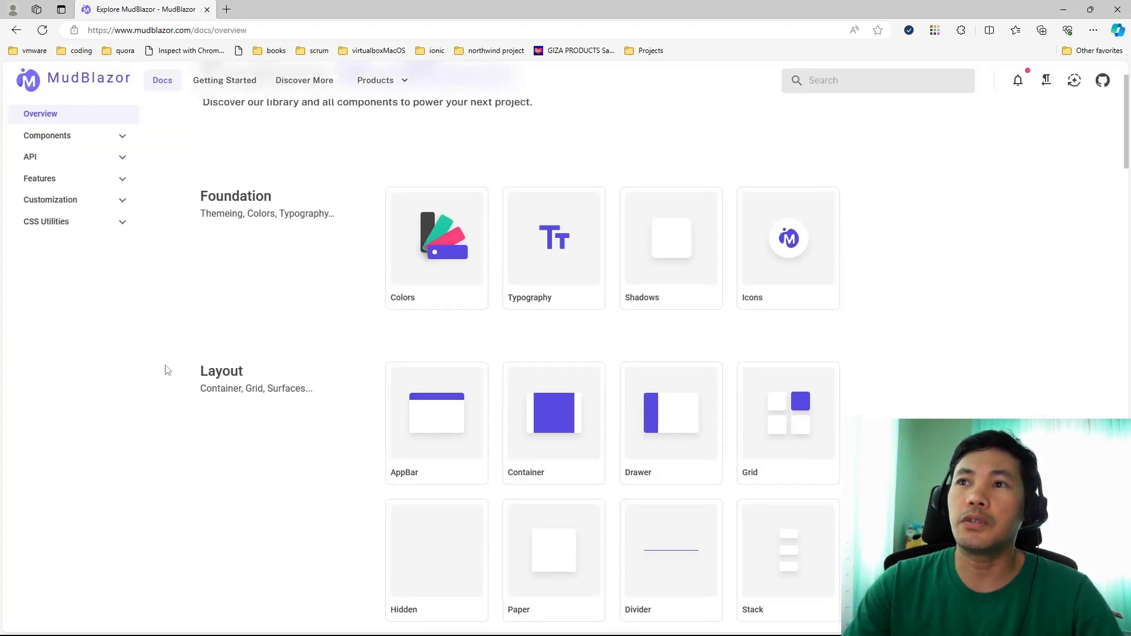
scroll("down", 3)
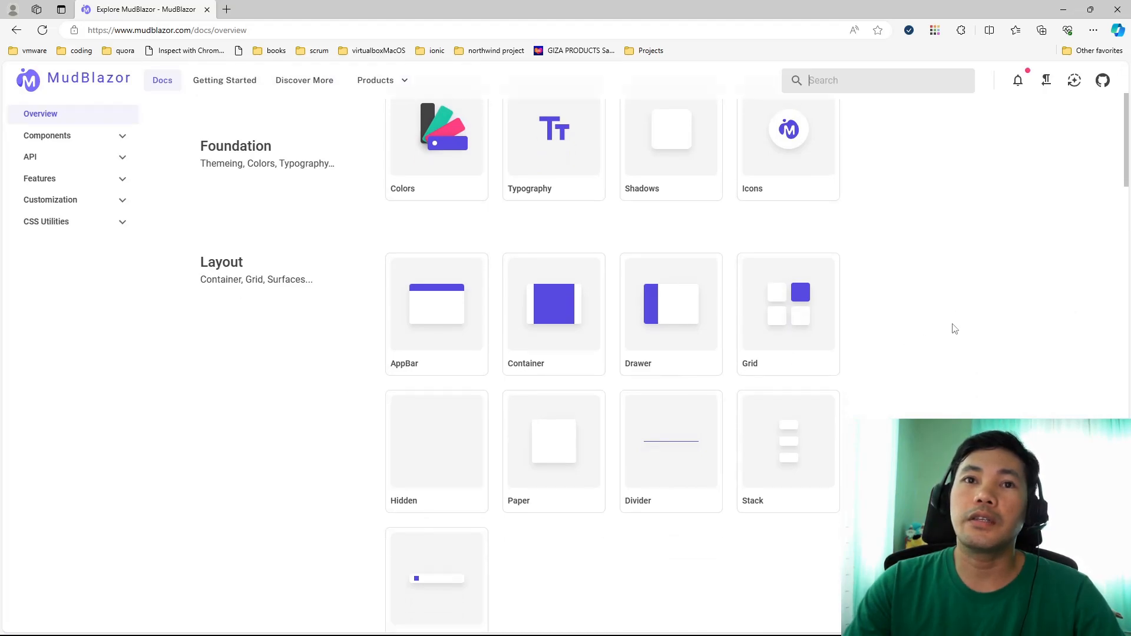
scroll("down", 3)
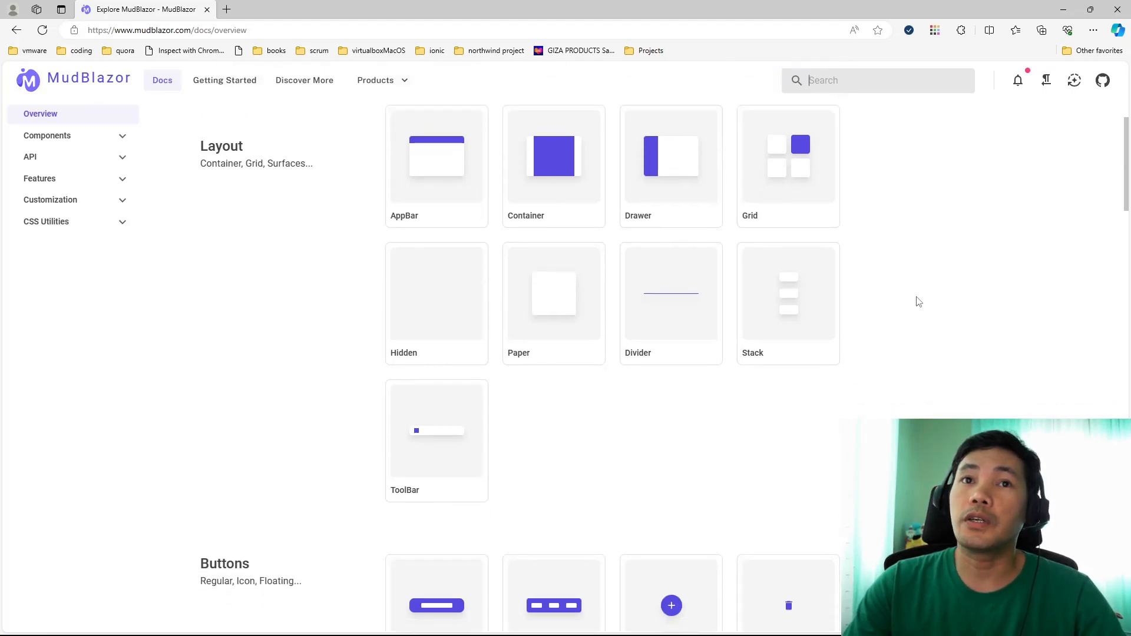
scroll("up", 3)
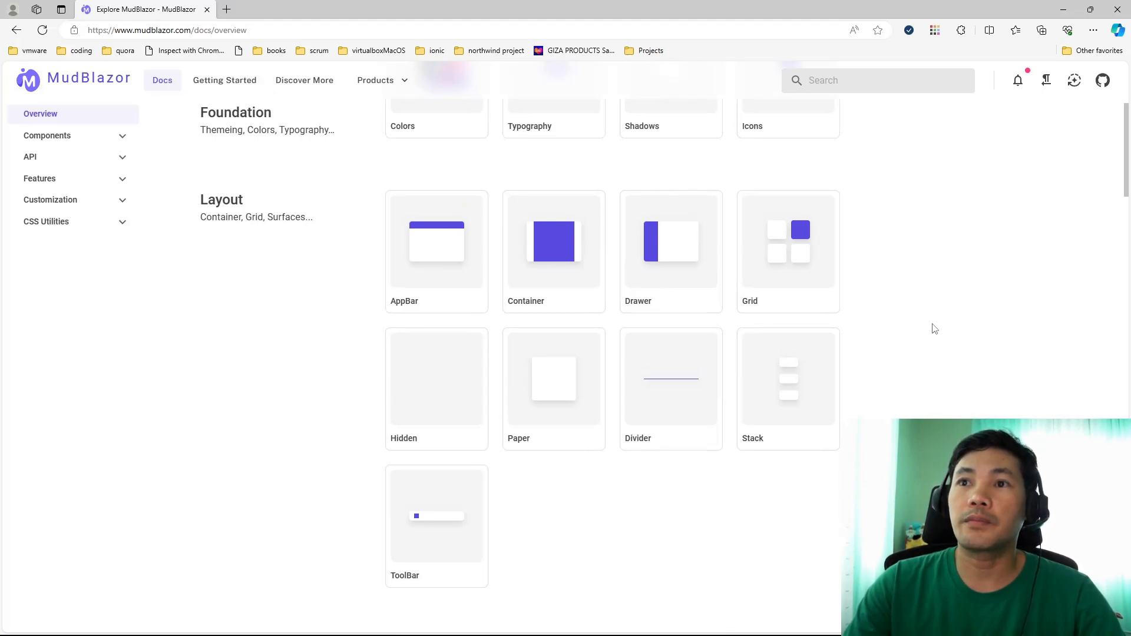
mouse_move(919, 320)
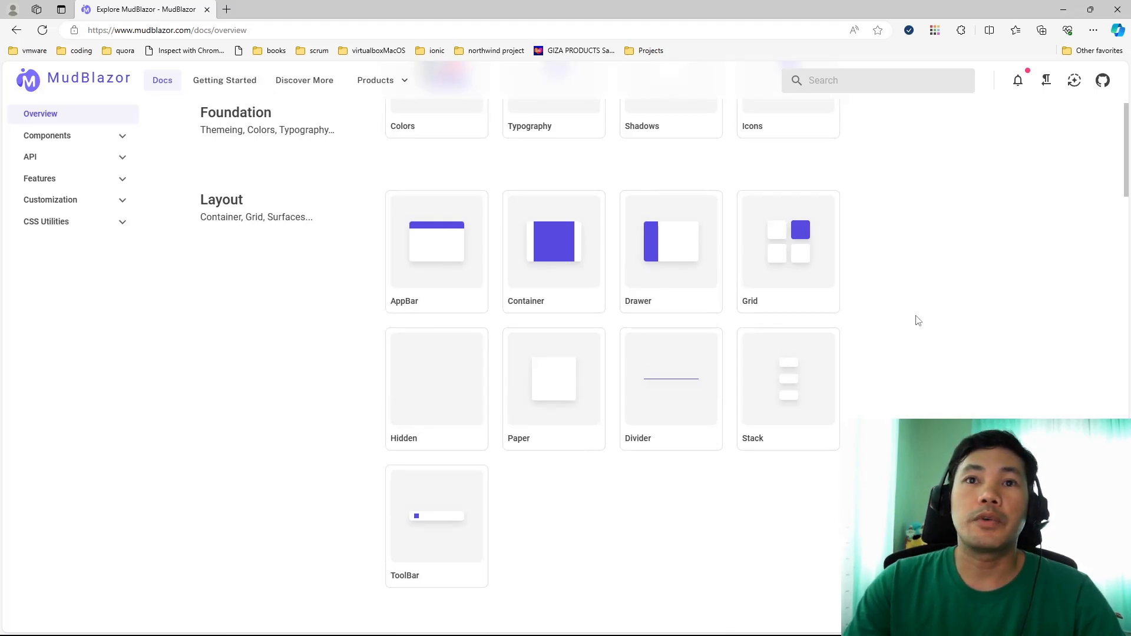
mouse_move(253, 289)
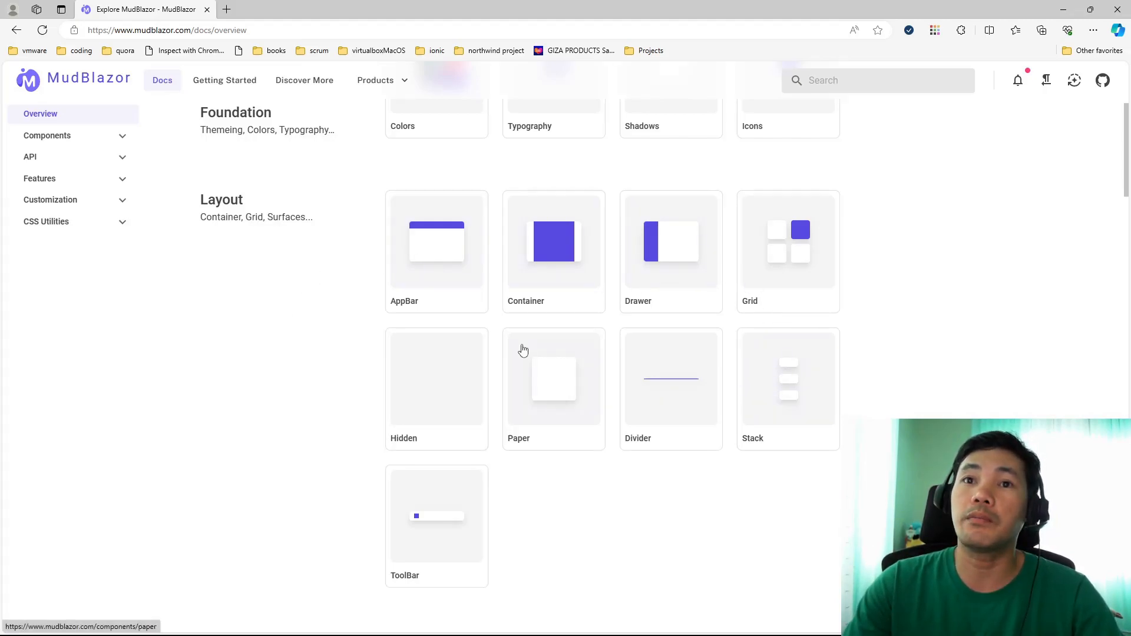
mouse_move(460, 305)
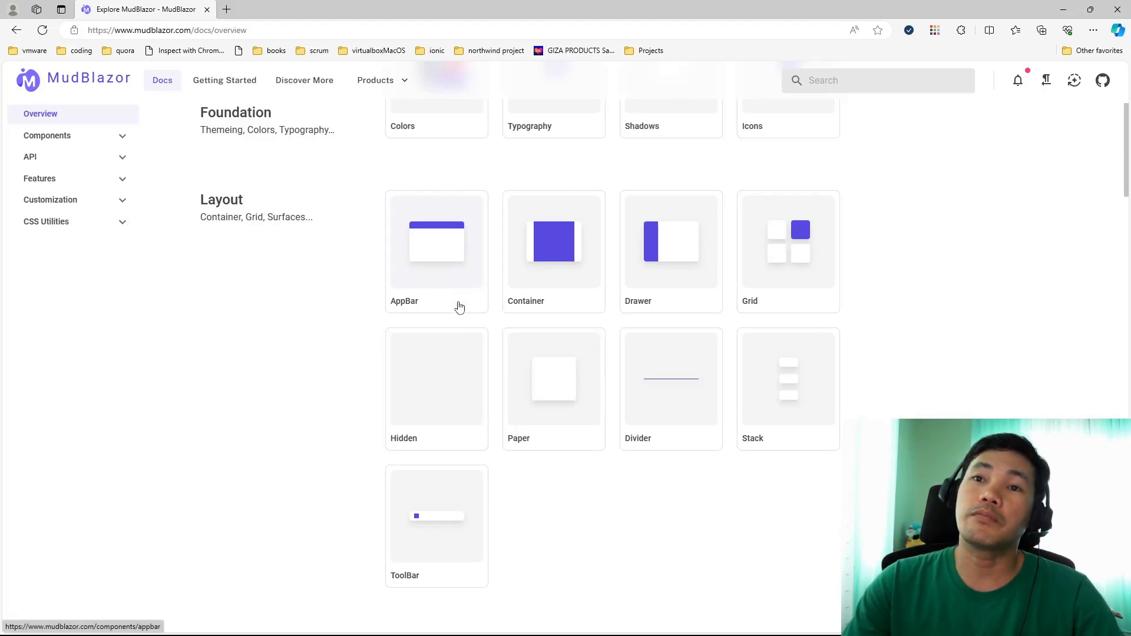
mouse_move(778, 267)
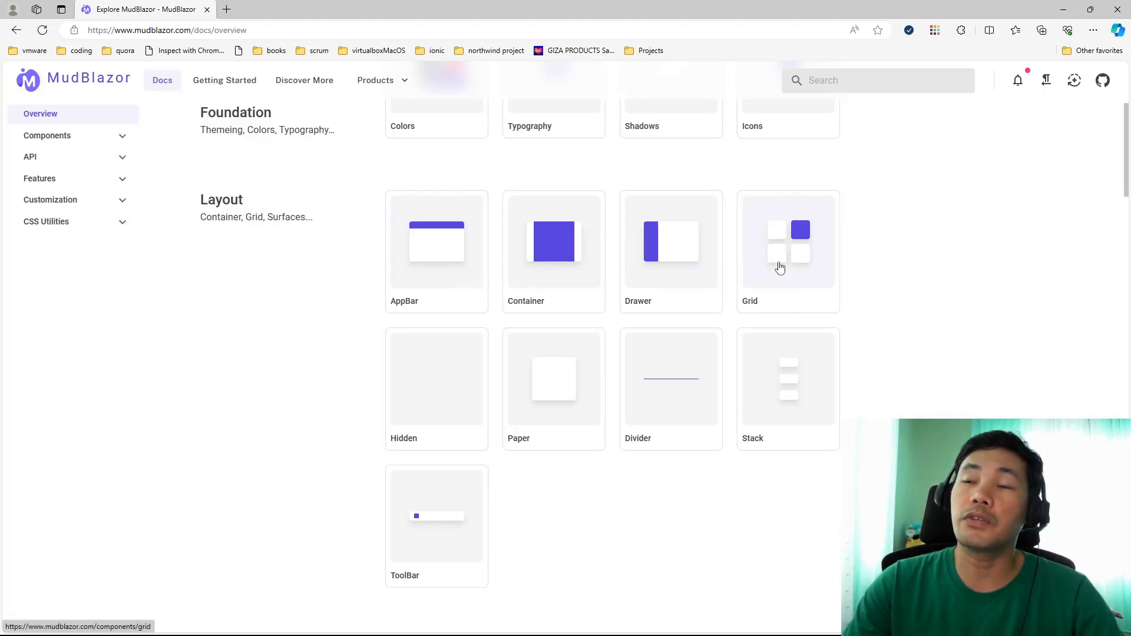
mouse_move(559, 391)
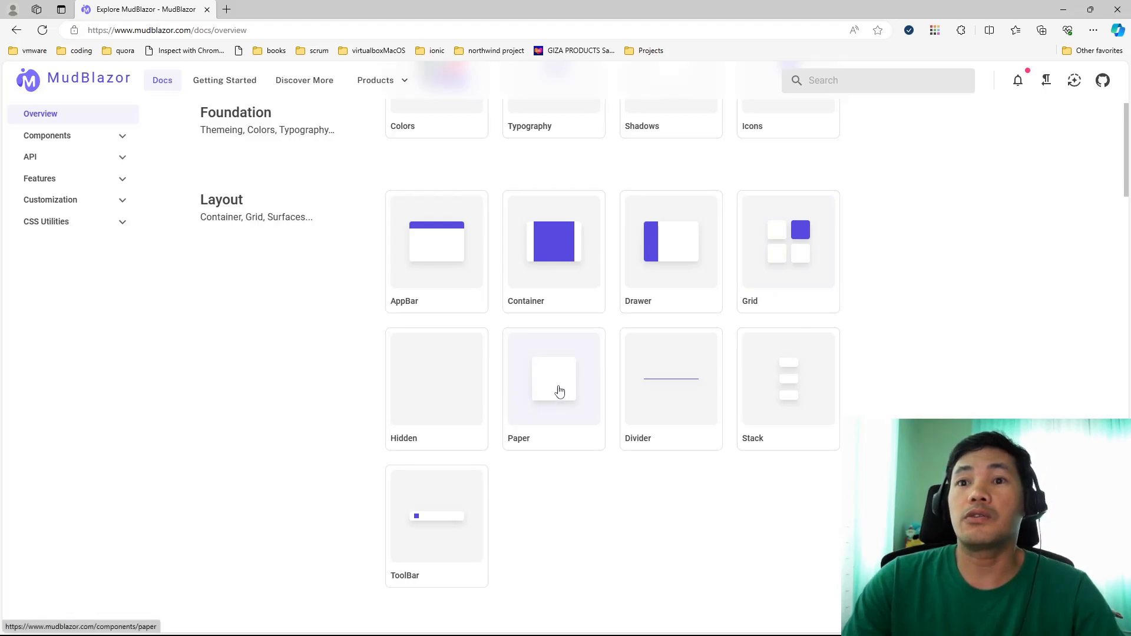
mouse_move(287, 384)
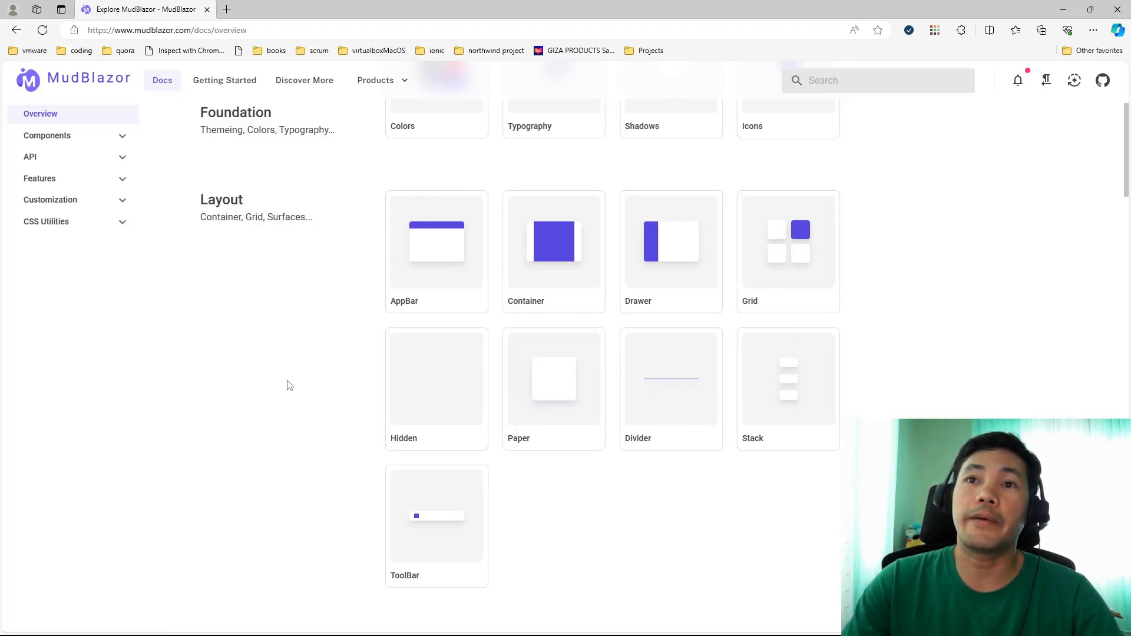
scroll("down", 3)
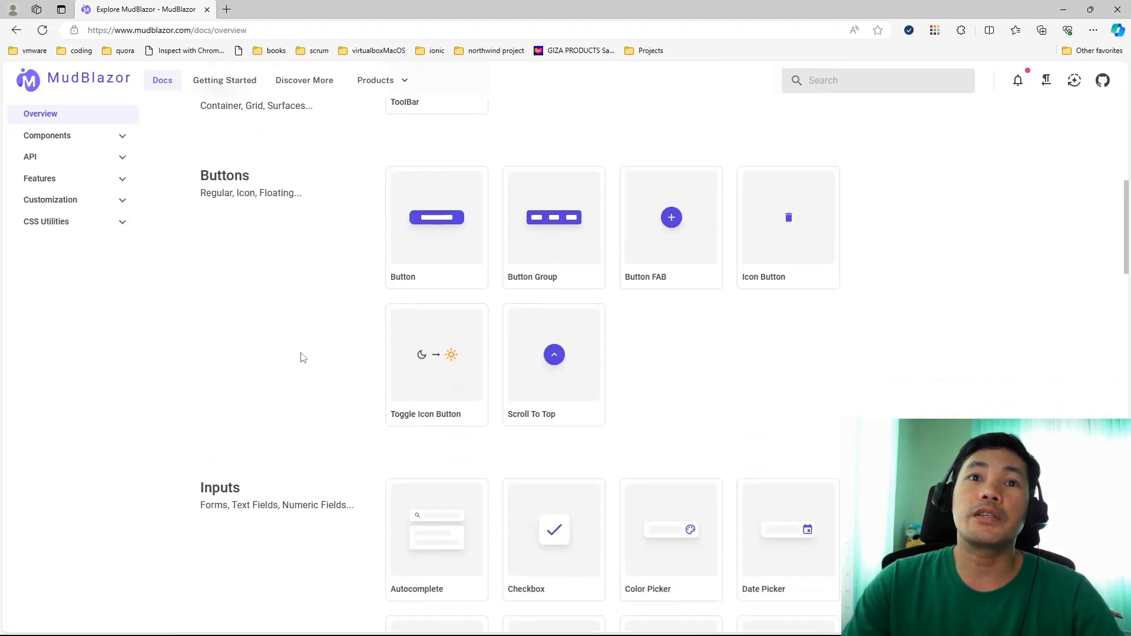
scroll("down", 3)
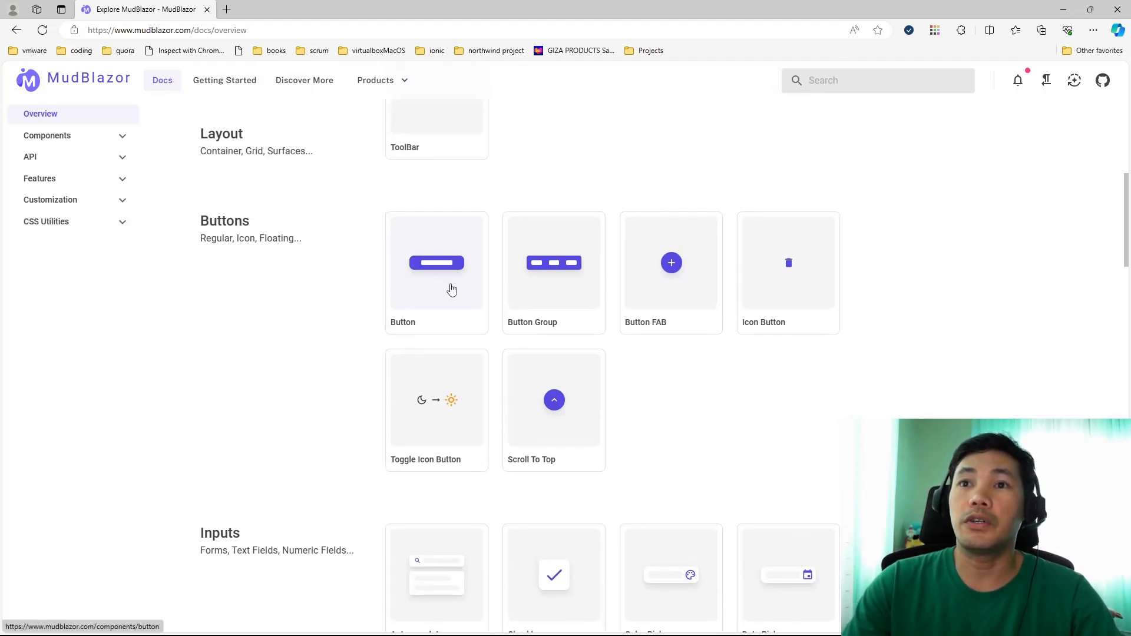
mouse_move(669, 280)
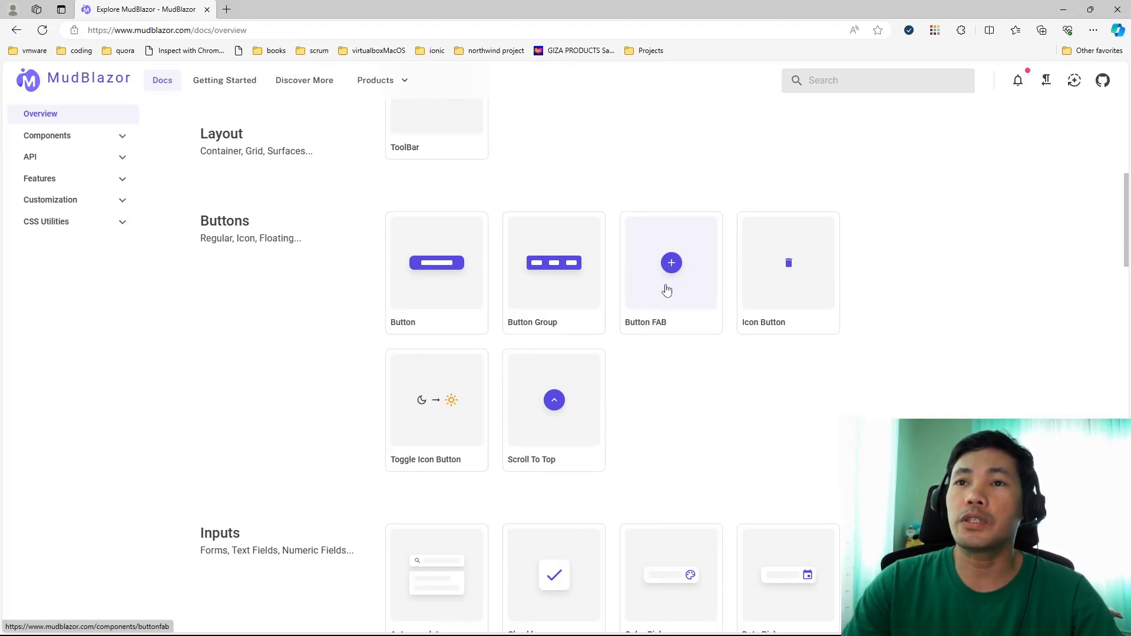
mouse_move(685, 365)
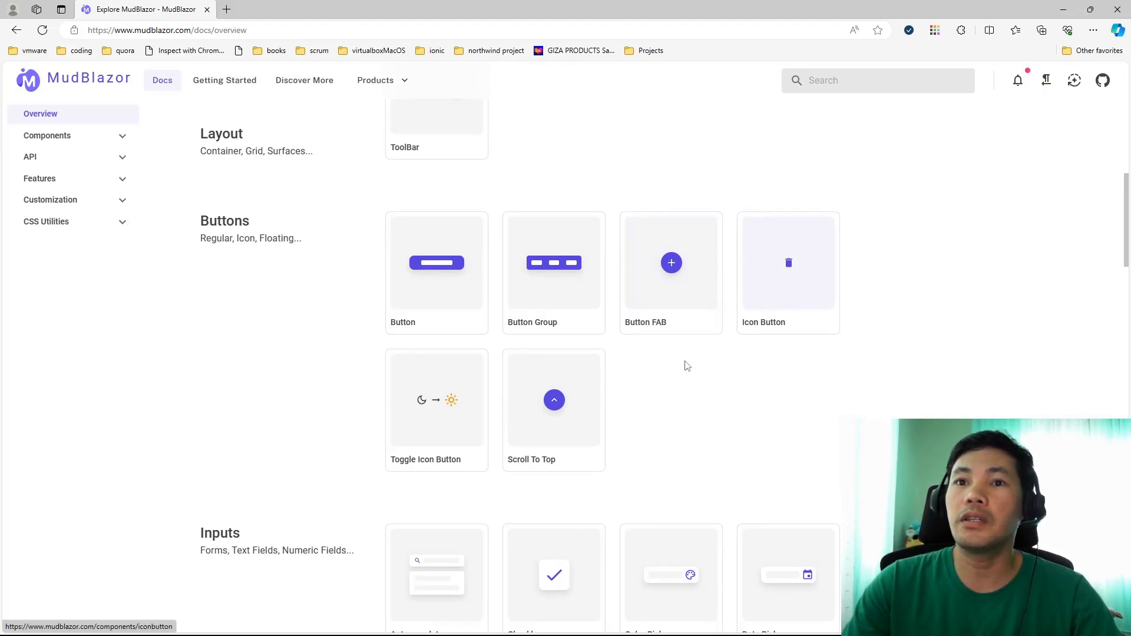
mouse_move(793, 334)
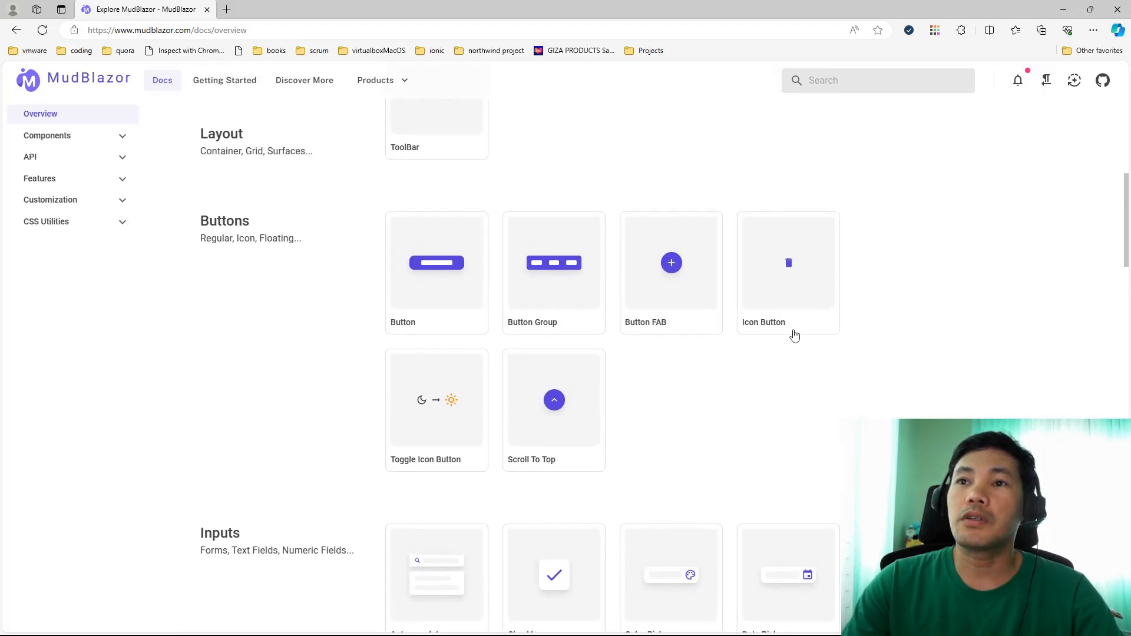
mouse_move(756, 298)
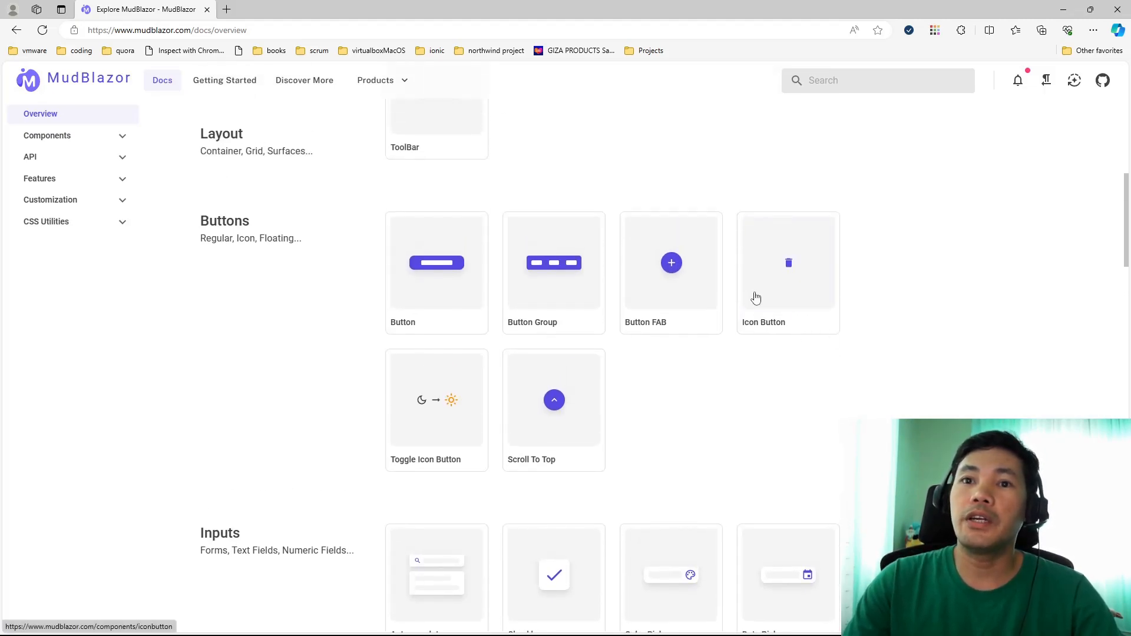
scroll("down", 3)
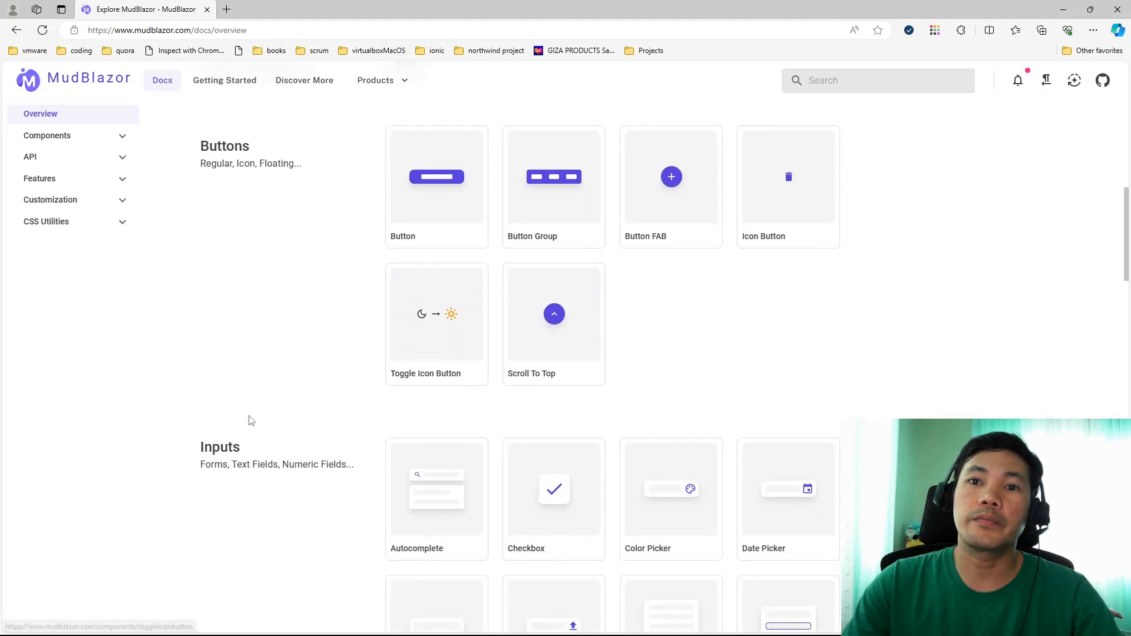
Step: Scroll down to the Inputs cards, Highlighter through Time Picker, with Data Display below
scroll("down", 3)
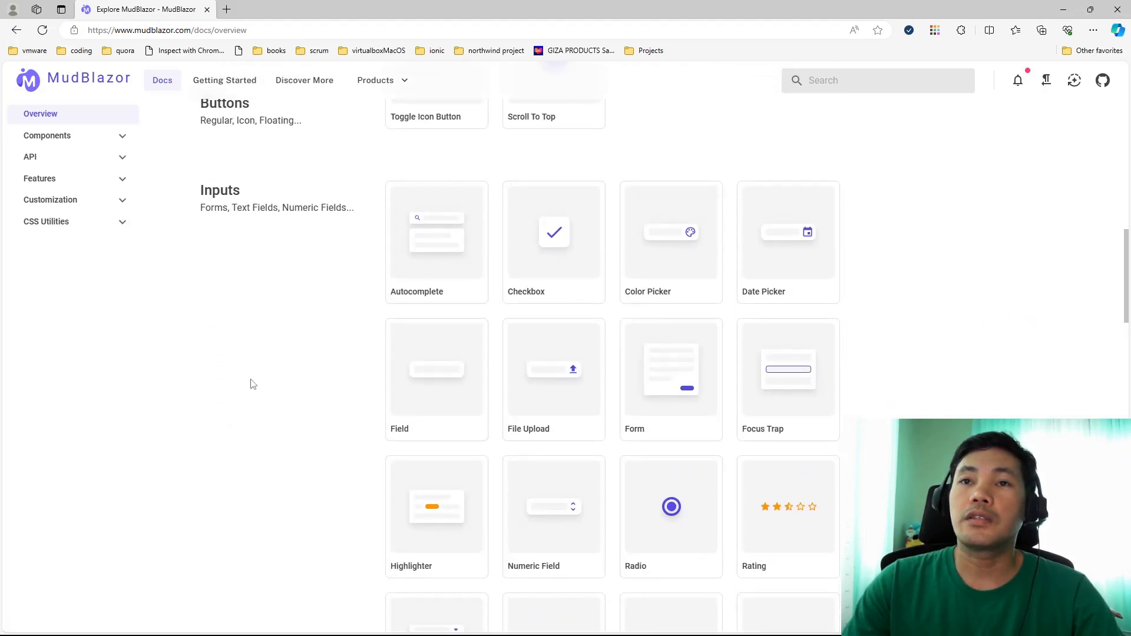
scroll("down", 3)
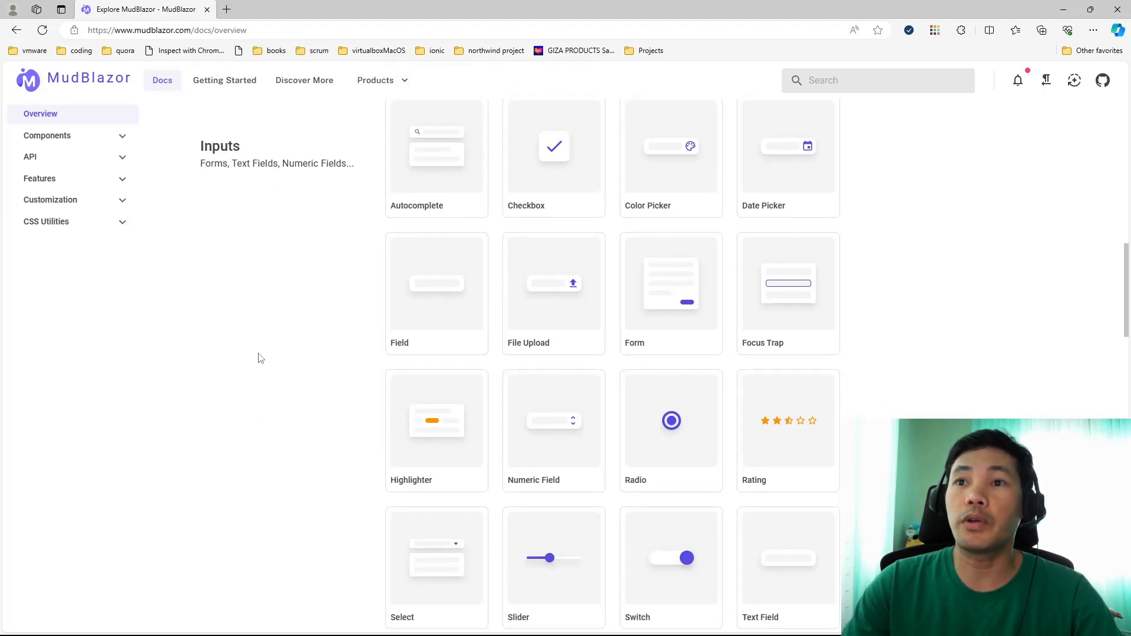
mouse_move(234, 353)
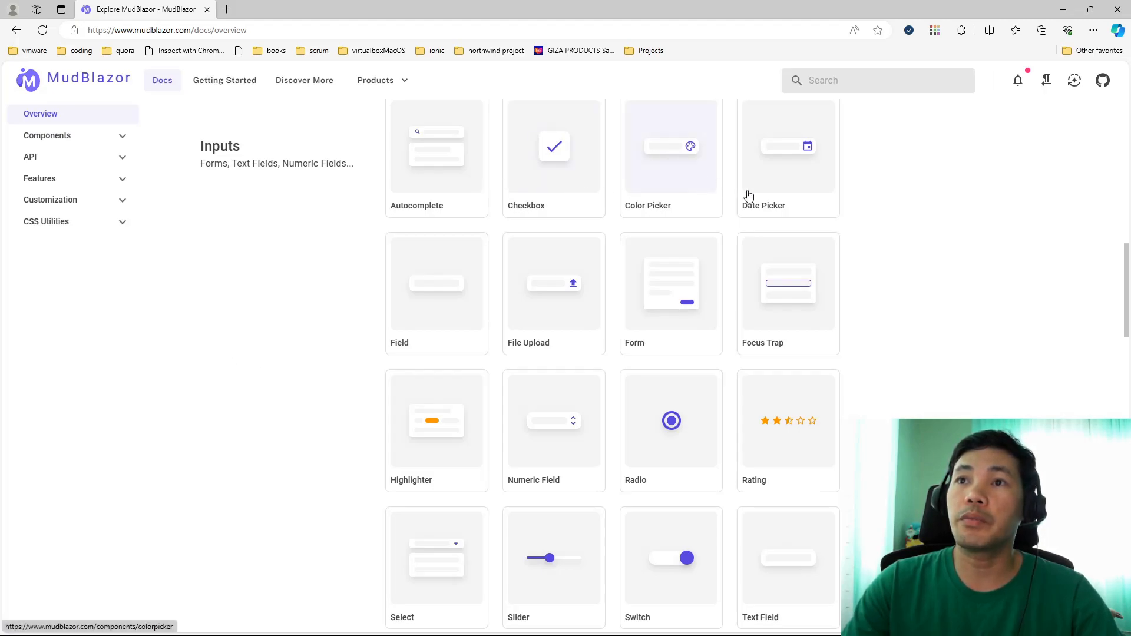
scroll("down", 3)
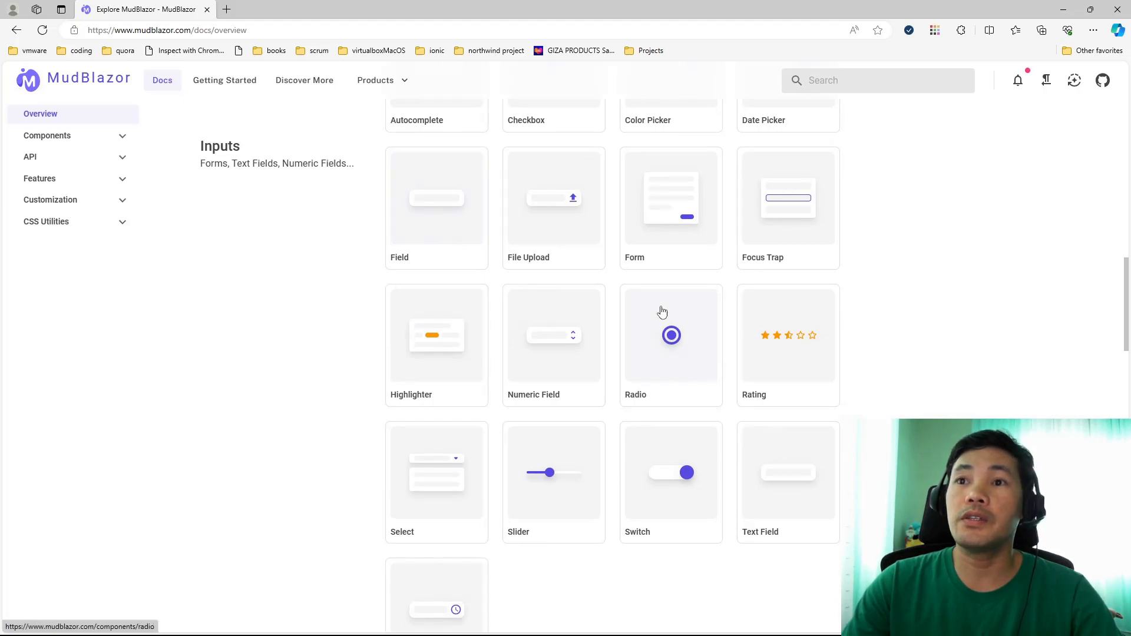
mouse_move(784, 362)
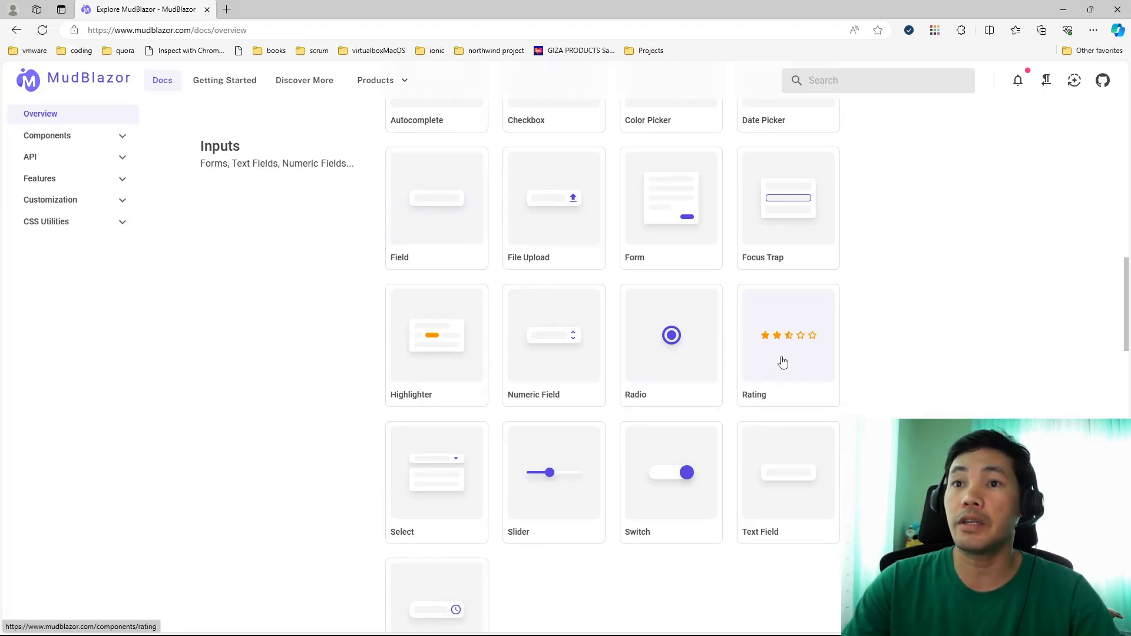
scroll("down", 3)
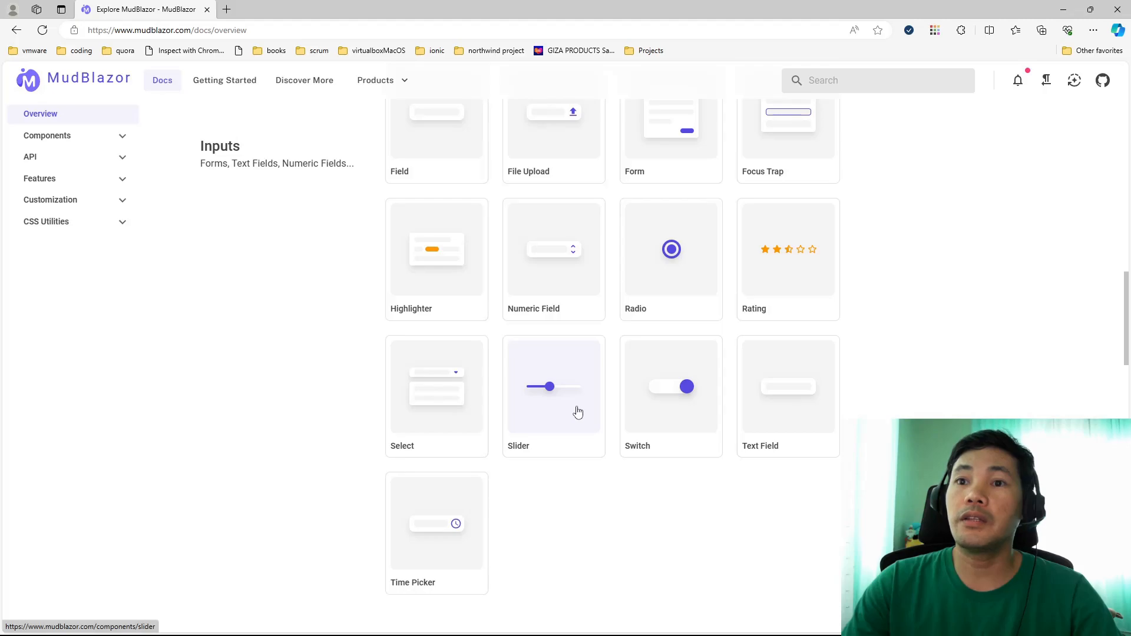
scroll("down", 3)
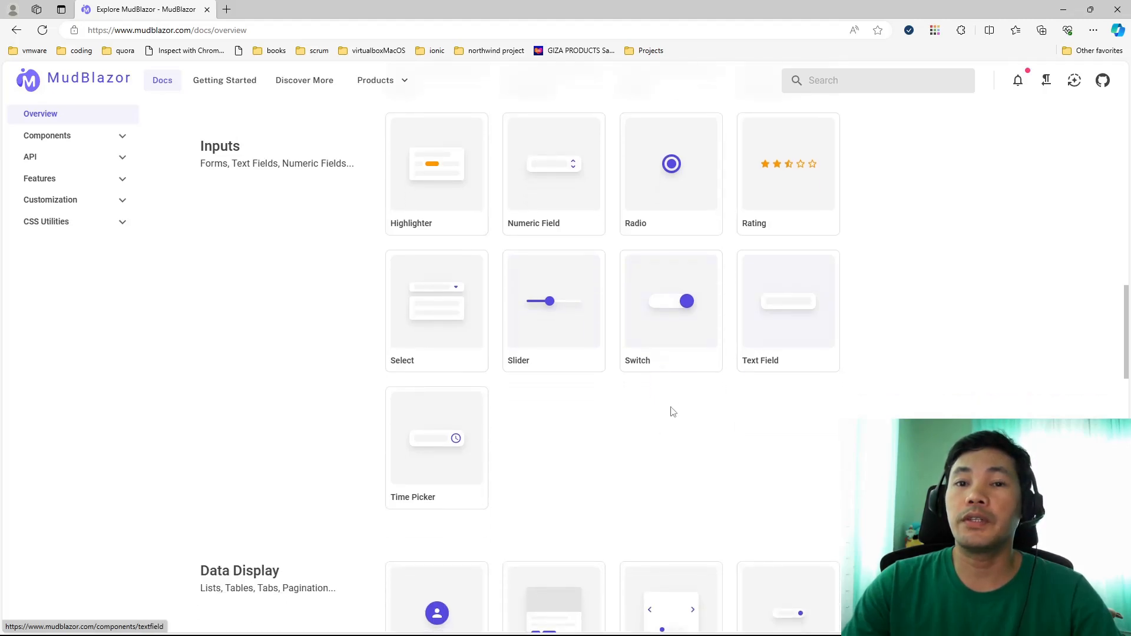
Step: Scroll through the Data Display cards down to Simple Table, Table, Tabs, Tooltip and TreeView
scroll("down", 3)
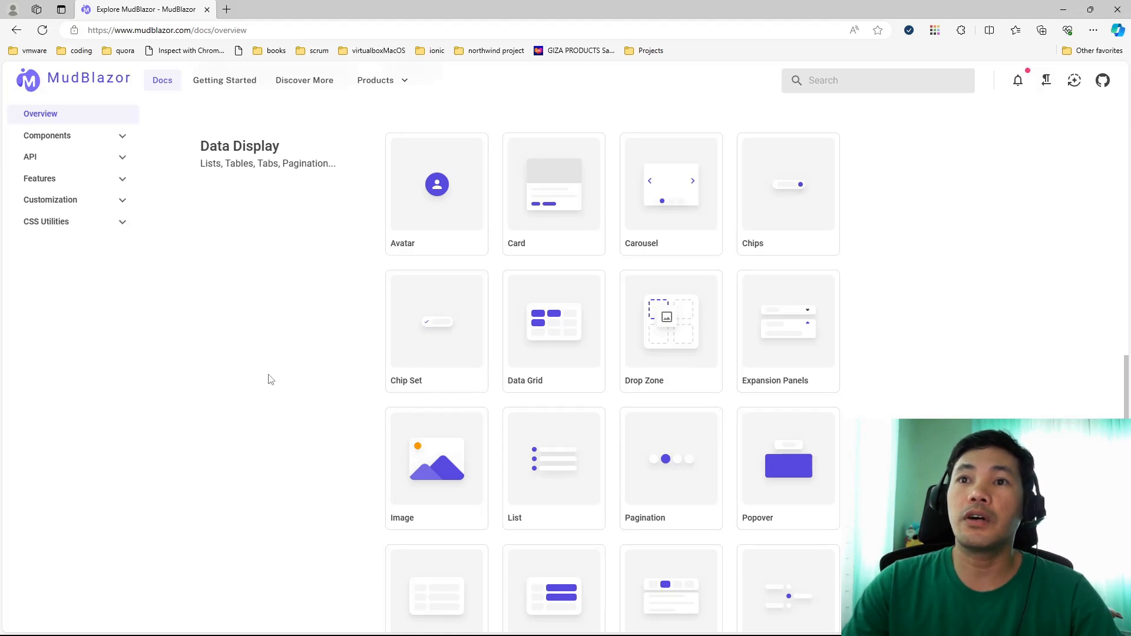
mouse_move(537, 216)
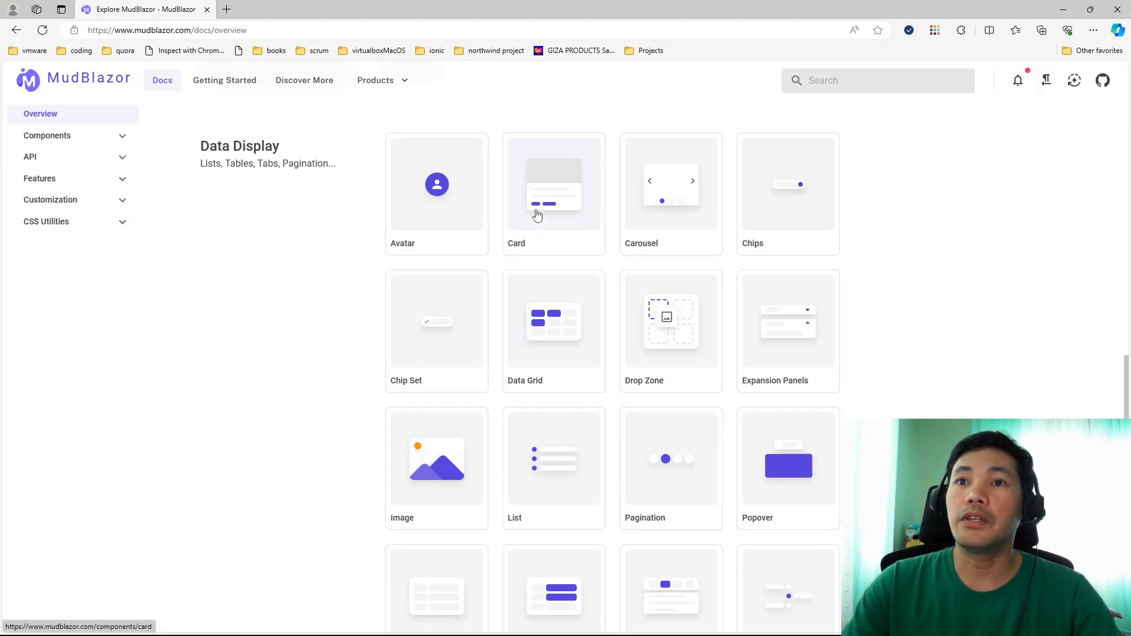
mouse_move(639, 218)
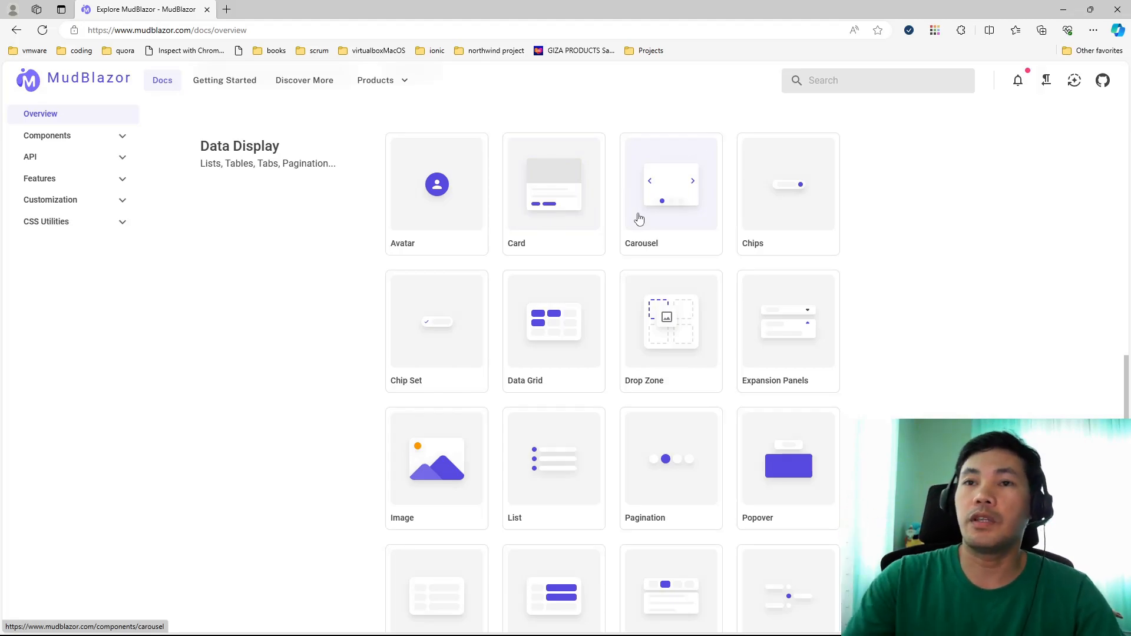
mouse_move(658, 227)
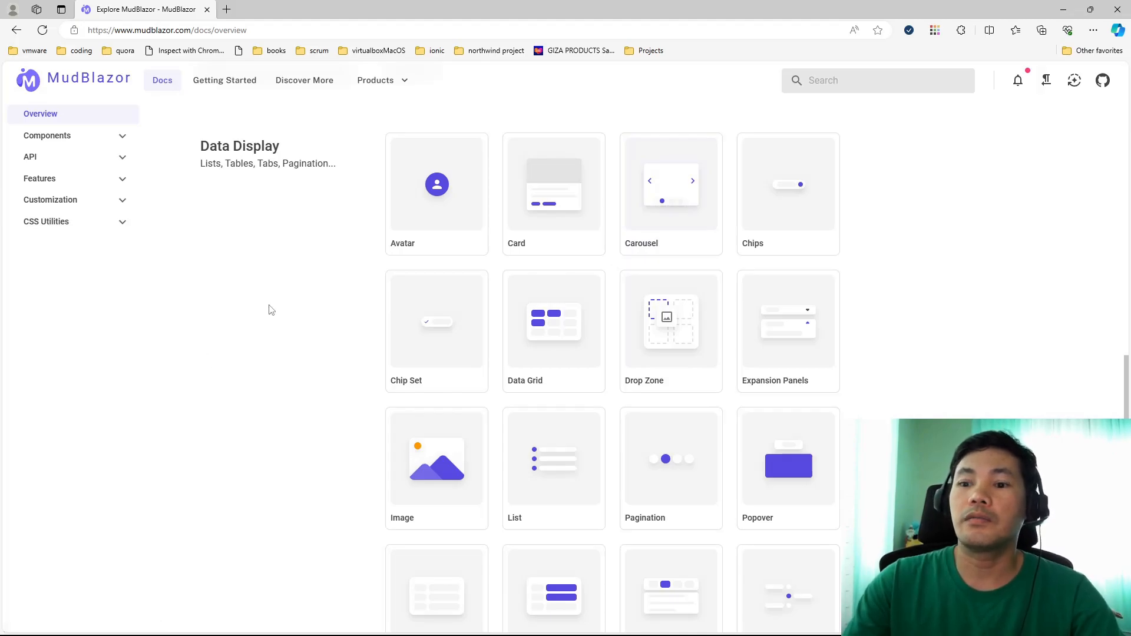
mouse_move(370, 280)
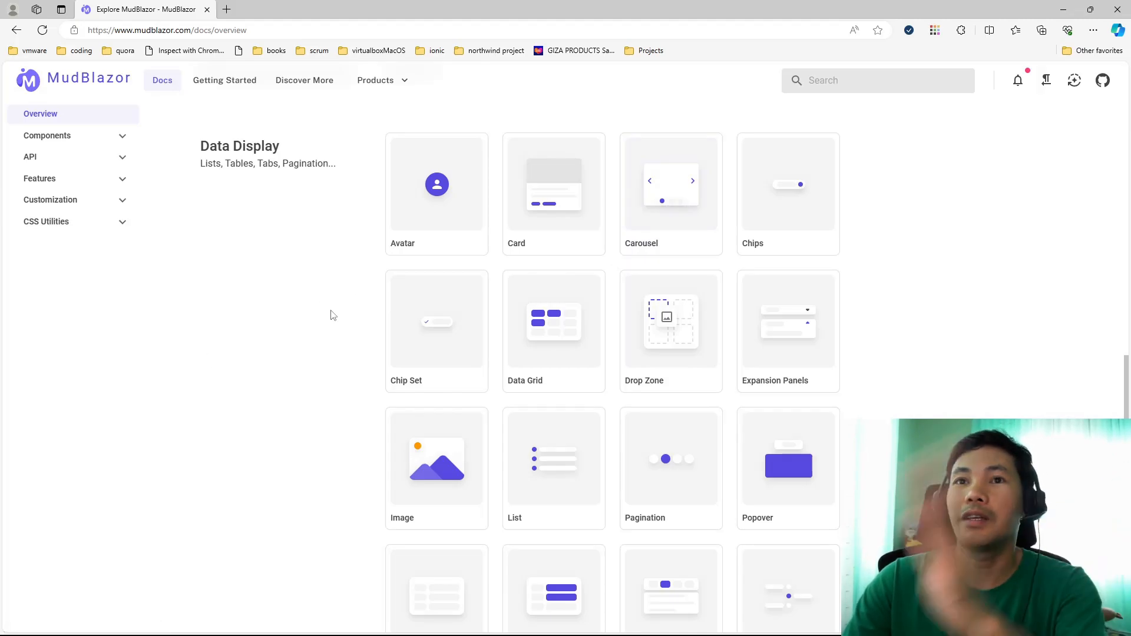
mouse_move(318, 324)
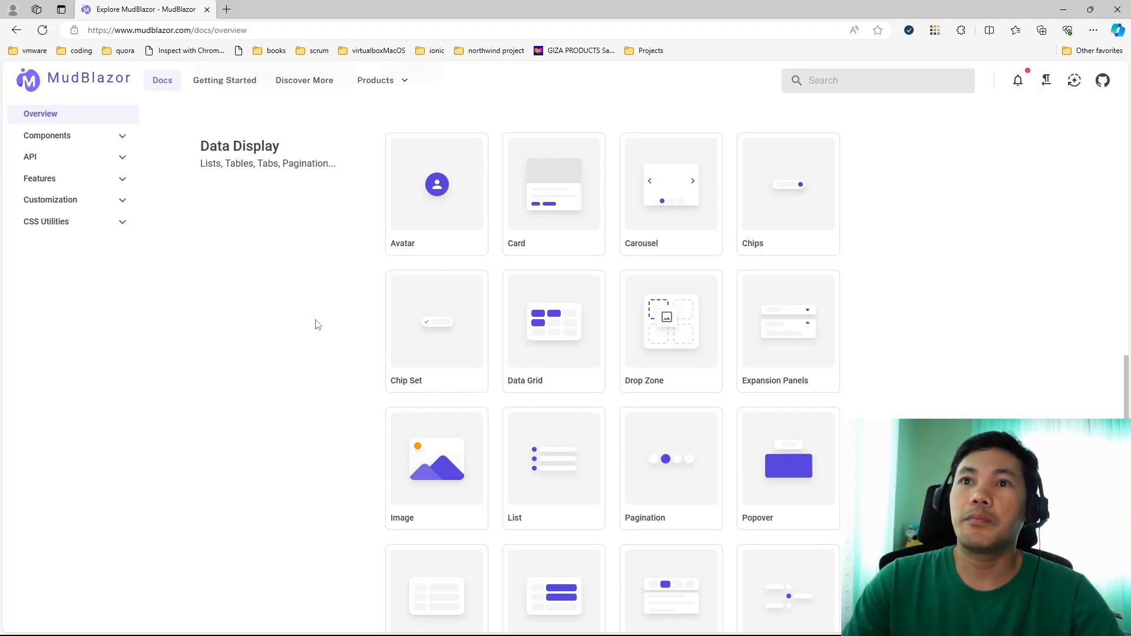
scroll("down", 3)
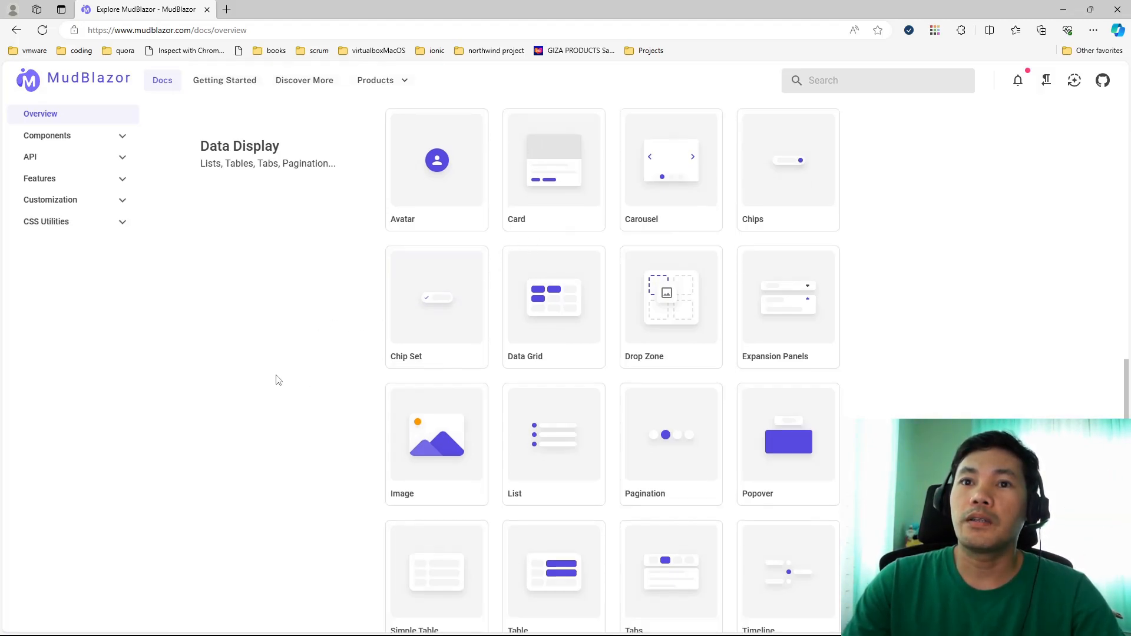
scroll("down", 3)
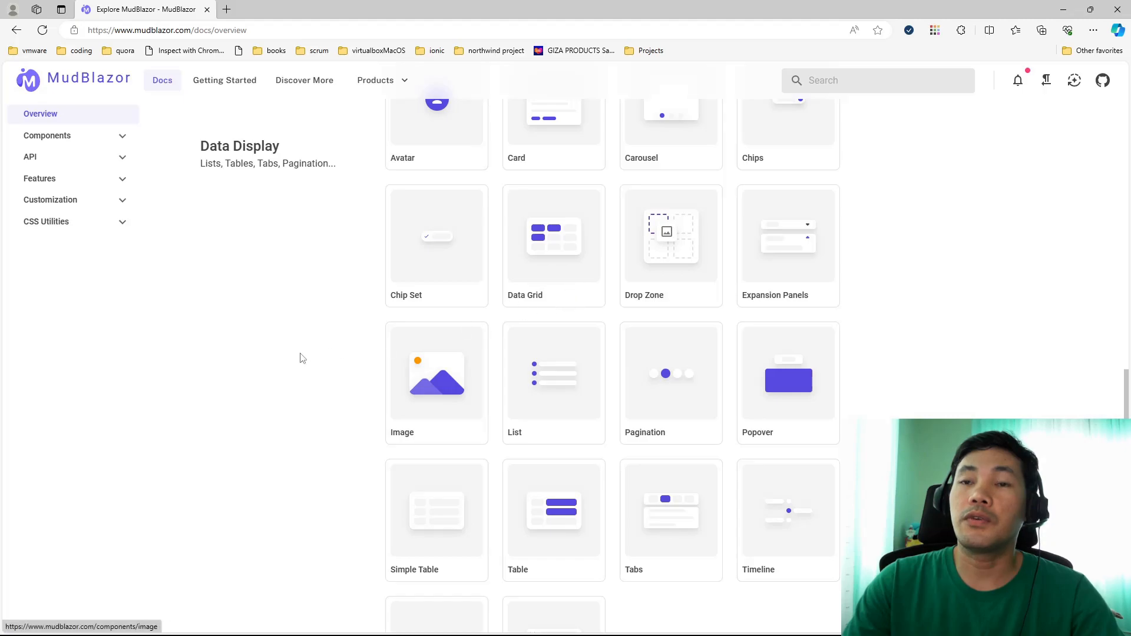
scroll("down", 3)
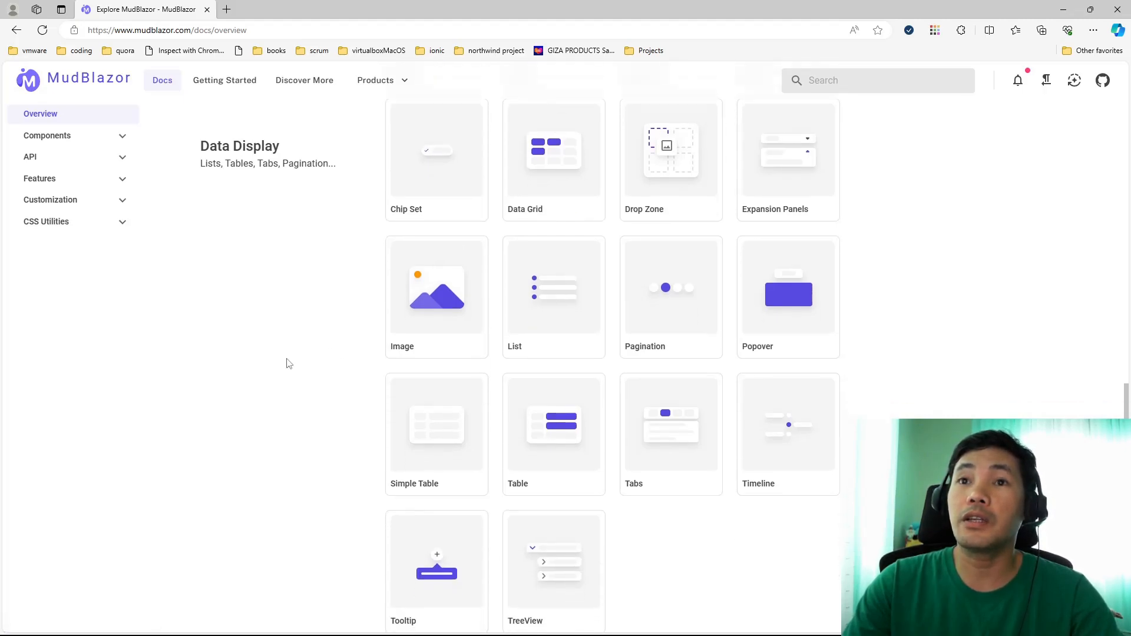
mouse_move(433, 431)
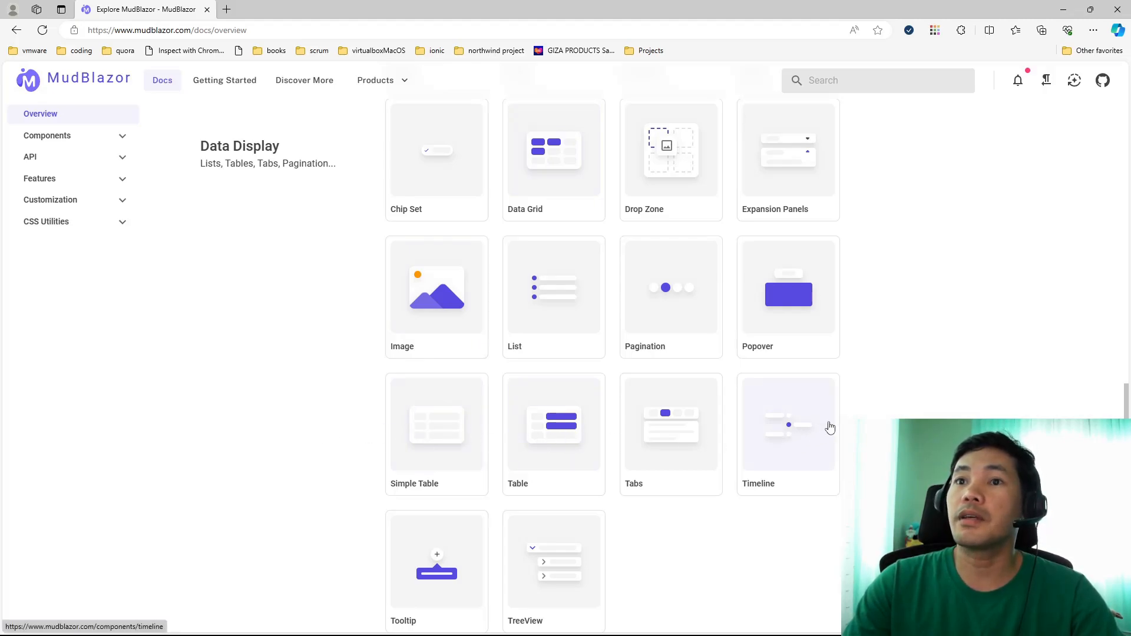
mouse_move(879, 288)
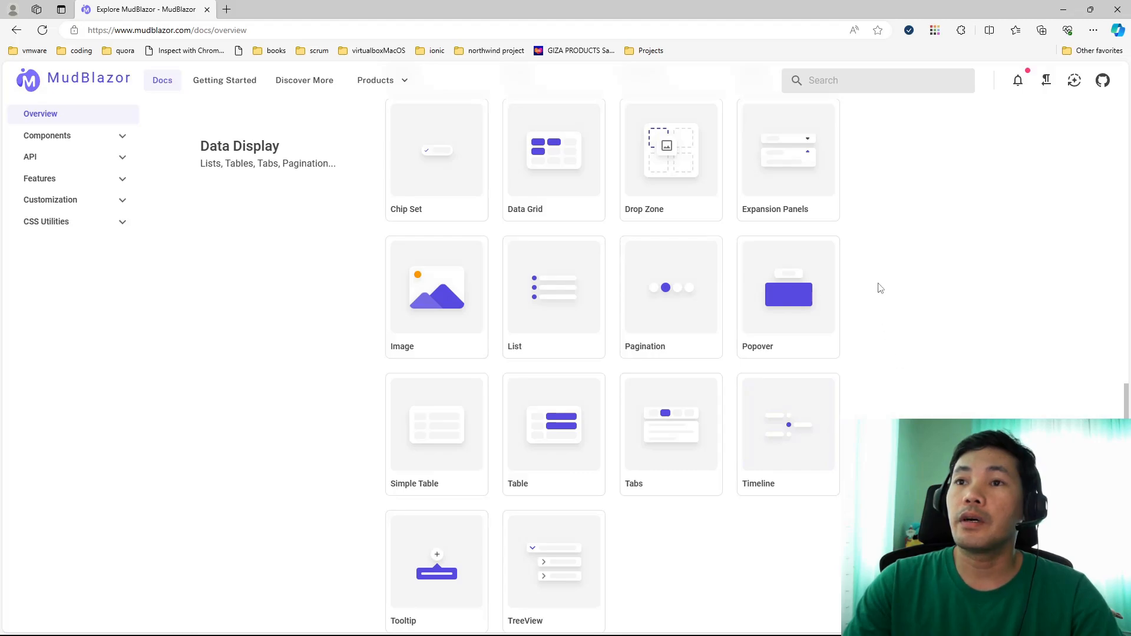
scroll("down", 3)
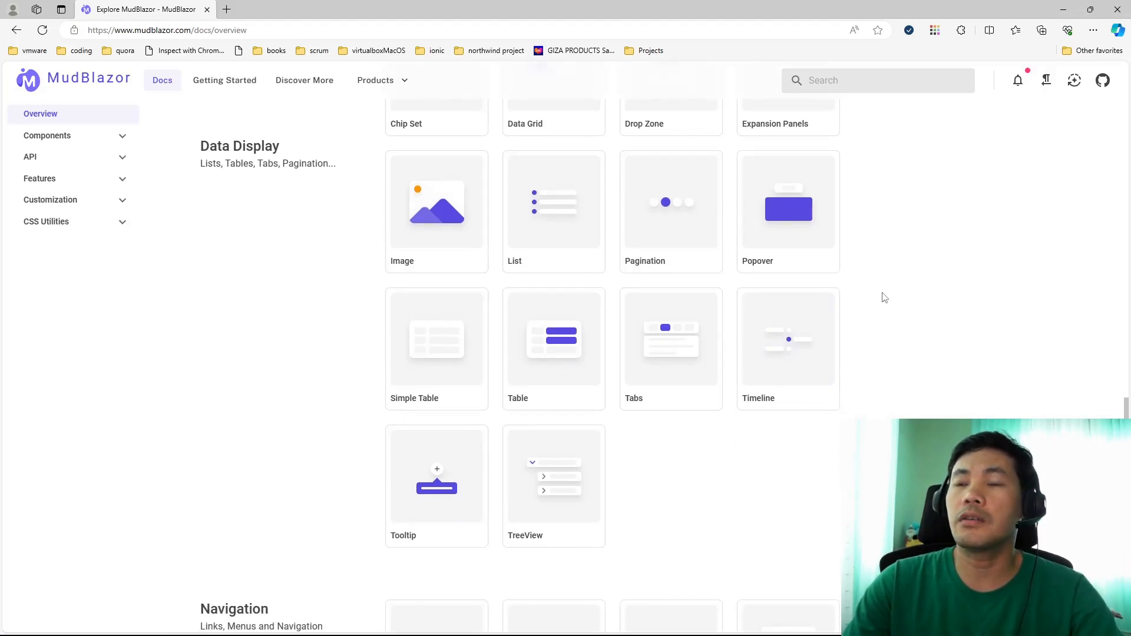
Step: Scroll past Navigation and Feedback to the Utilities cards and site footer
scroll("down", 3)
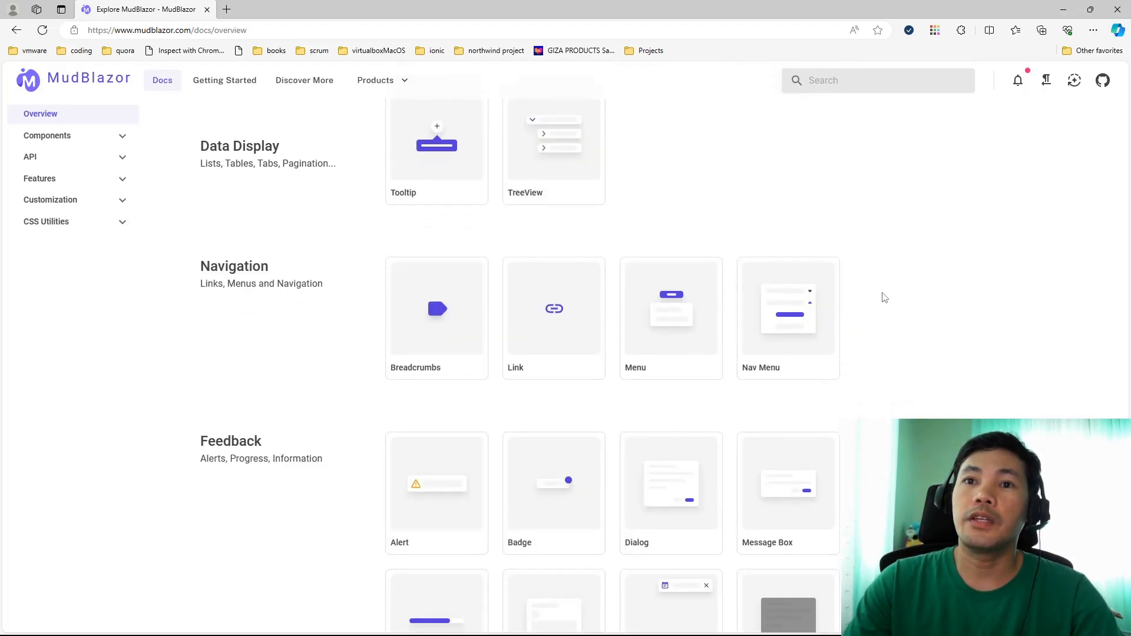
mouse_move(408, 335)
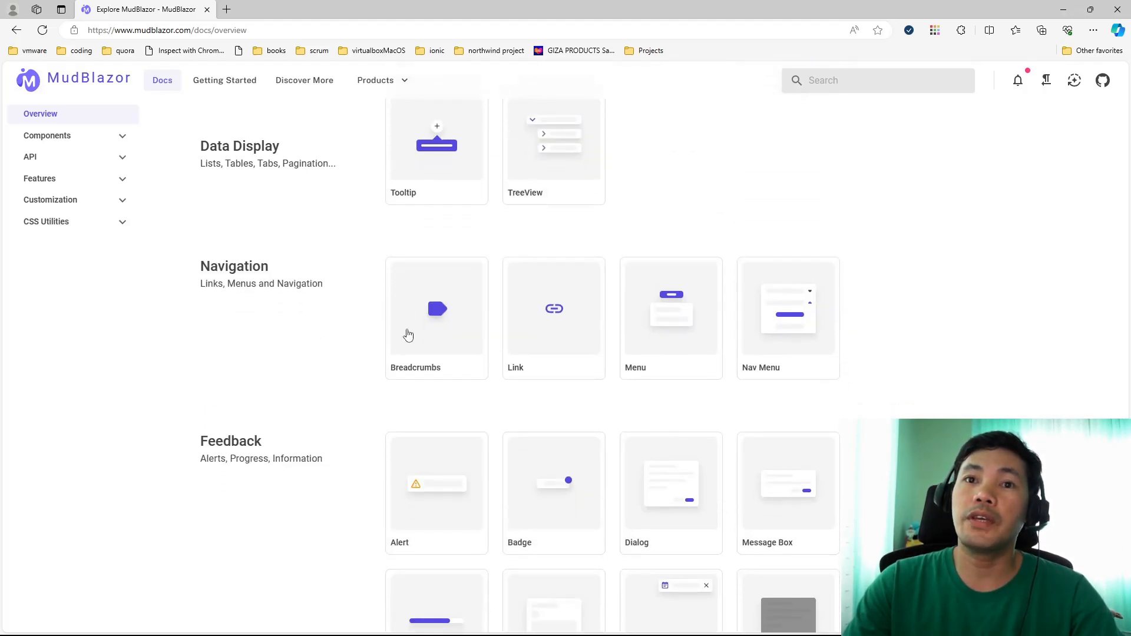
mouse_move(708, 353)
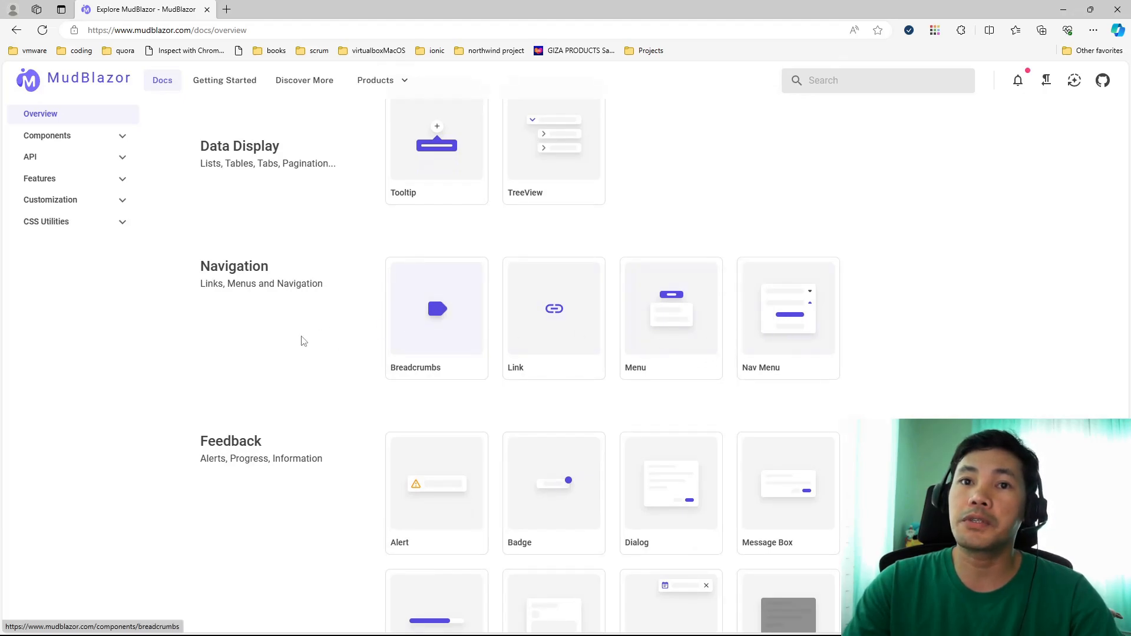
scroll("down", 3)
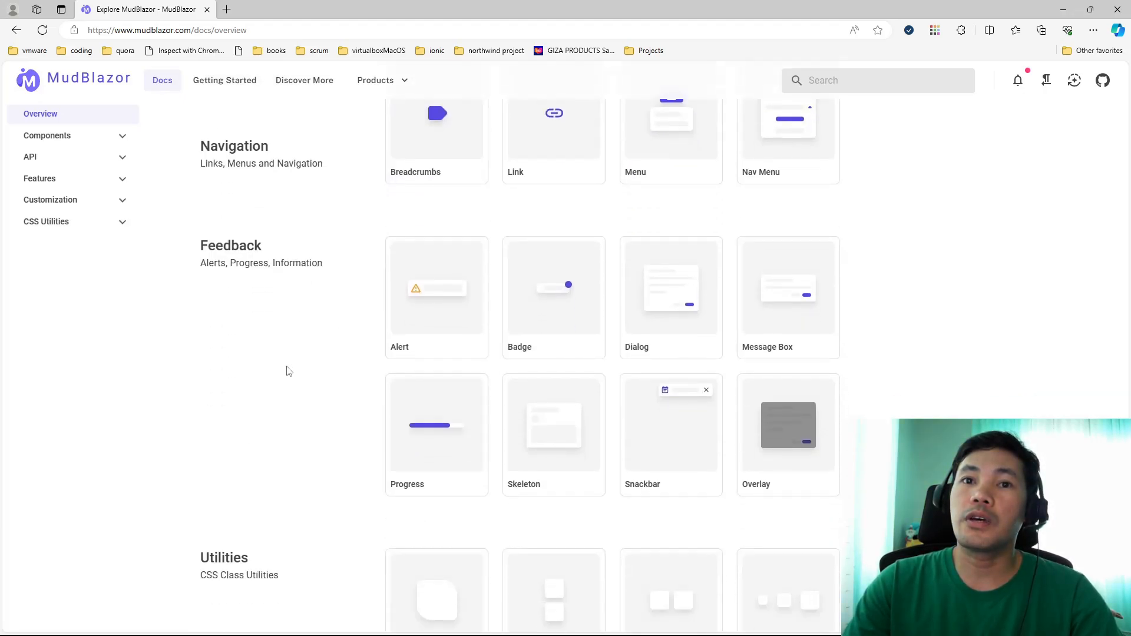
scroll("down", 3)
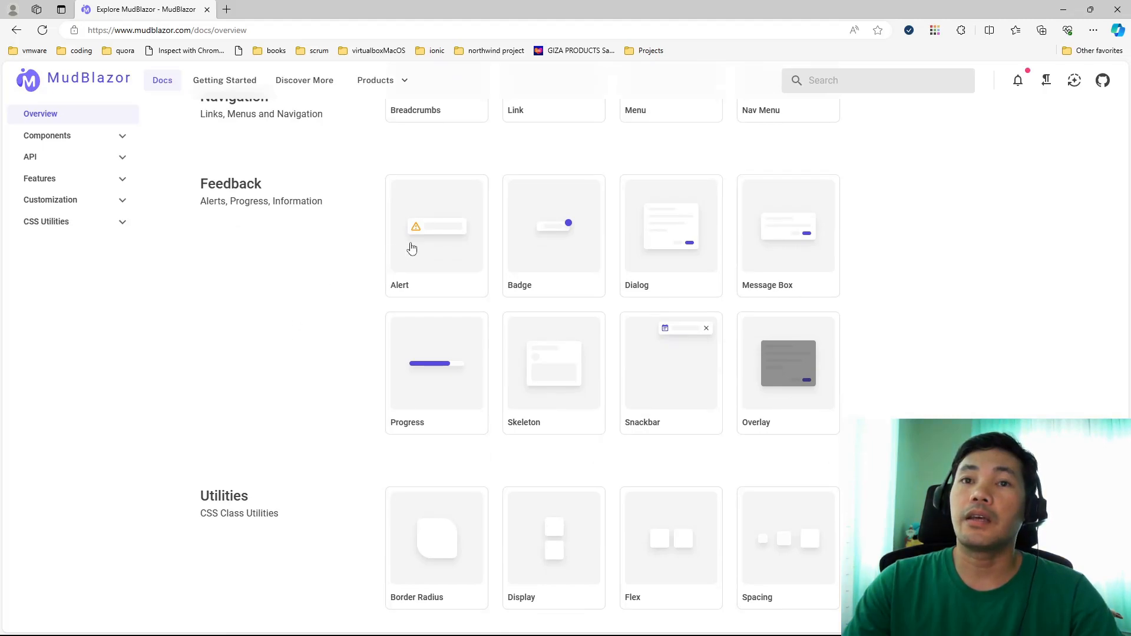
mouse_move(799, 263)
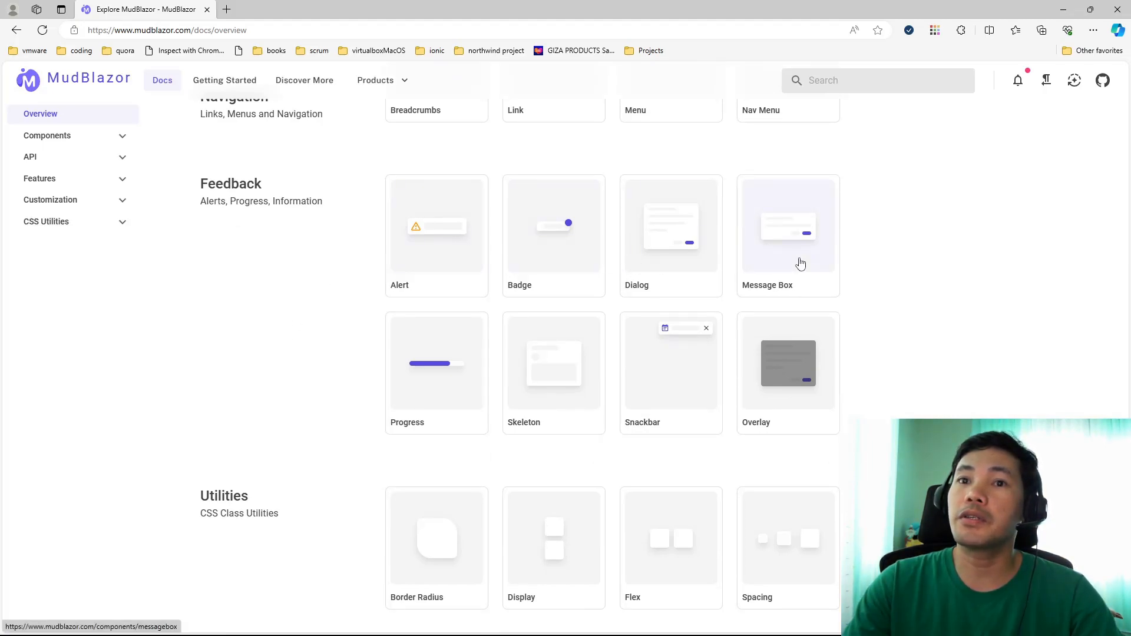
mouse_move(253, 374)
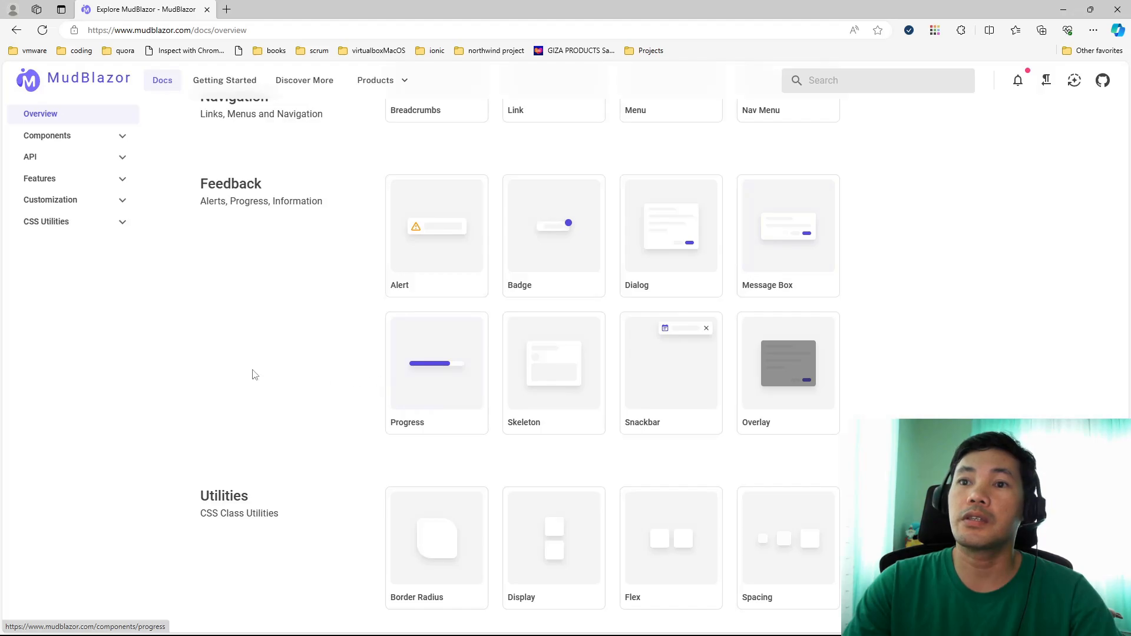
scroll("down", 3)
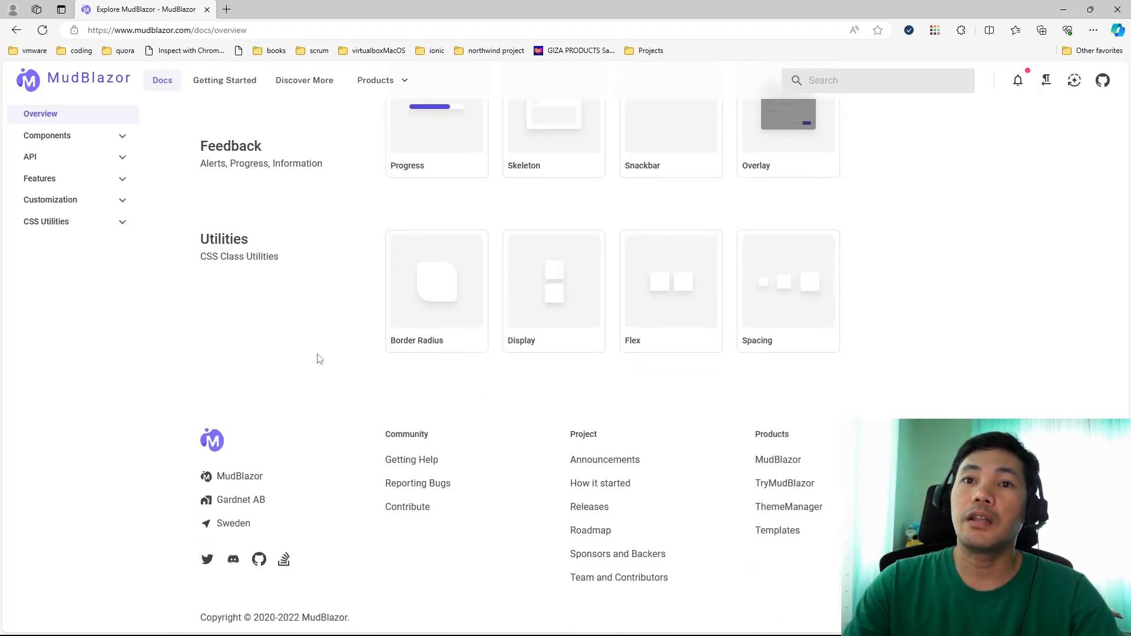
mouse_move(452, 281)
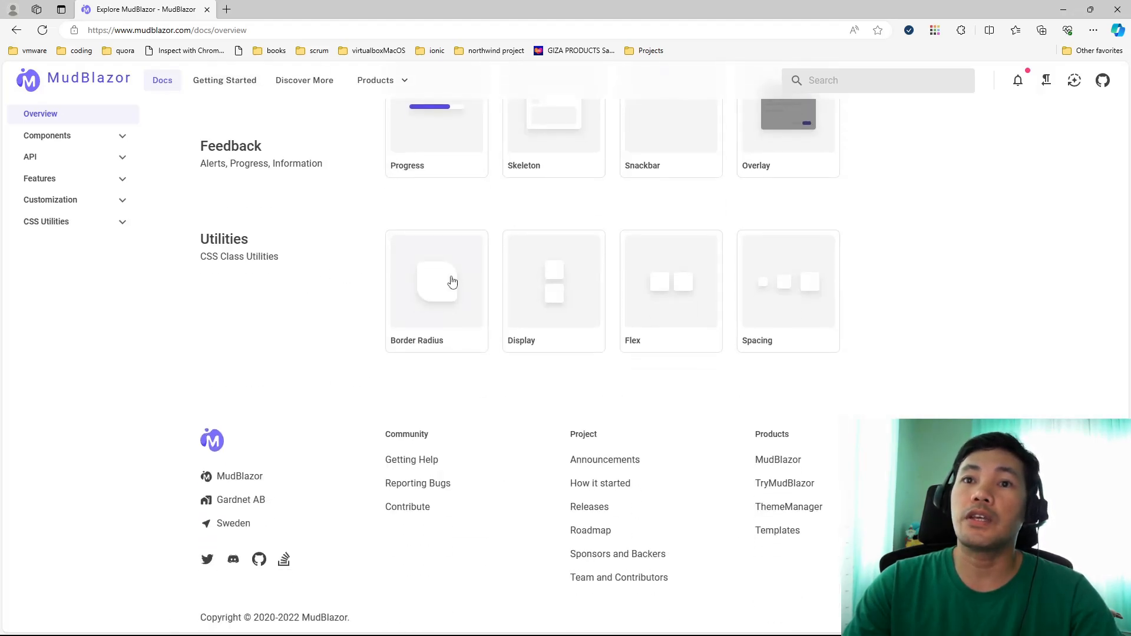
scroll("down", 3)
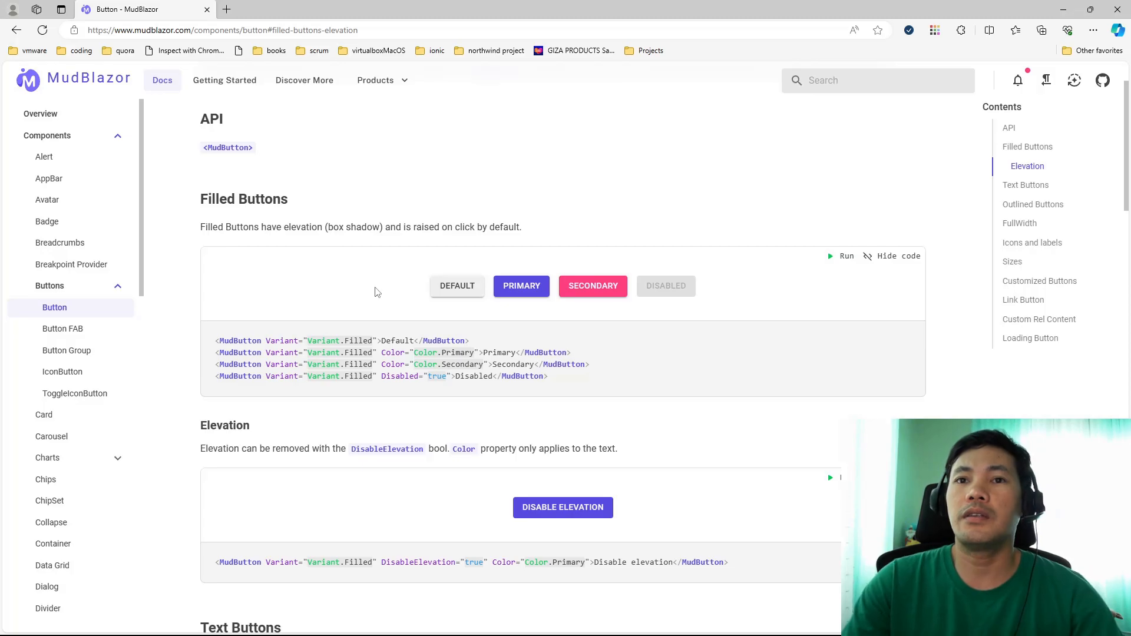
mouse_move(717, 295)
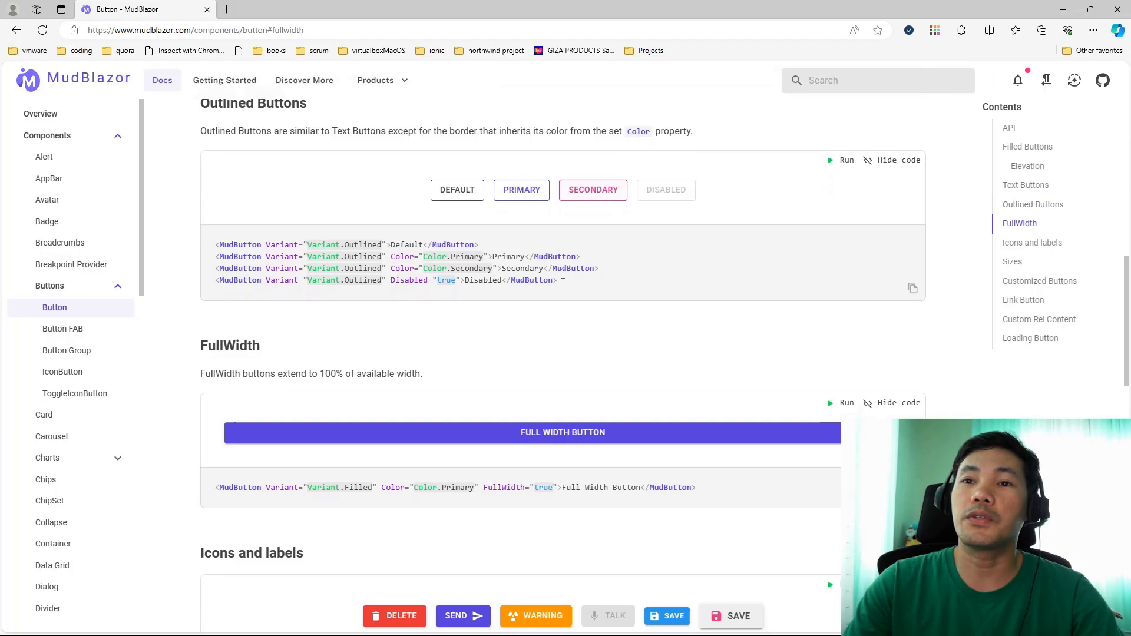
Step: Scroll the Button docs through the Sizes, Customized Buttons and Link Button examples
scroll("down", 3)
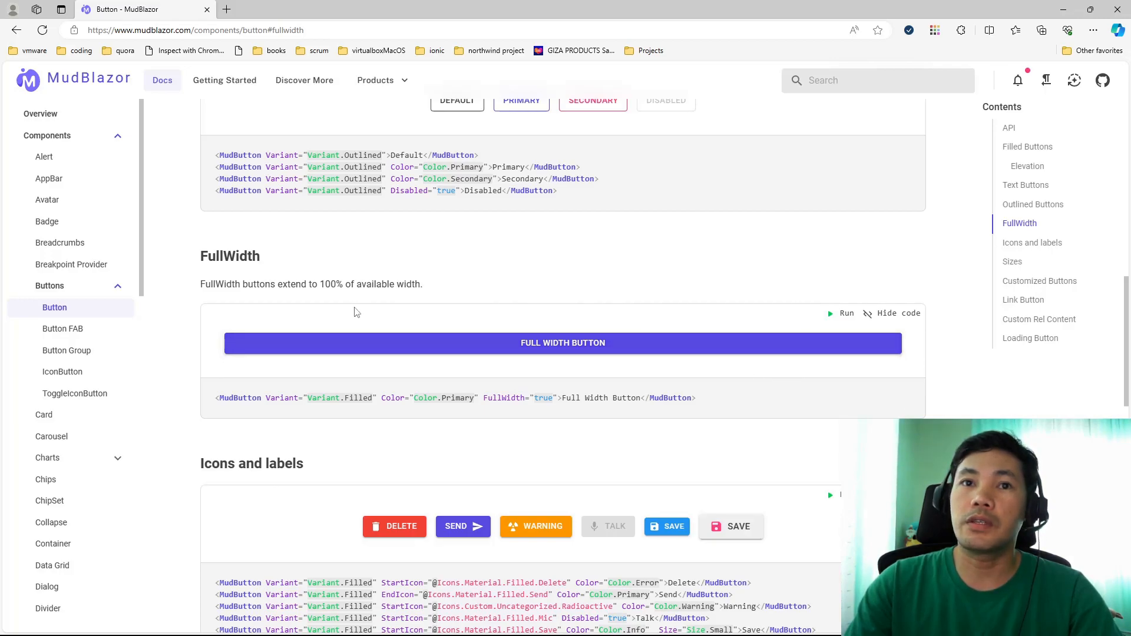
mouse_move(514, 371)
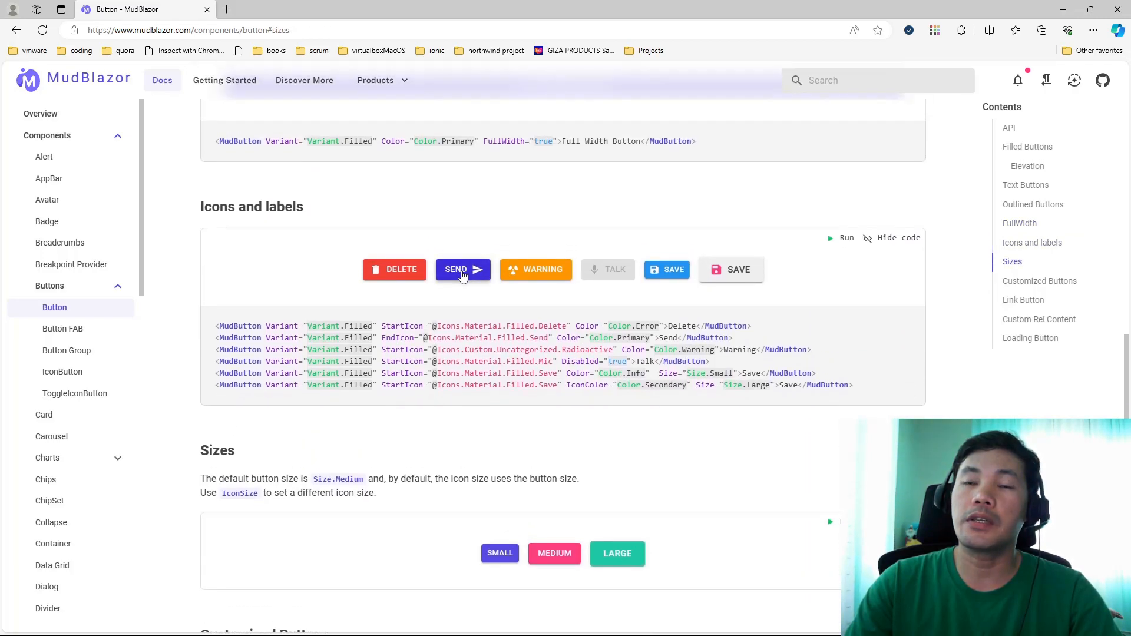
scroll("down", 3)
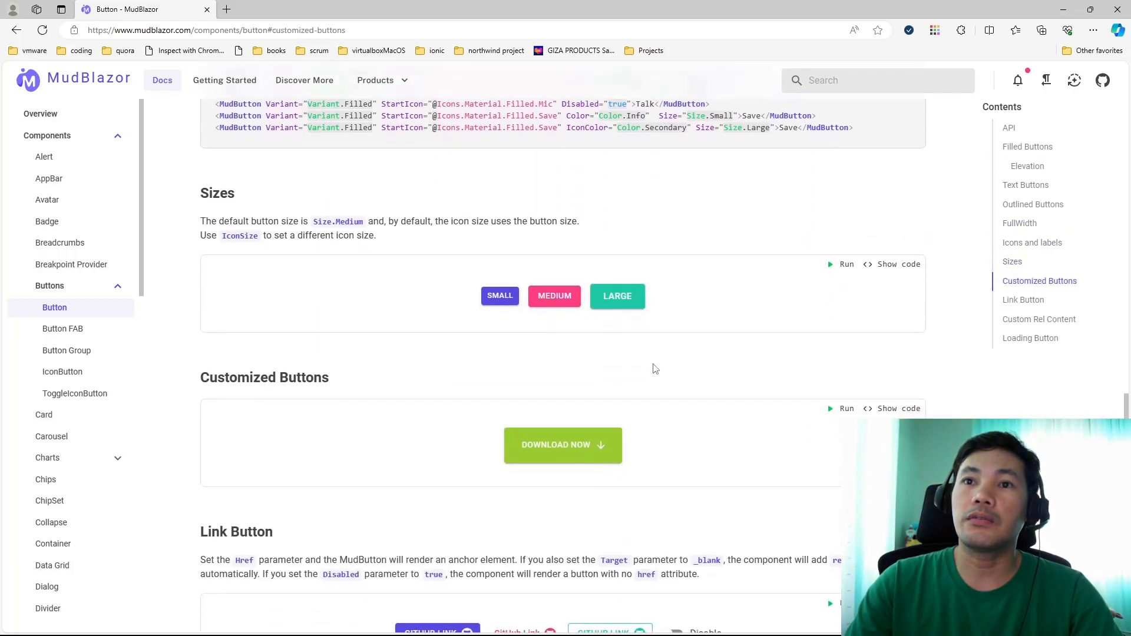
scroll("down", 3)
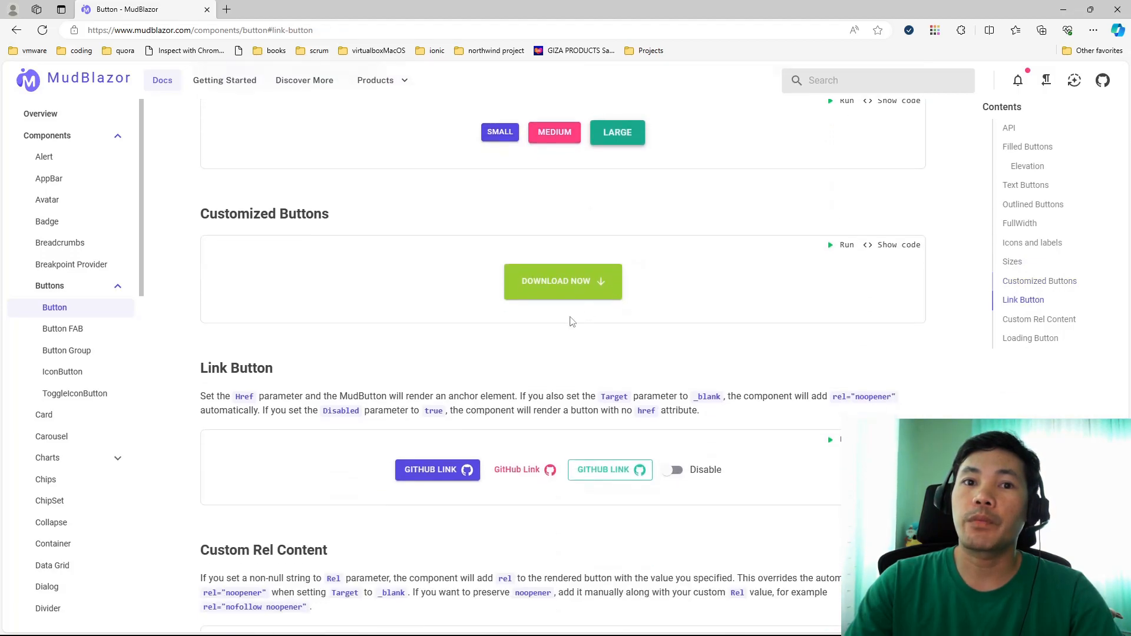
left_click(1038, 318)
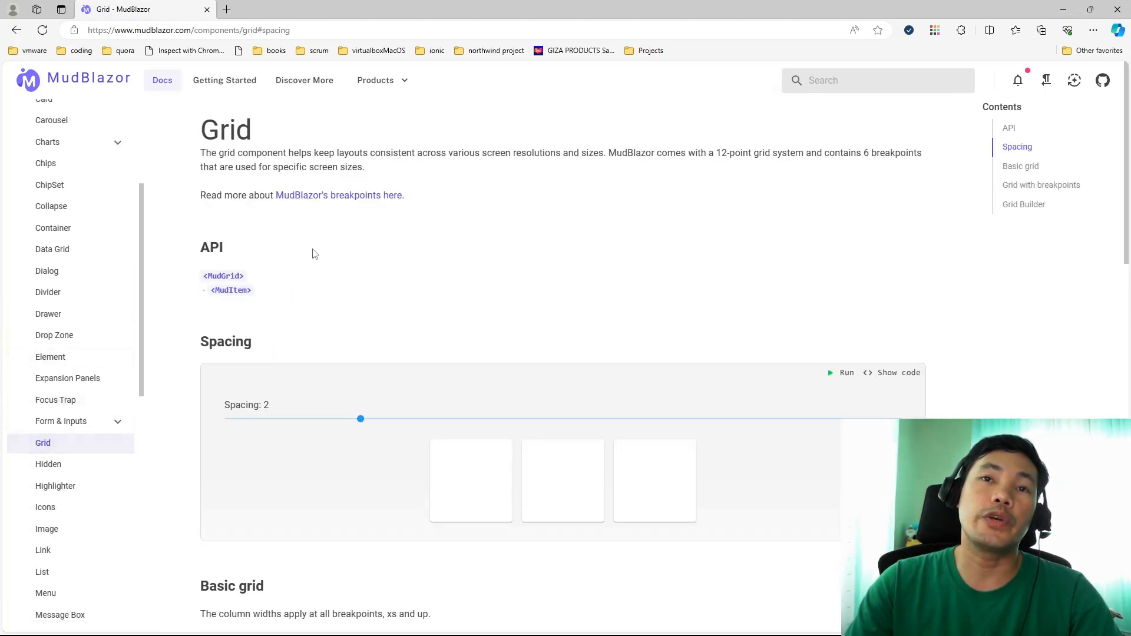
mouse_move(482, 183)
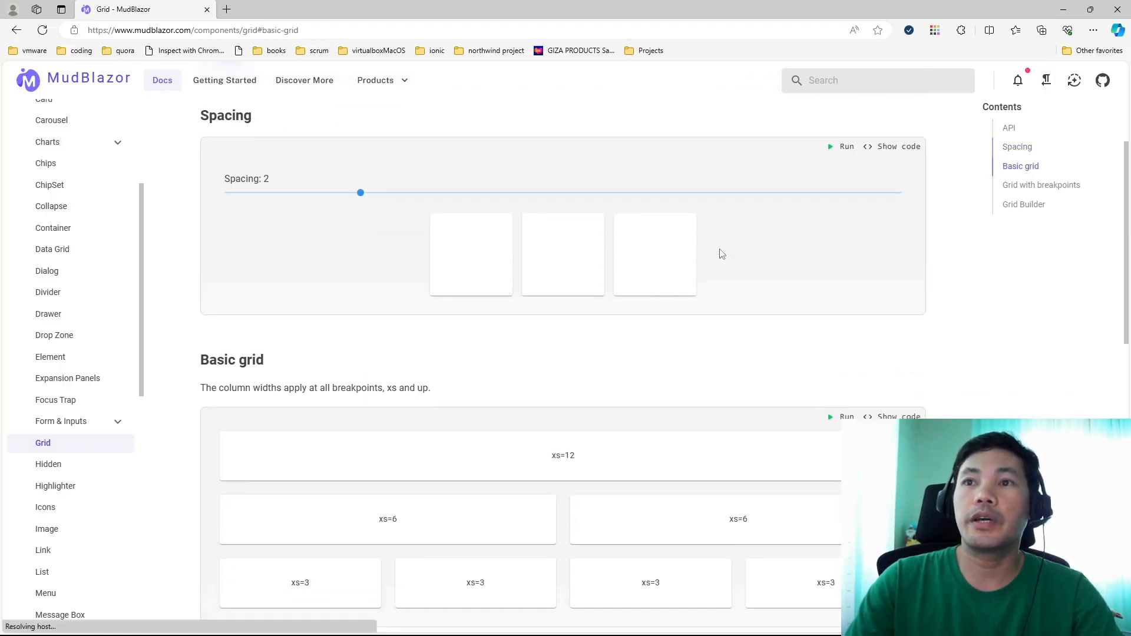
Step: Read the Grid docs through Spacing, Basic grid, Grid with breakpoints and Grid Builder
scroll("down", 3)
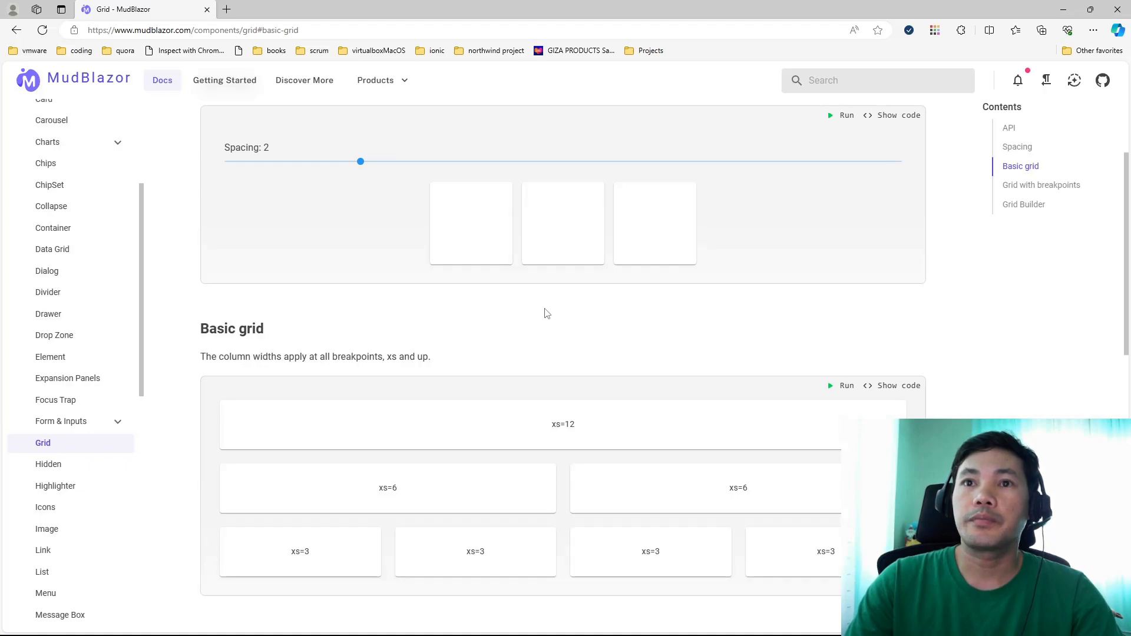
scroll("down", 3)
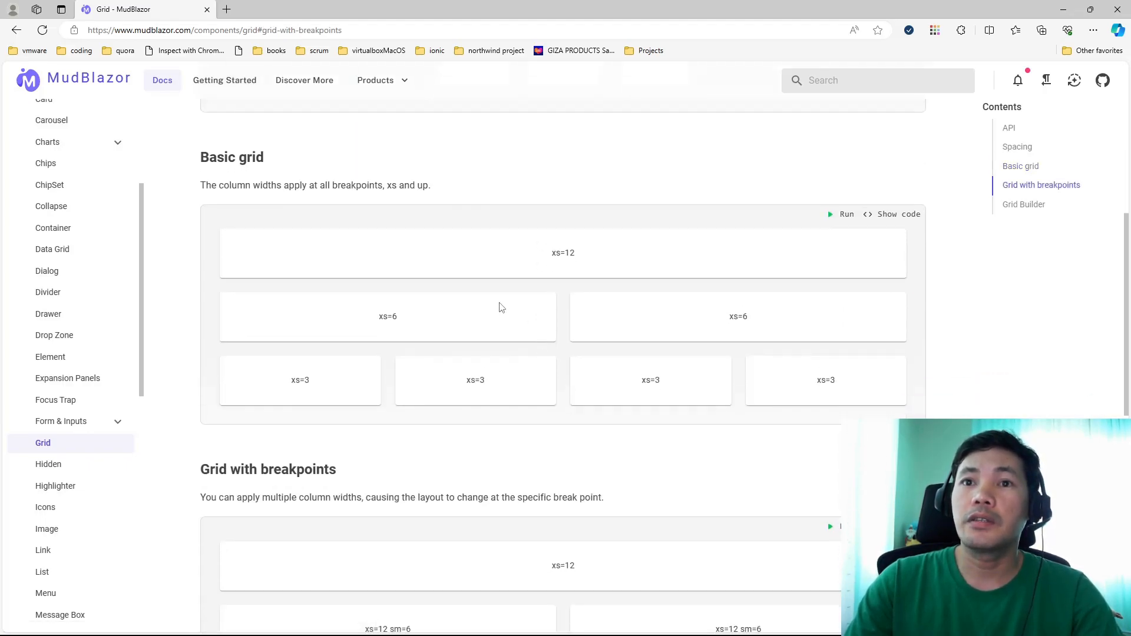
mouse_move(696, 273)
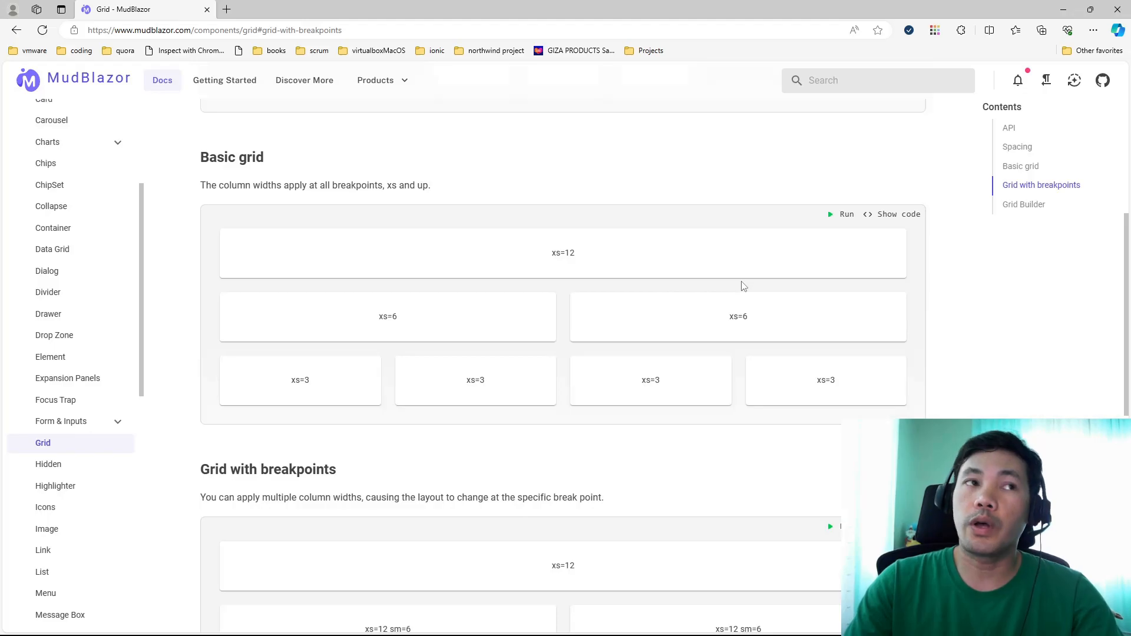
scroll("down", 3)
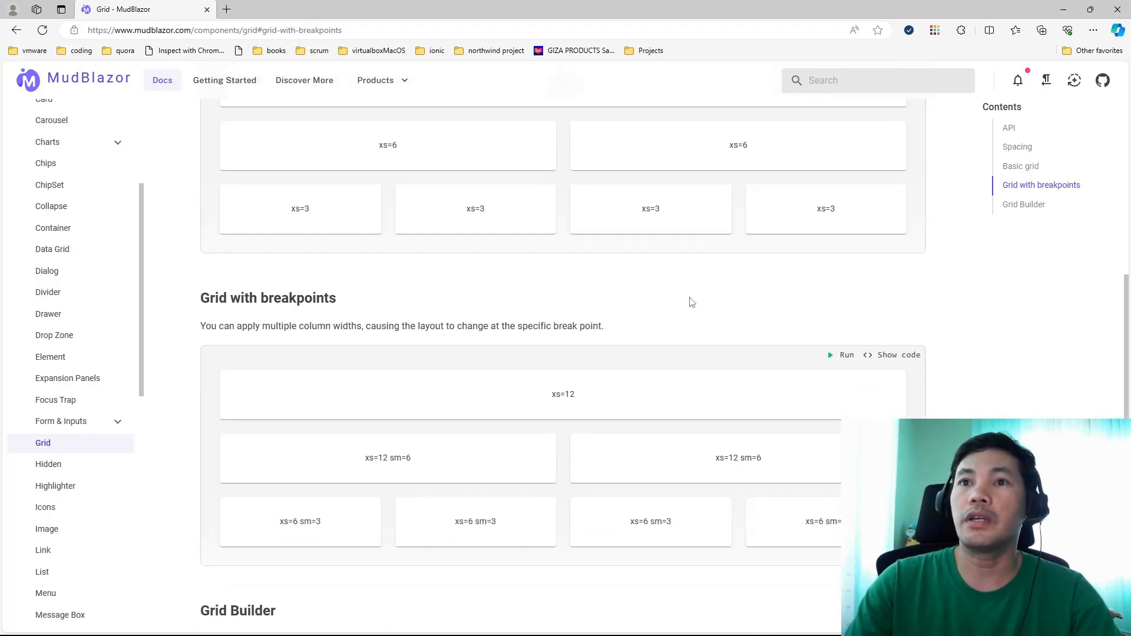
scroll("down", 3)
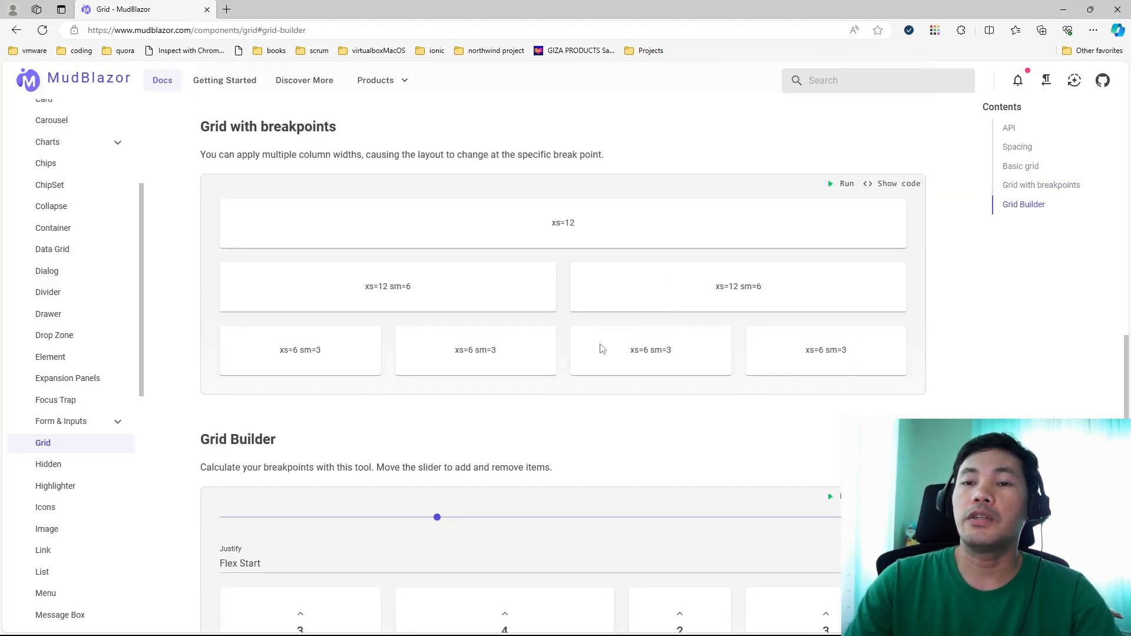
scroll("down", 3)
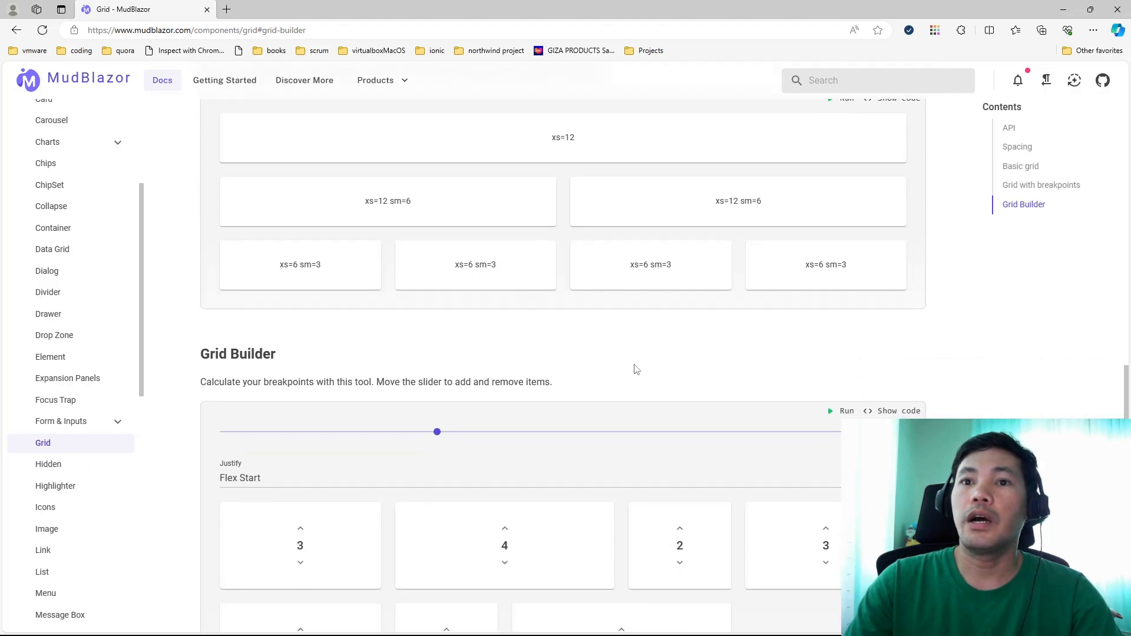
scroll("down", 3)
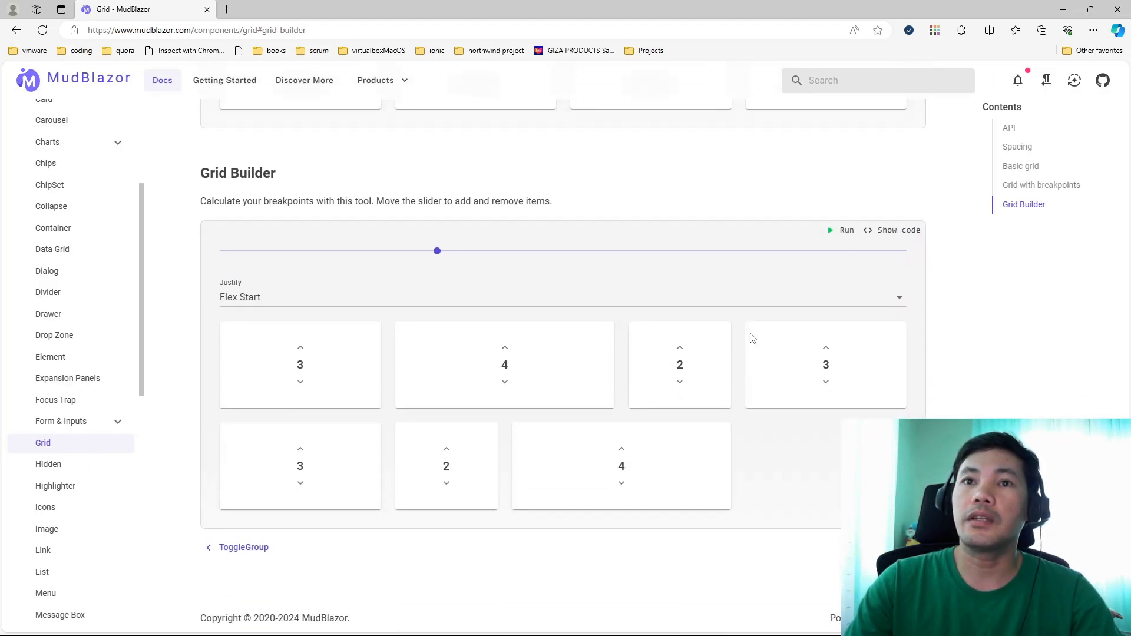
mouse_move(968, 369)
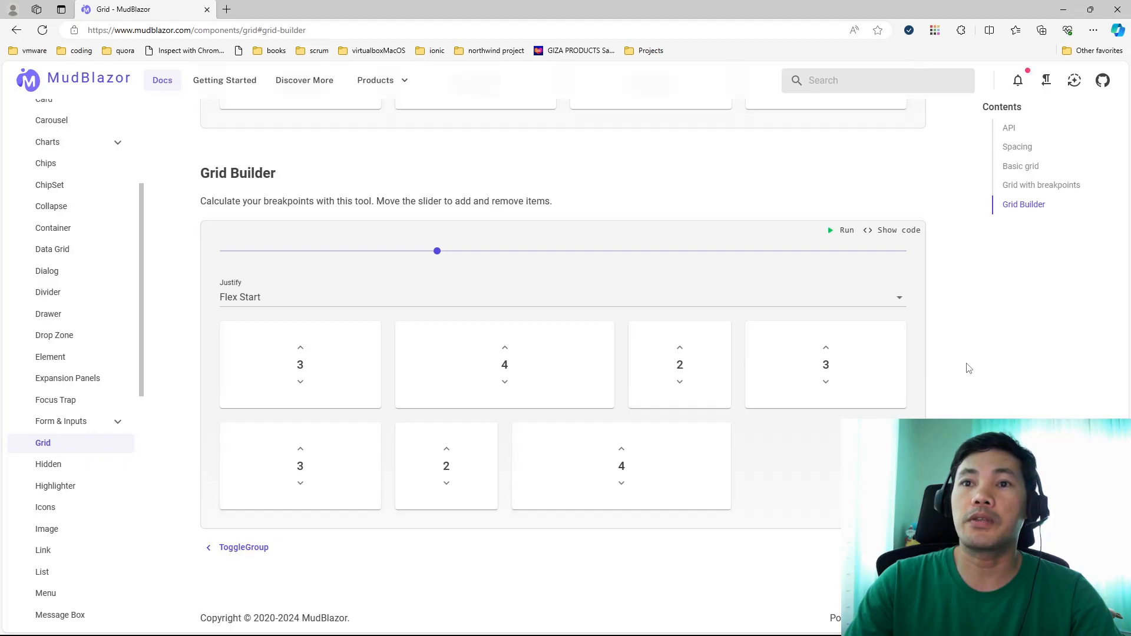
left_click(1040, 184)
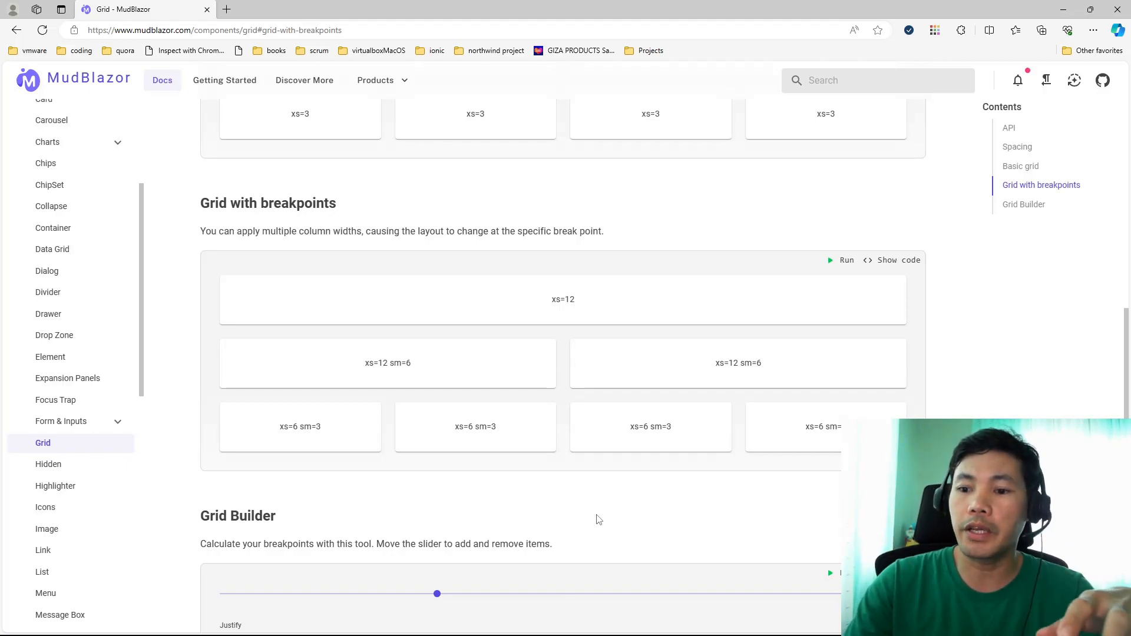
mouse_move(579, 514)
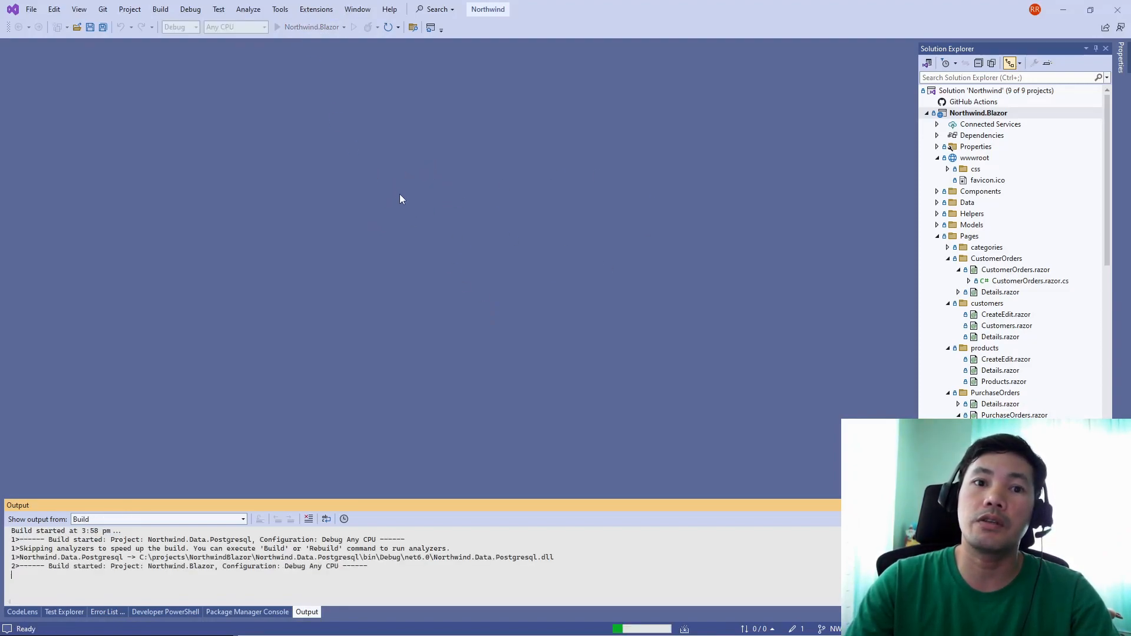
mouse_move(335, 252)
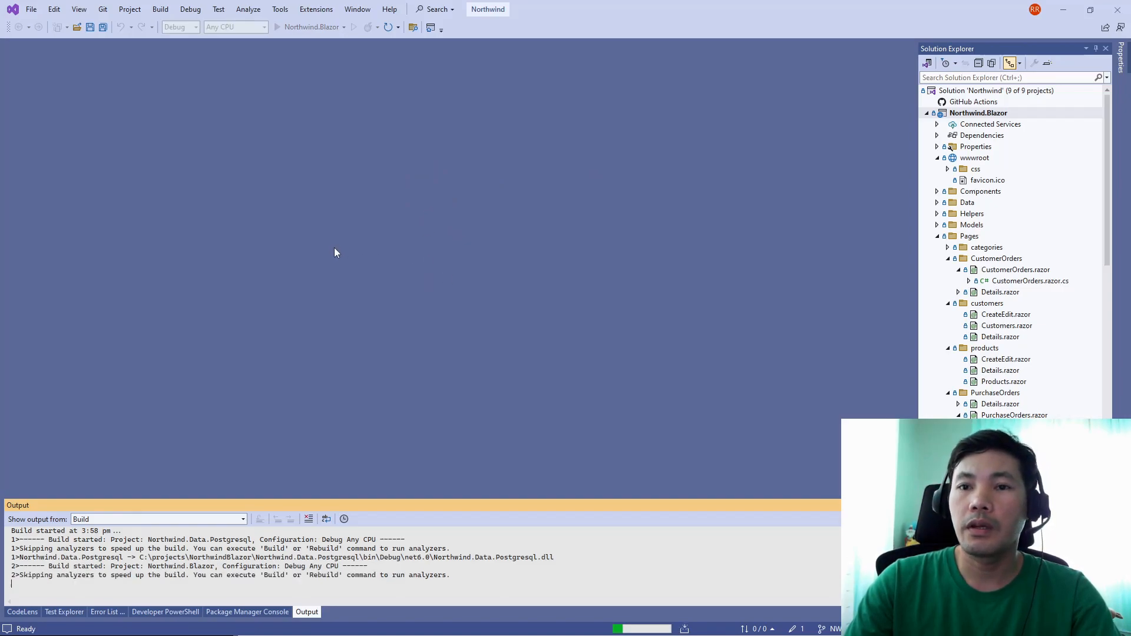
mouse_move(347, 273)
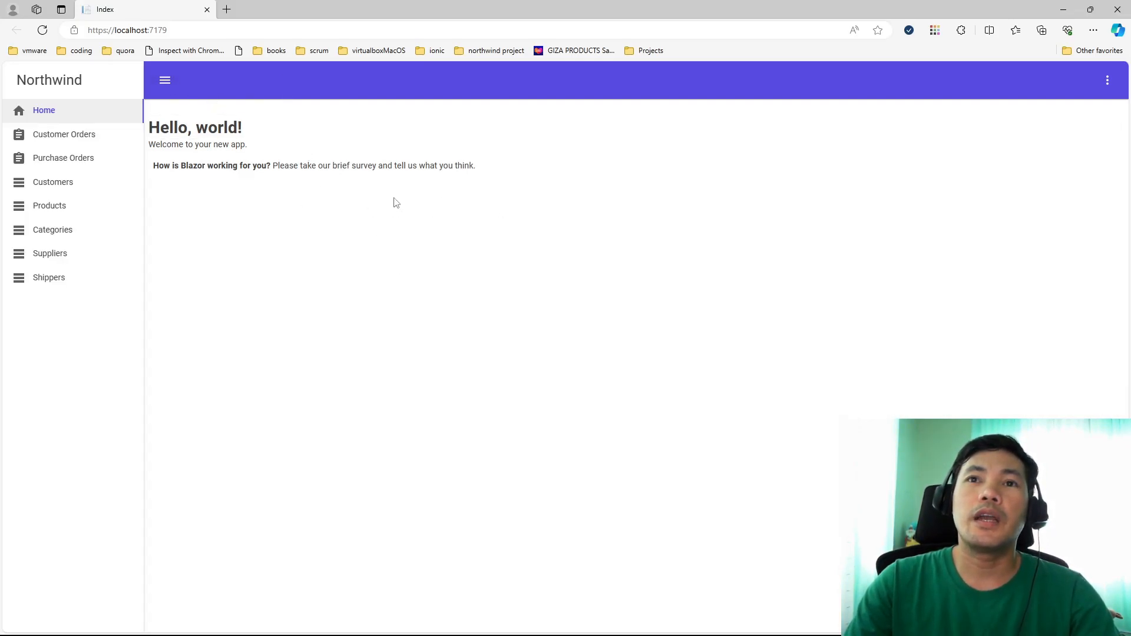
mouse_move(351, 210)
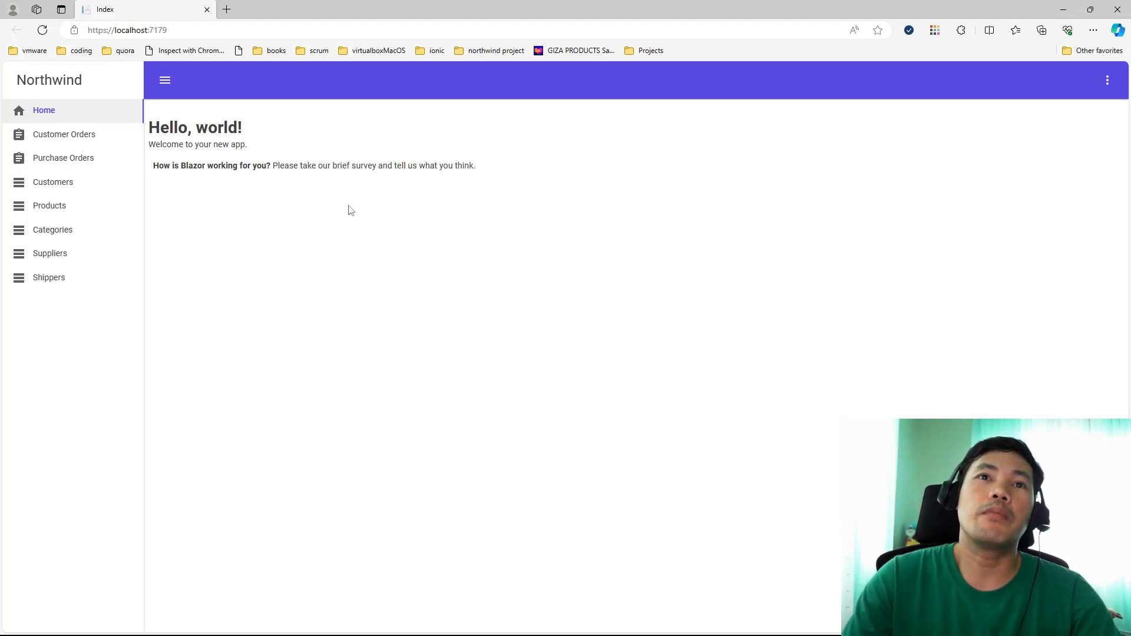
mouse_move(433, 235)
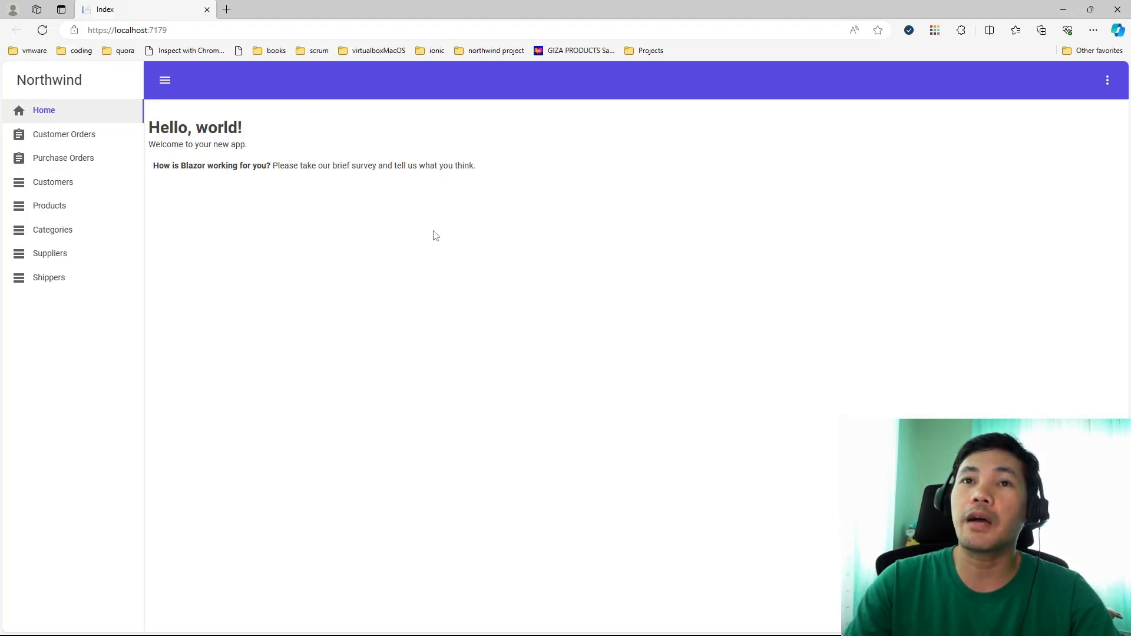
mouse_move(462, 218)
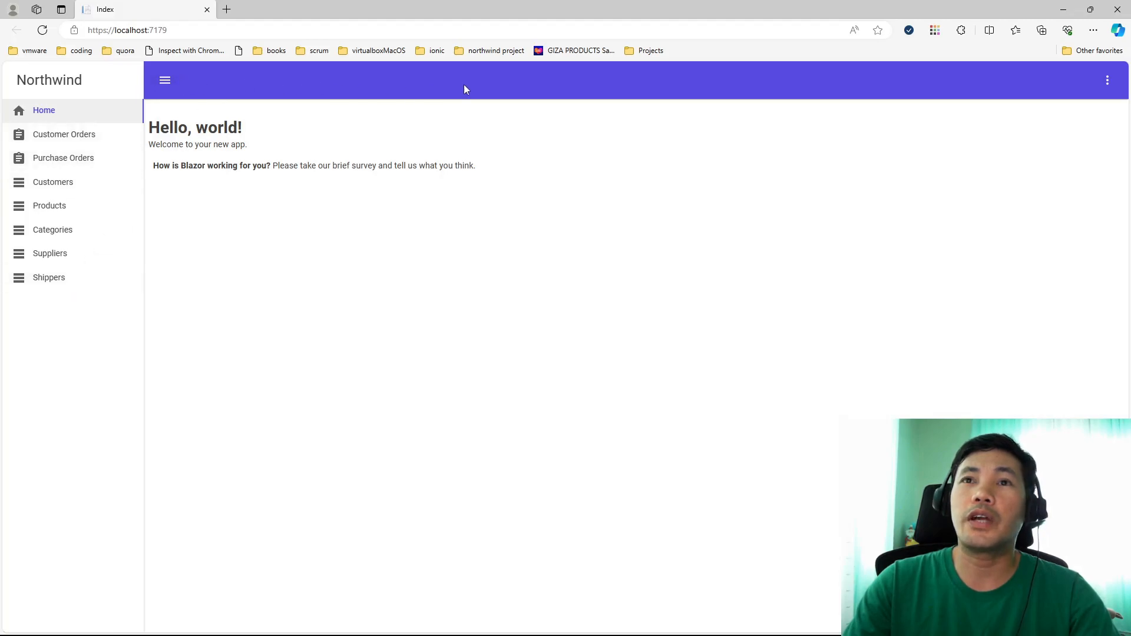
mouse_move(153, 93)
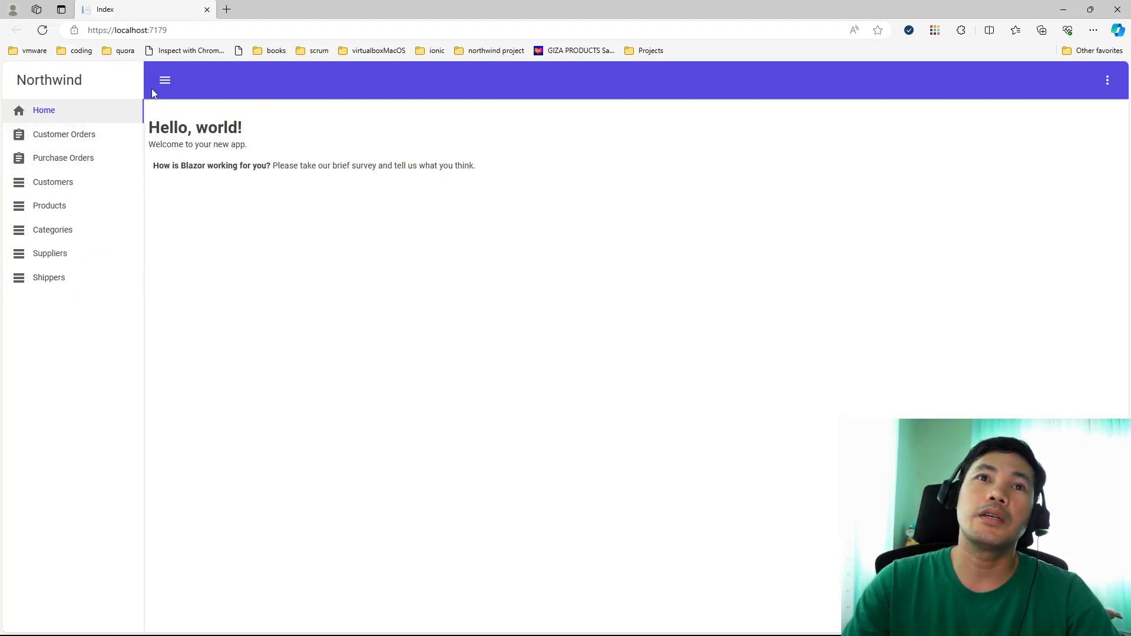
Step: Collapse and reopen the side navigation drawer, then go to Customer Orders
left_click(164, 80)
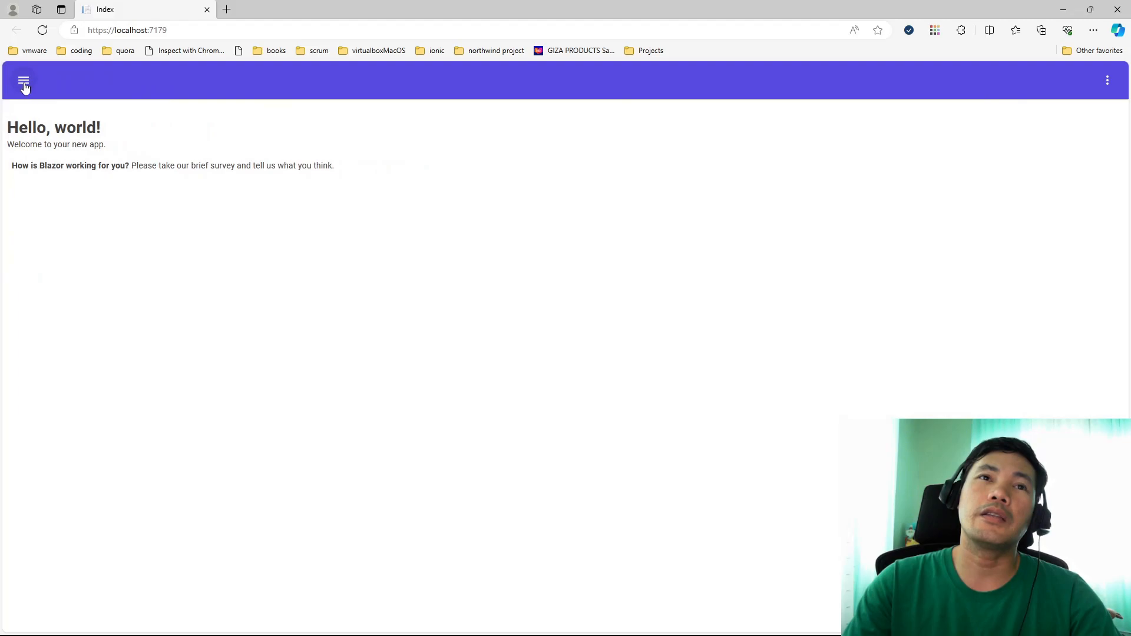
left_click(23, 80)
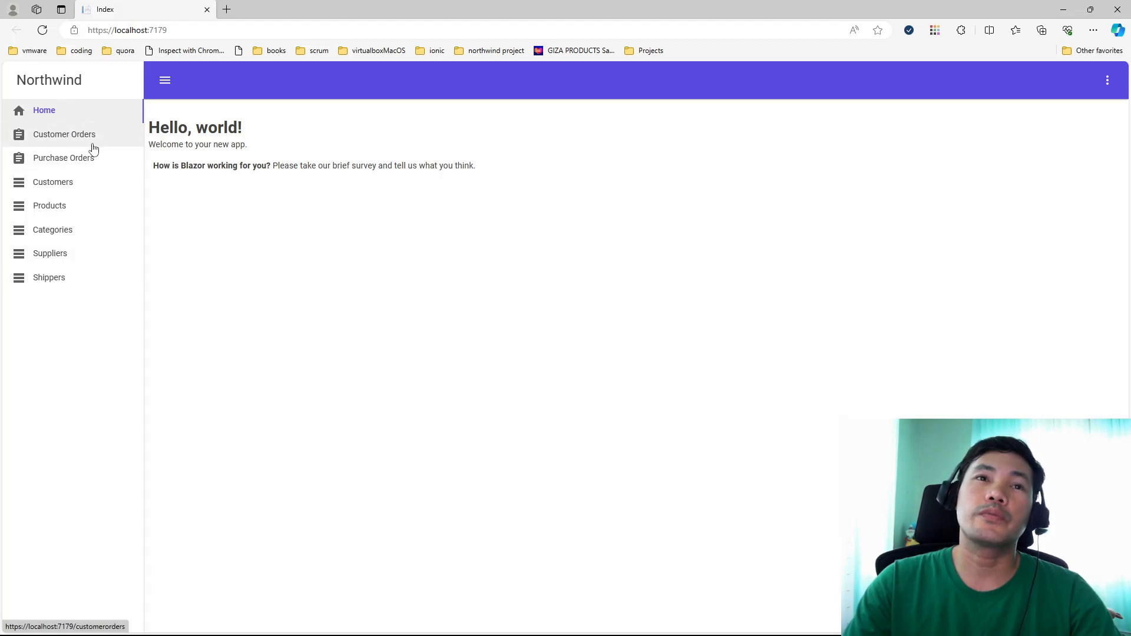
mouse_move(131, 144)
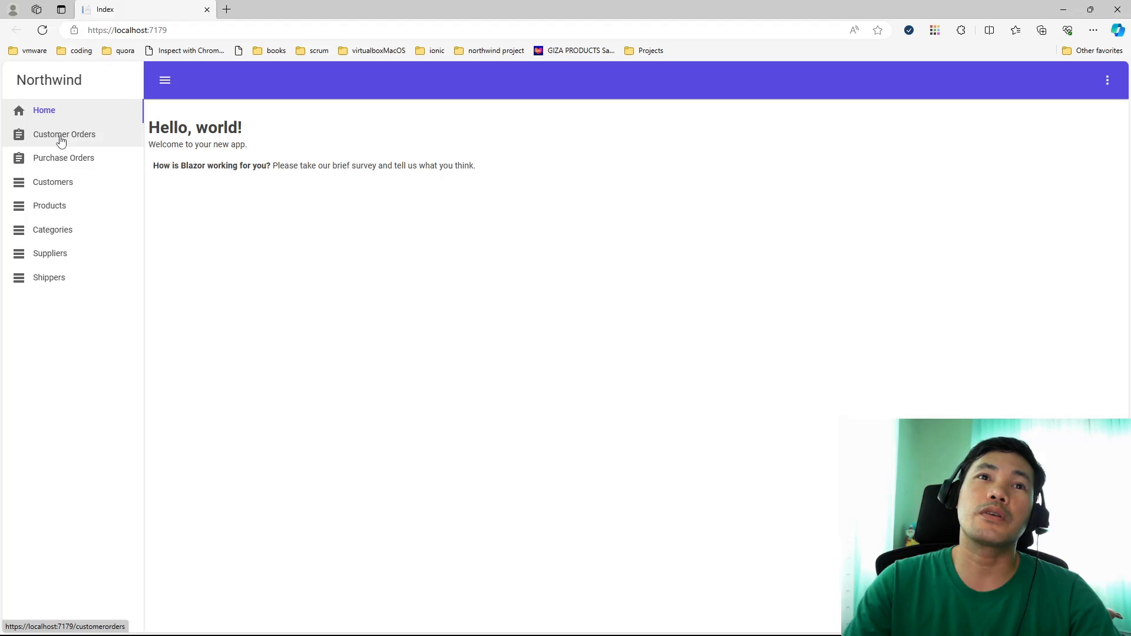
left_click(64, 134)
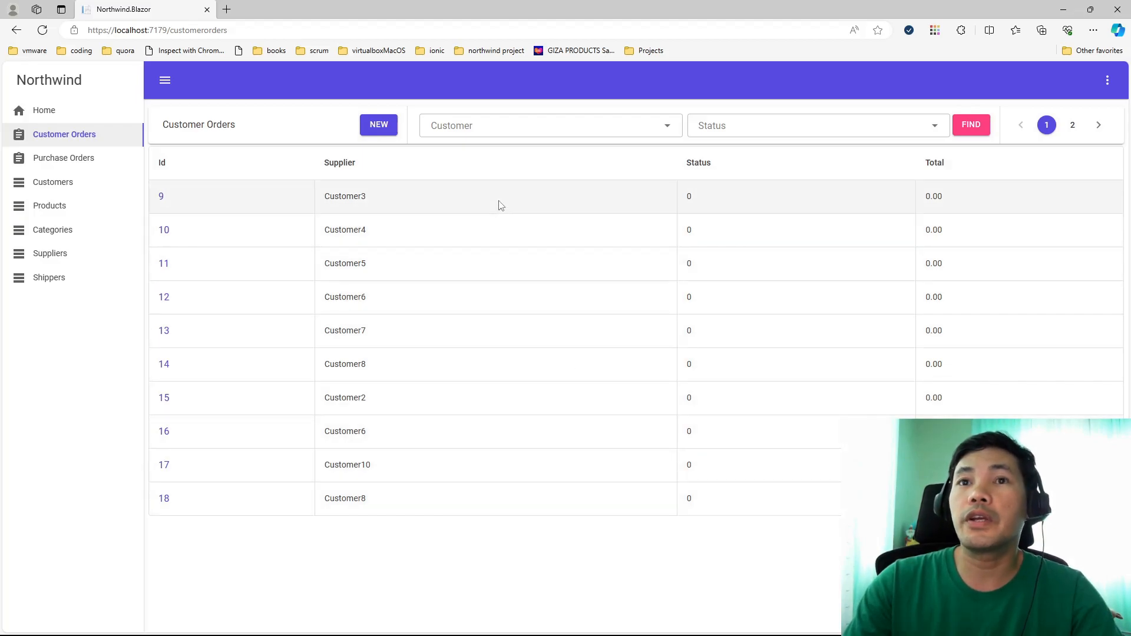
mouse_move(485, 193)
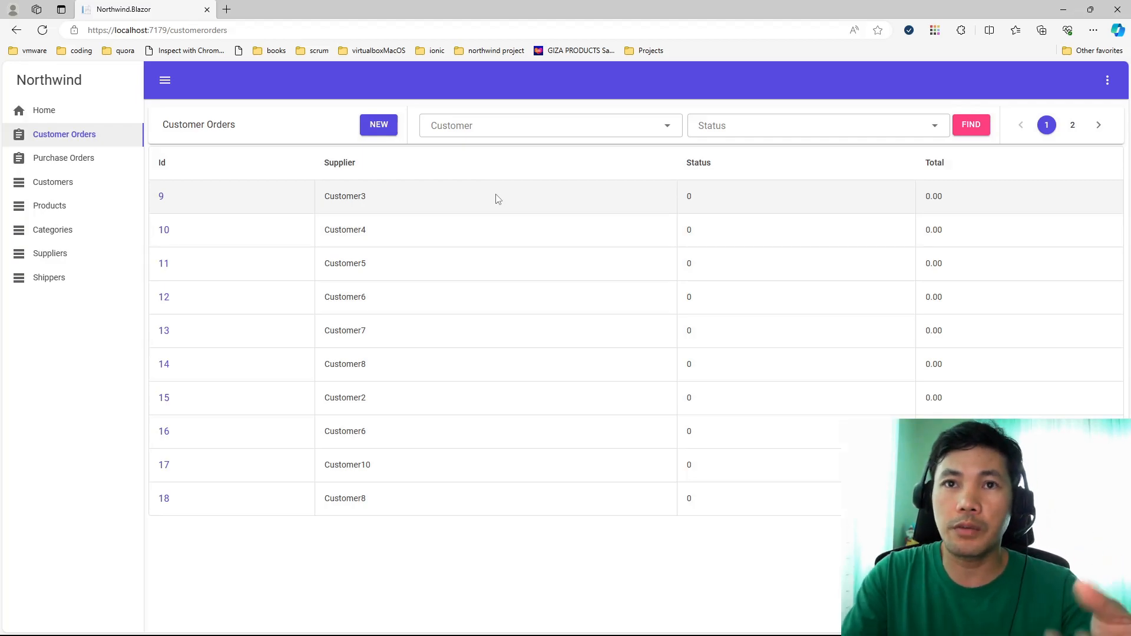
mouse_move(533, 229)
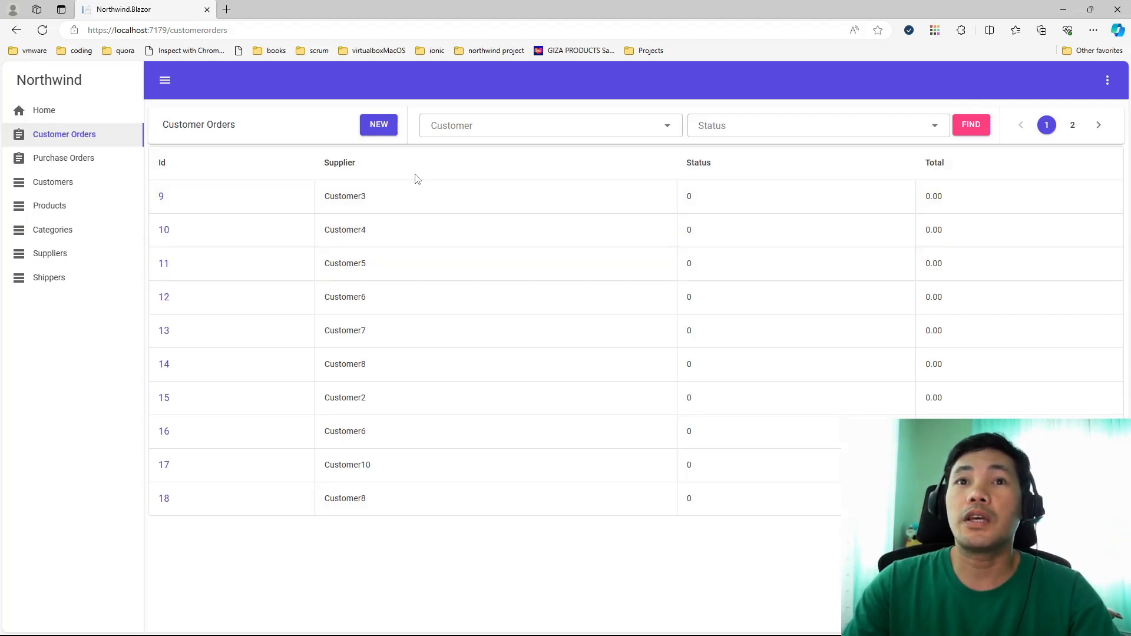
mouse_move(282, 128)
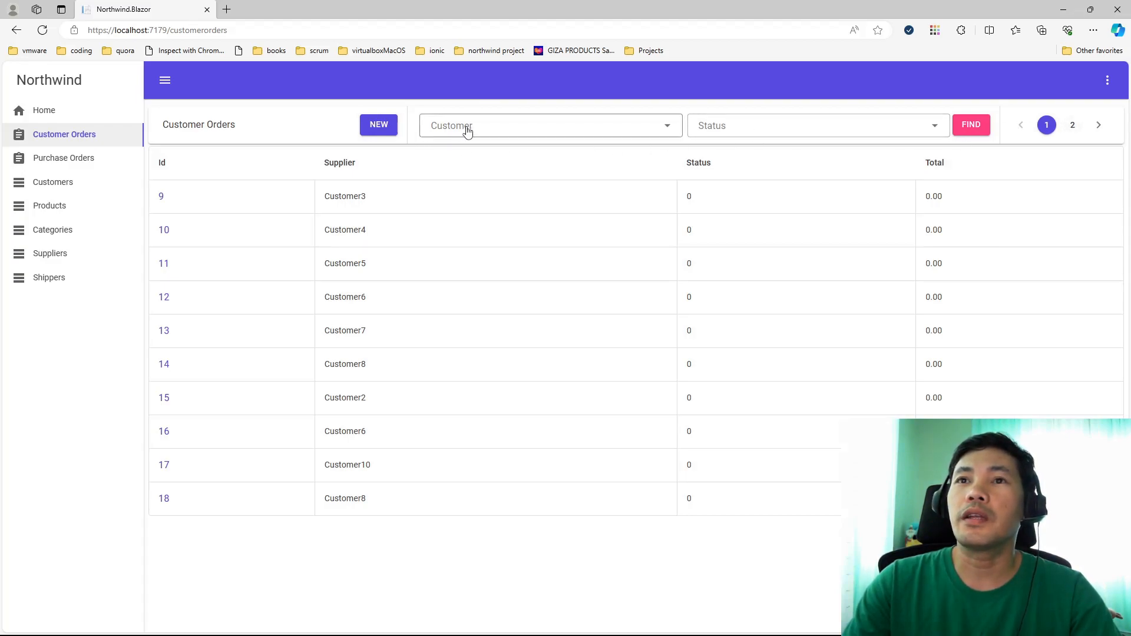
Step: Open and dismiss the Customer filter without selecting, then open order Id 9
left_click(548, 125)
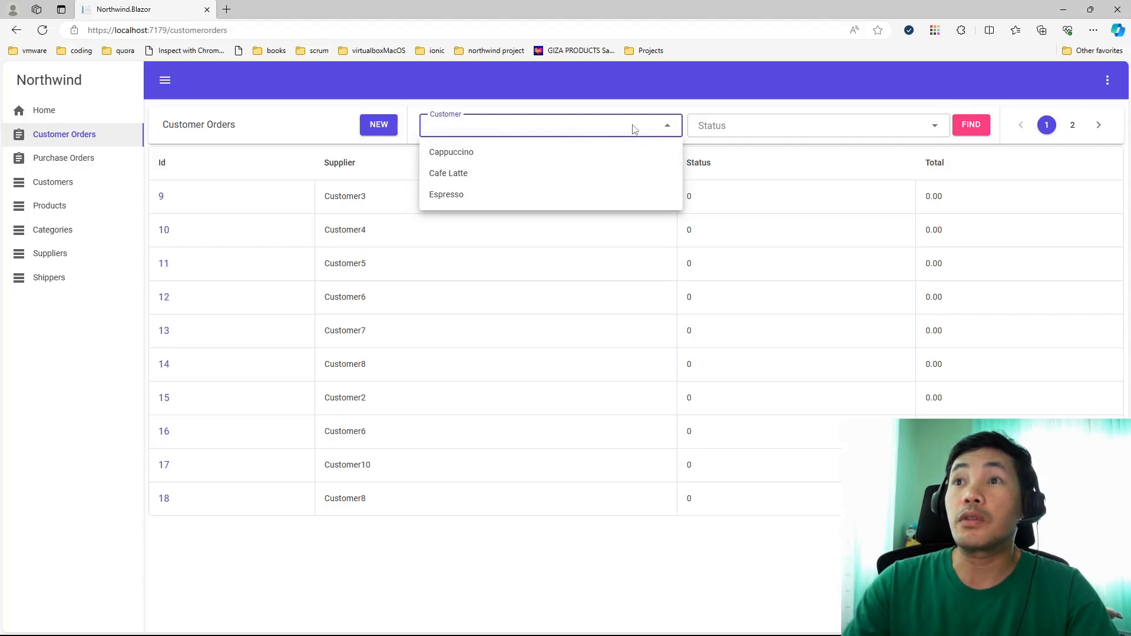
mouse_move(595, 138)
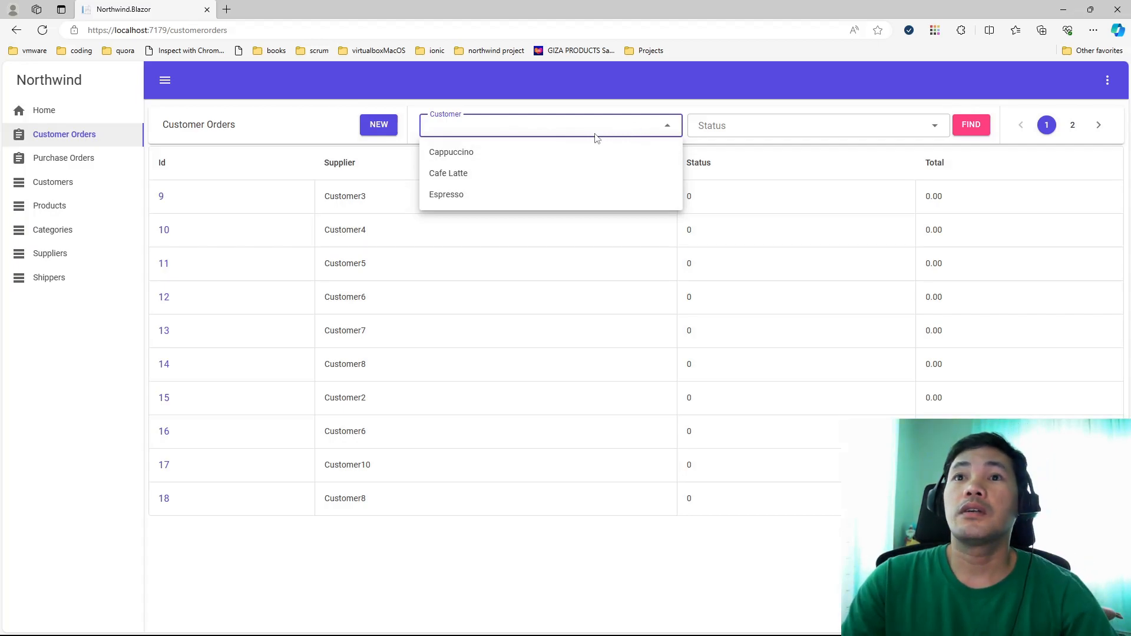
mouse_move(515, 152)
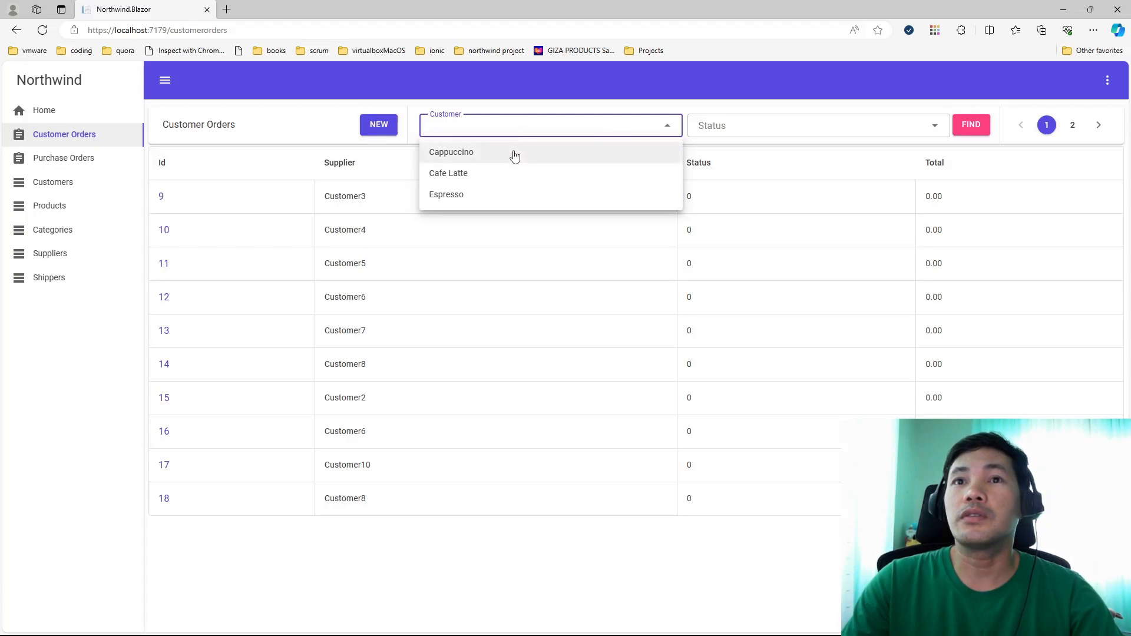
left_click(817, 124)
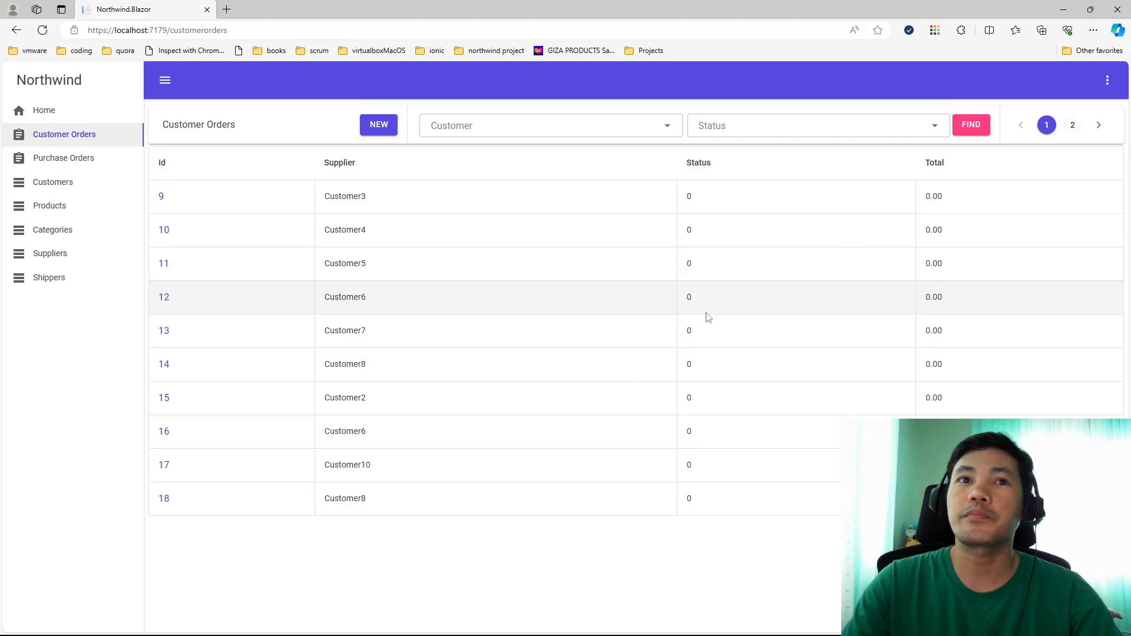
mouse_move(160, 196)
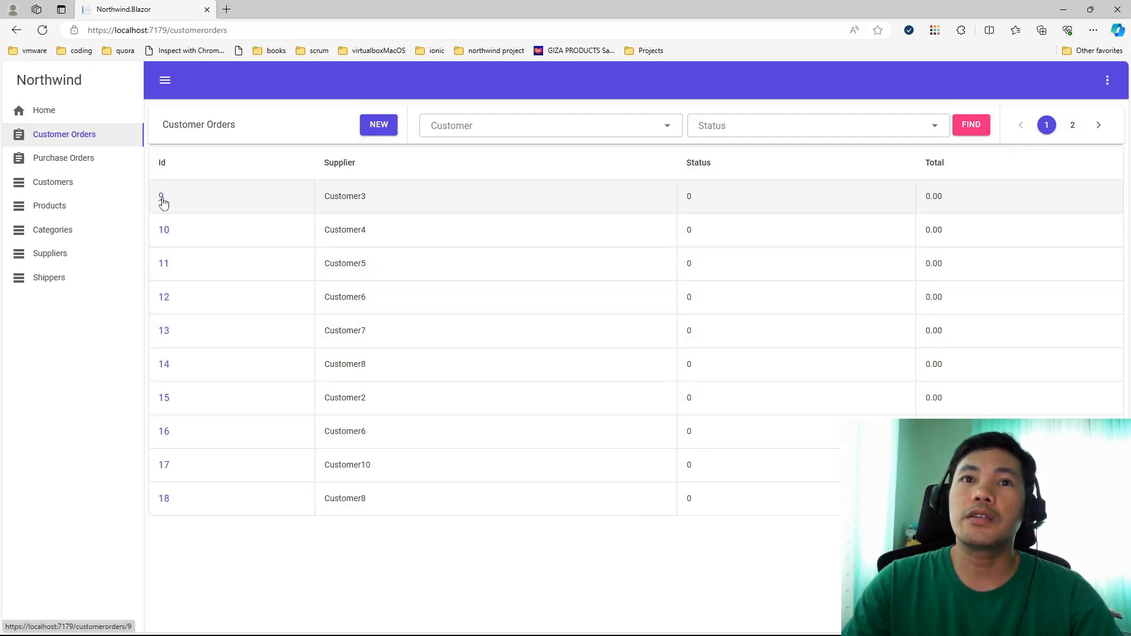
left_click(161, 196)
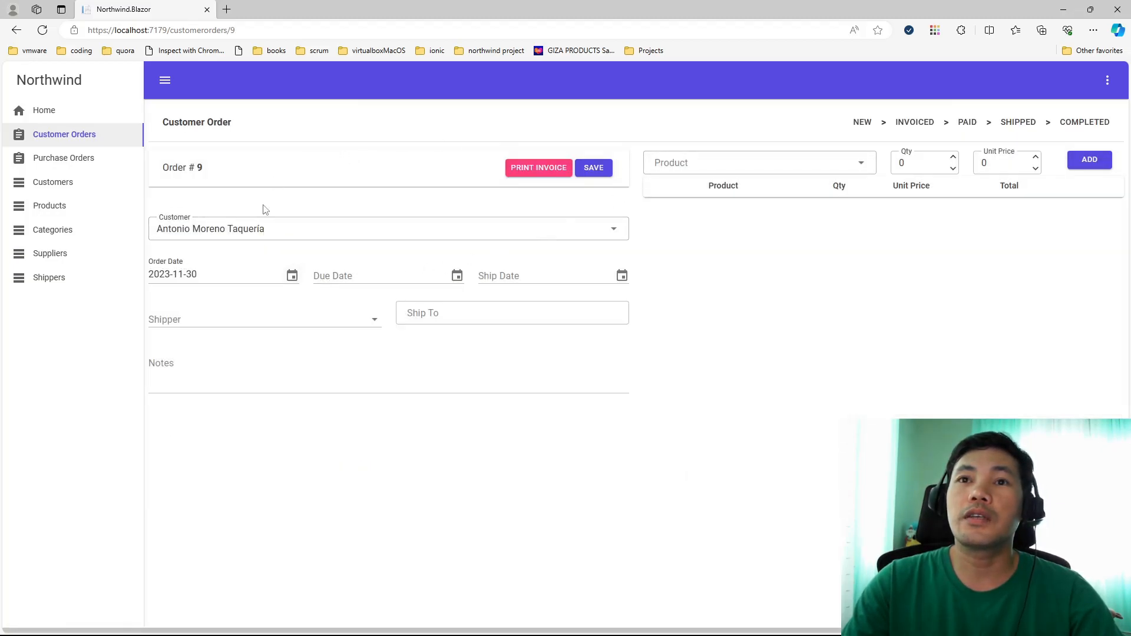
mouse_move(485, 203)
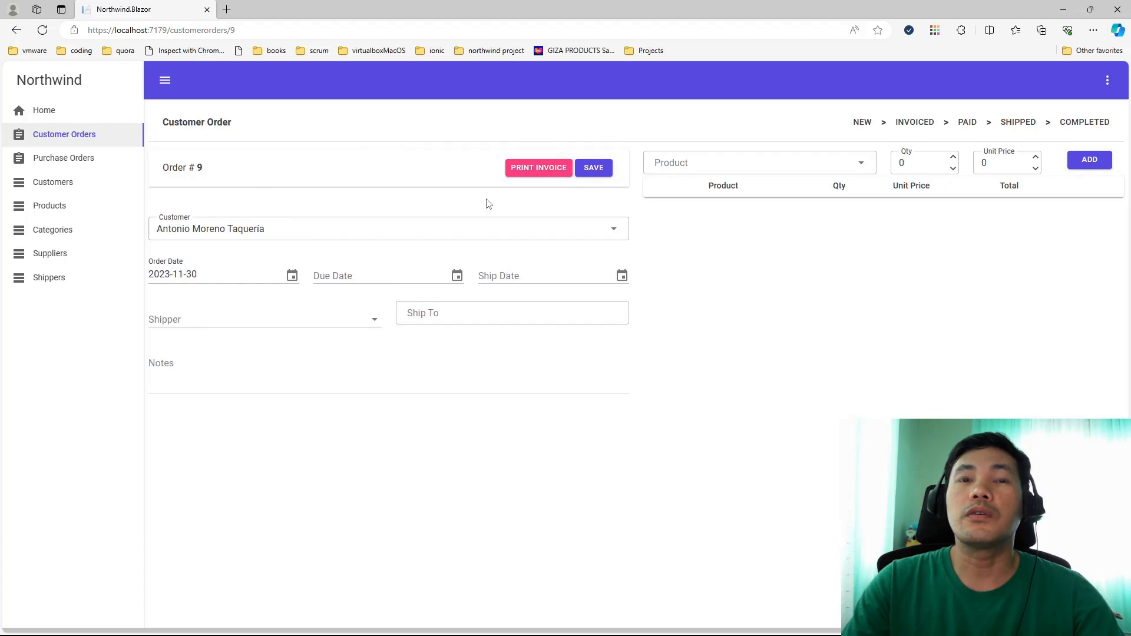
mouse_move(477, 212)
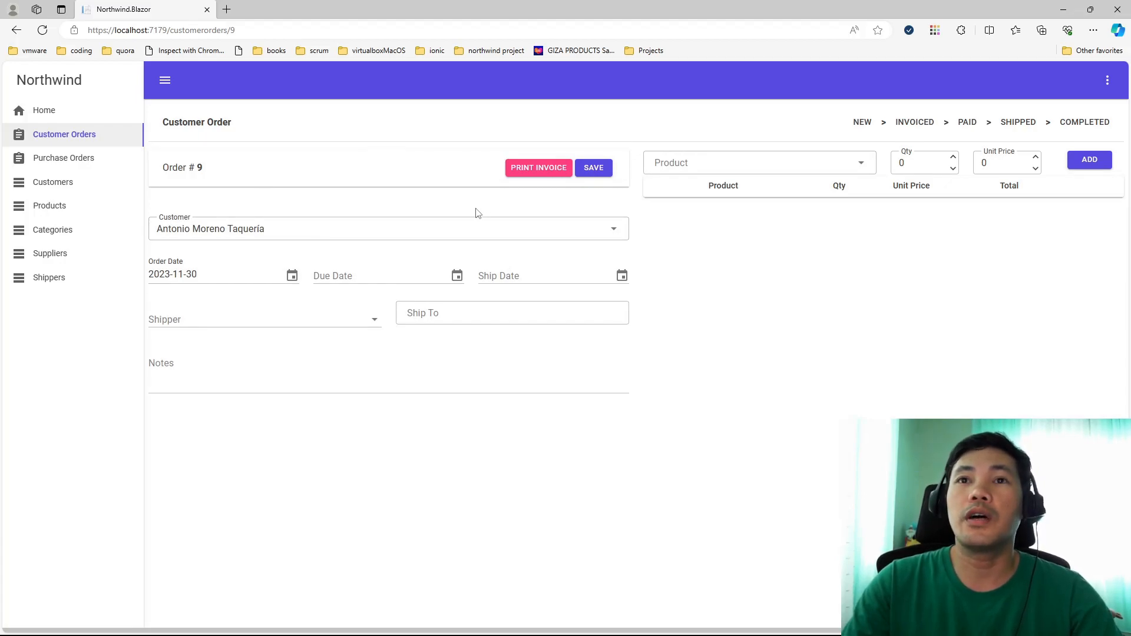
mouse_move(348, 203)
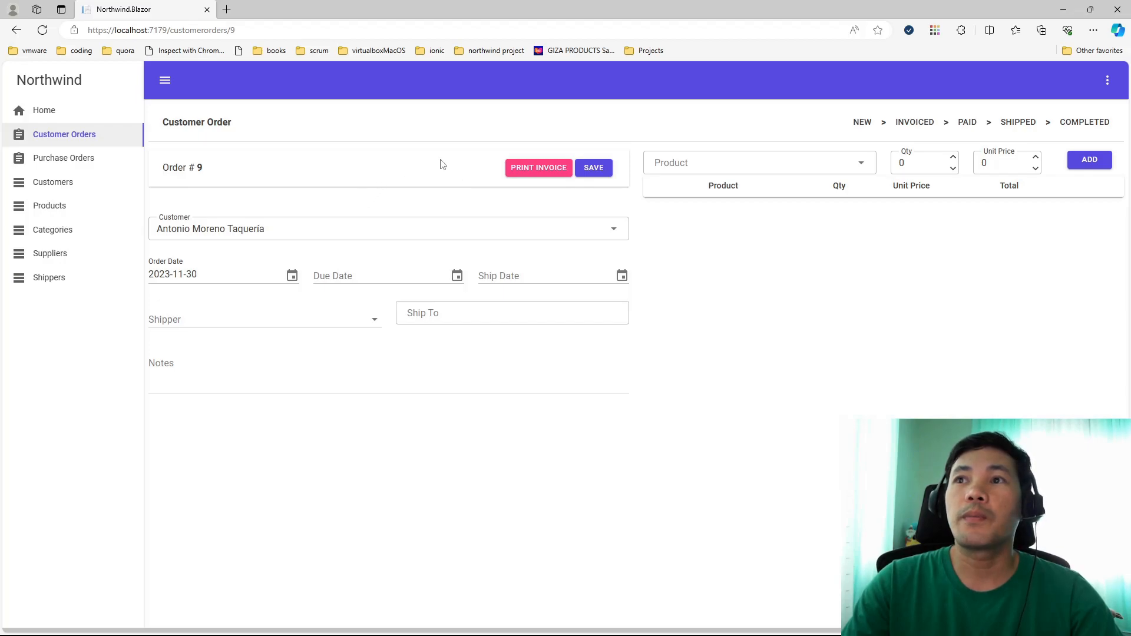
Step: Show order #9's customer choices, listing only Antonio Moreno Taquería
left_click(296, 229)
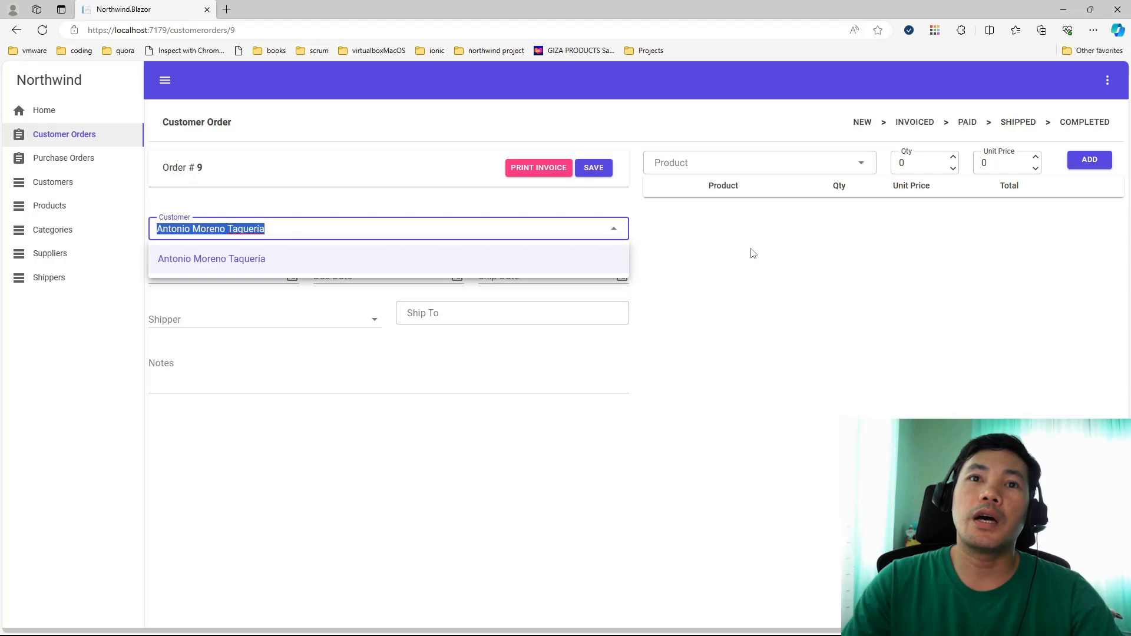
mouse_move(343, 231)
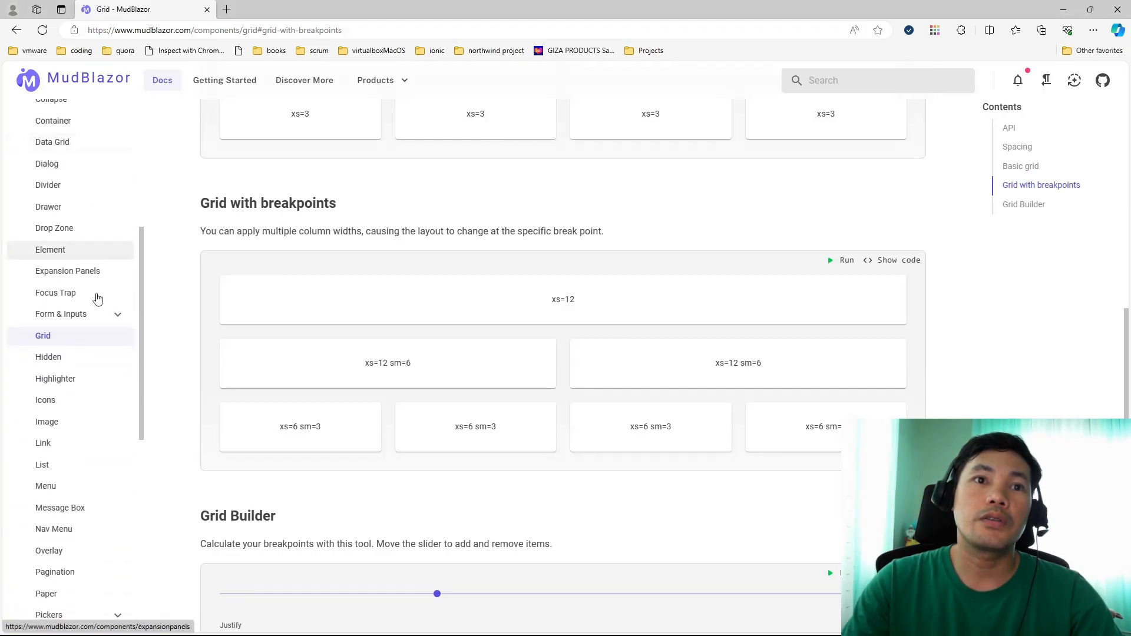
Step: Open the Autocomplete docs and type 'al' into the US States demo
left_click(61, 314)
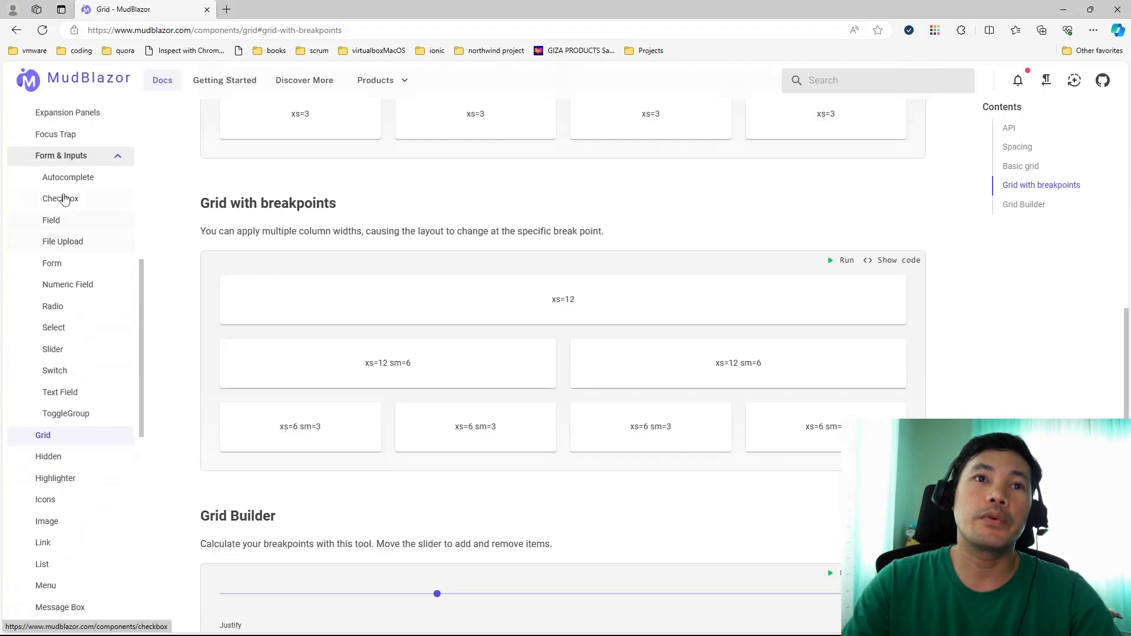
left_click(68, 177)
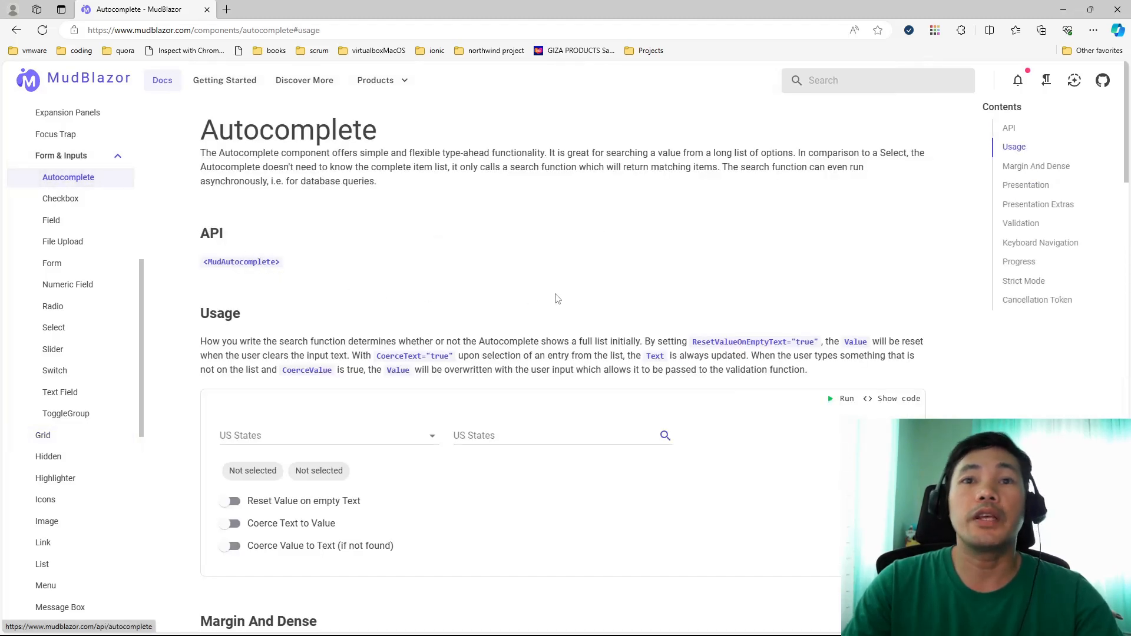
scroll("down", 3)
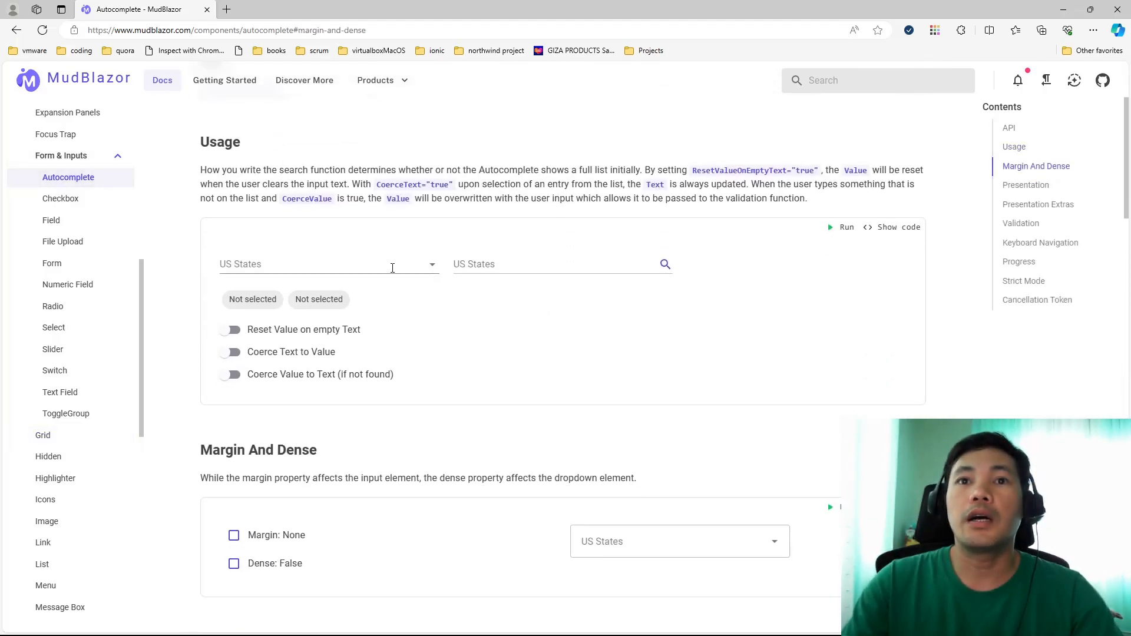
left_click(325, 264)
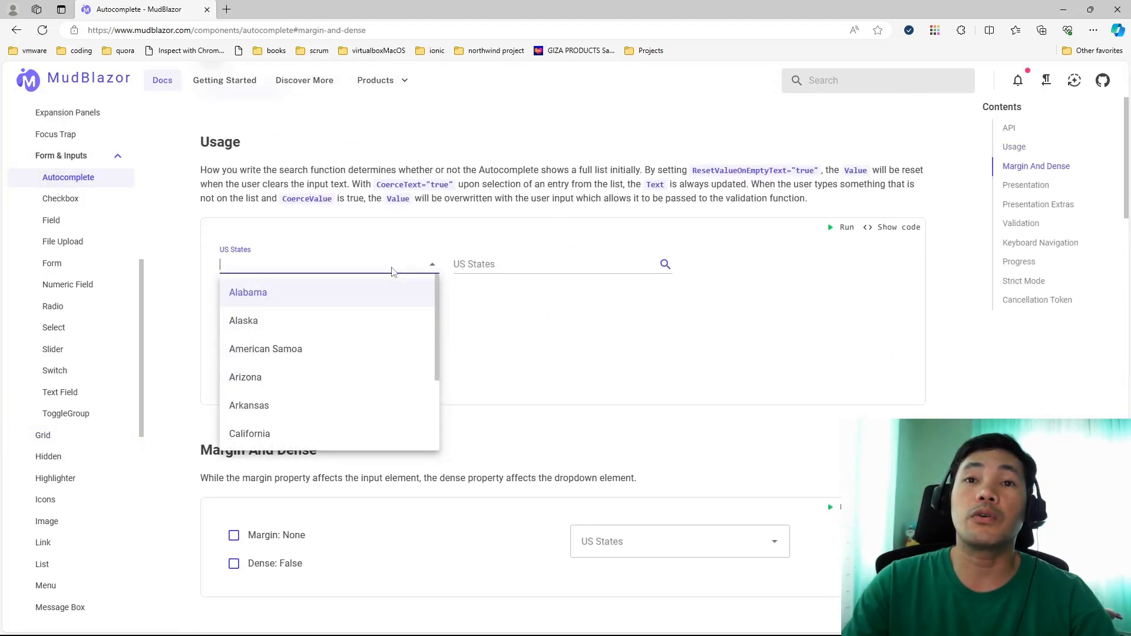
mouse_move(402, 316)
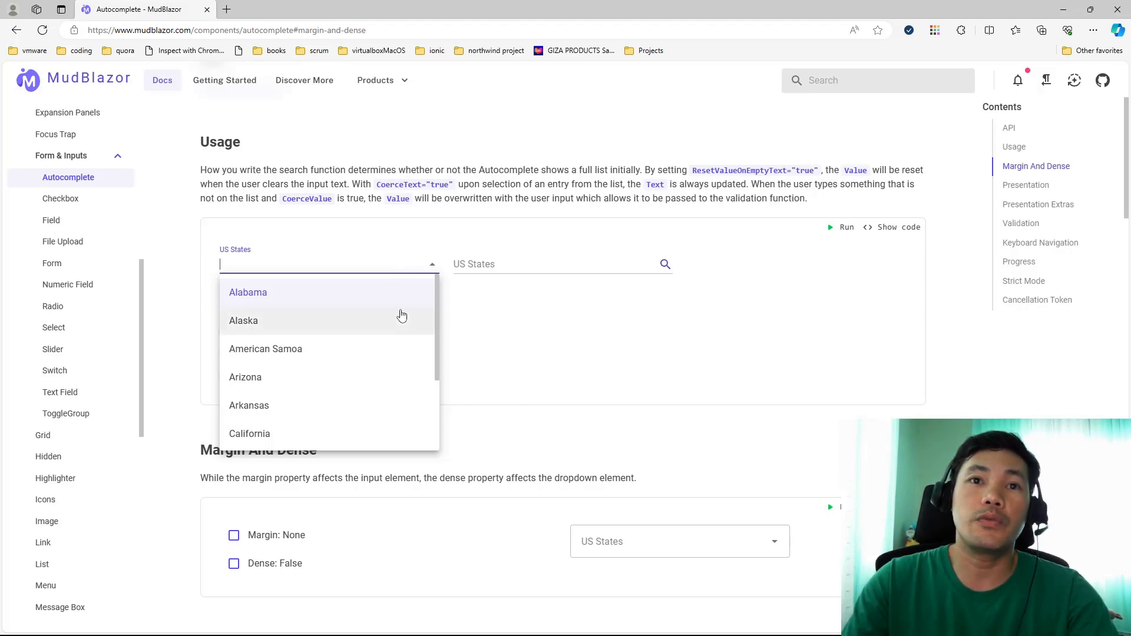
type("al")
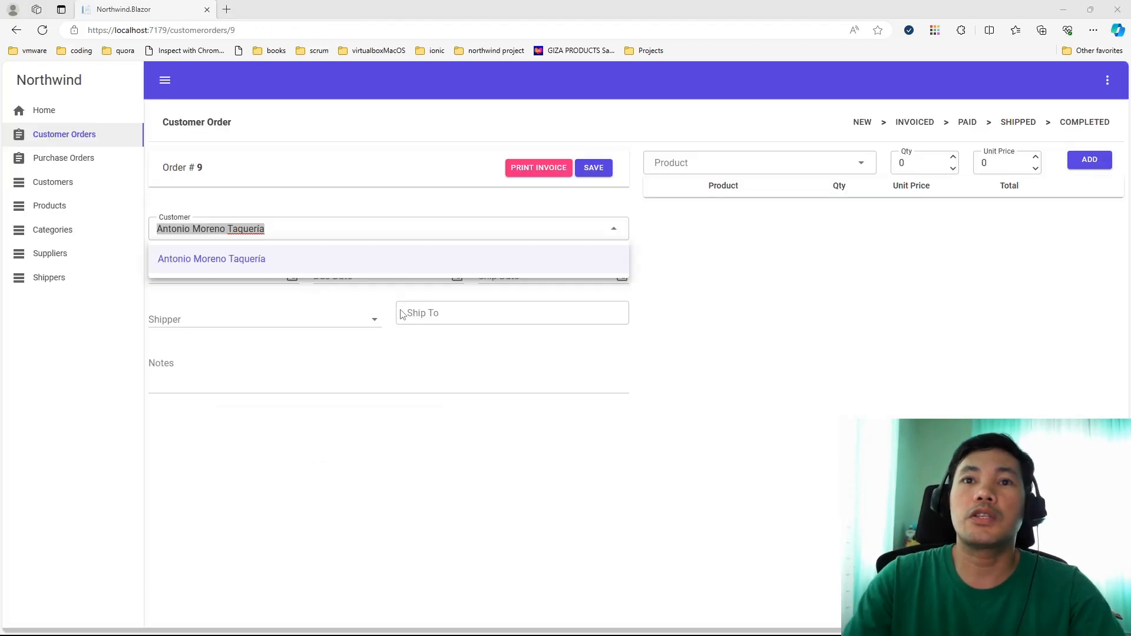
Step: Demo the order date picker and empty-line validation, then view the Purchase Orders list
left_click(211, 258)
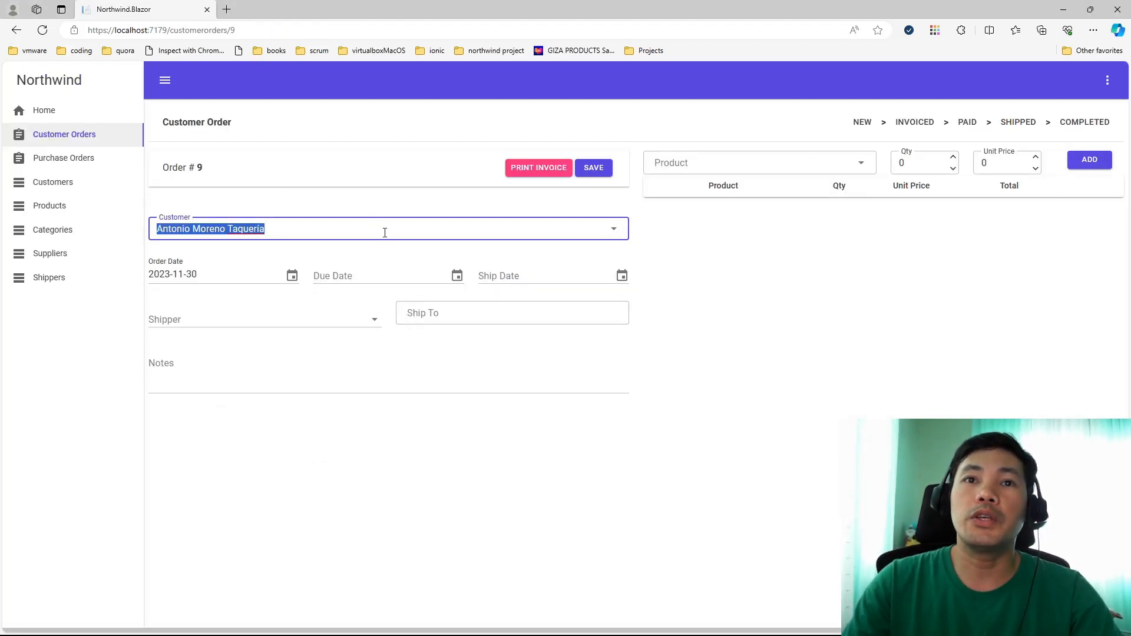
mouse_move(309, 306)
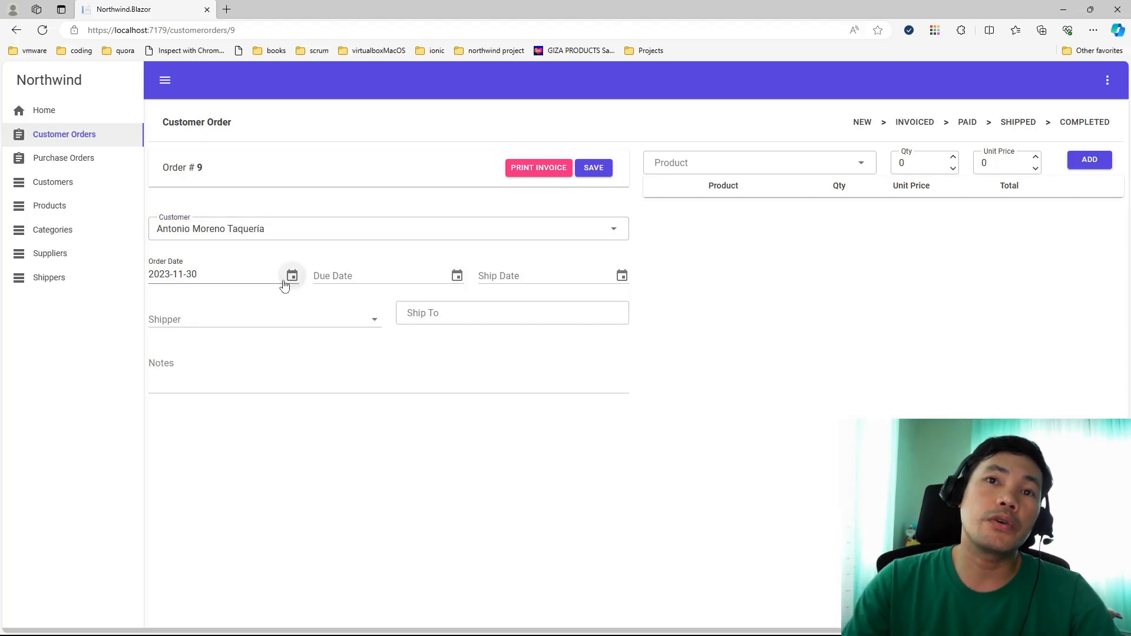
left_click(291, 276)
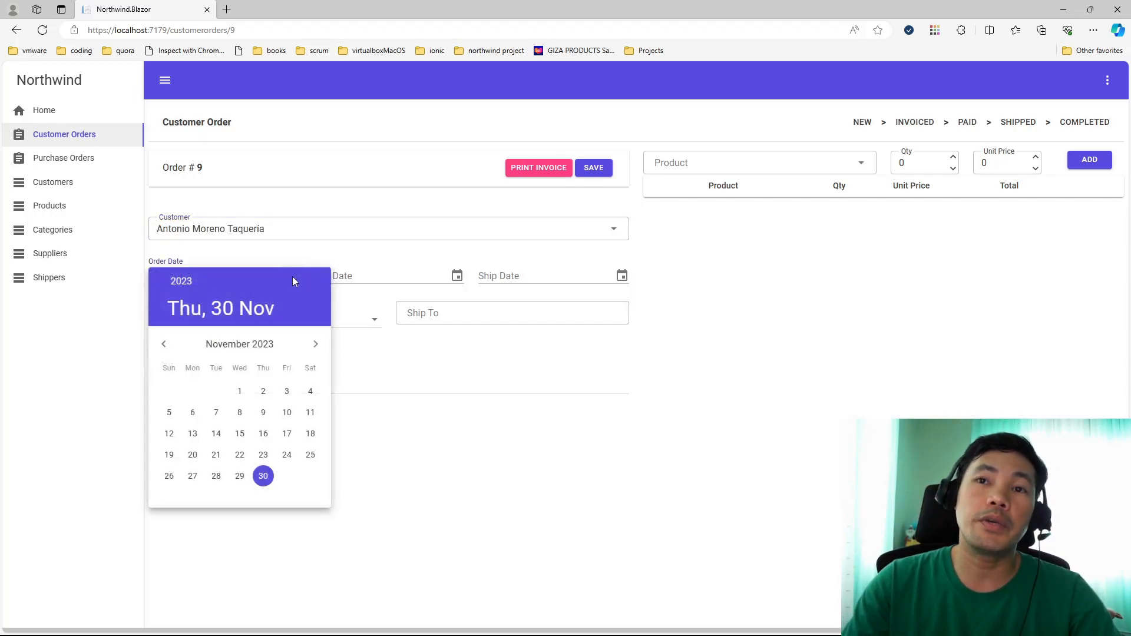
left_click(263, 475)
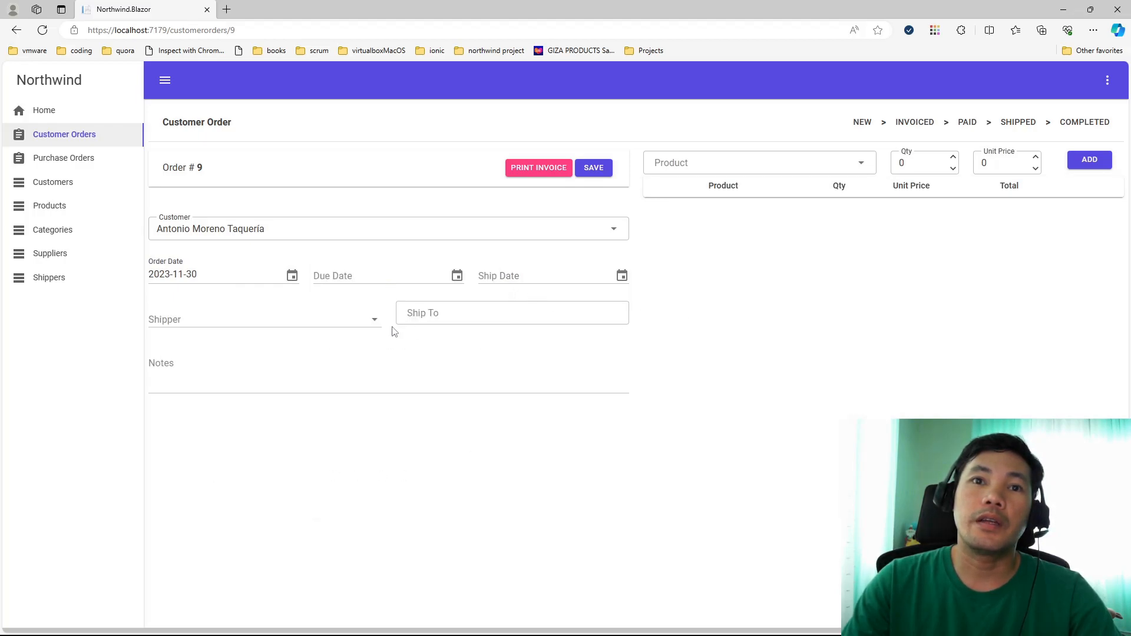
left_click(511, 312)
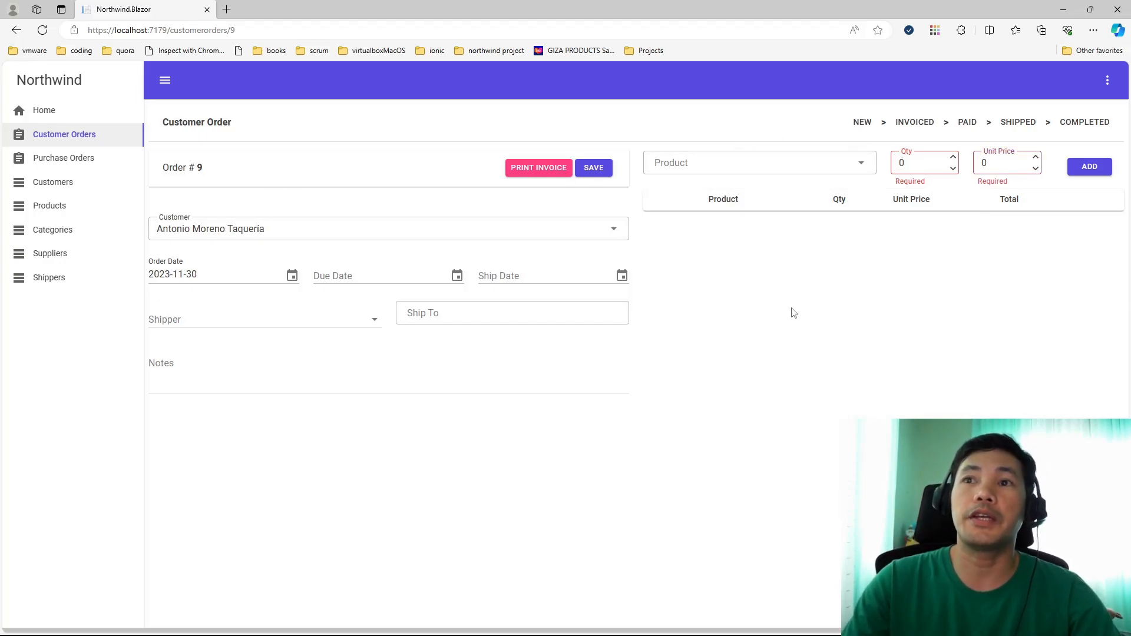
mouse_move(597, 277)
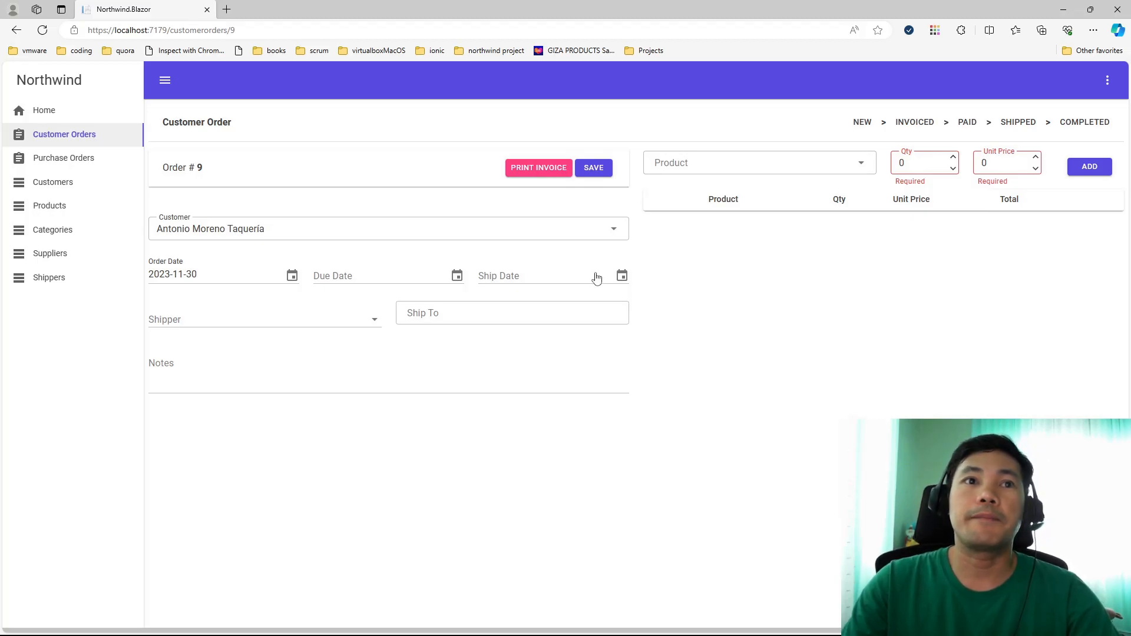
left_click(63, 157)
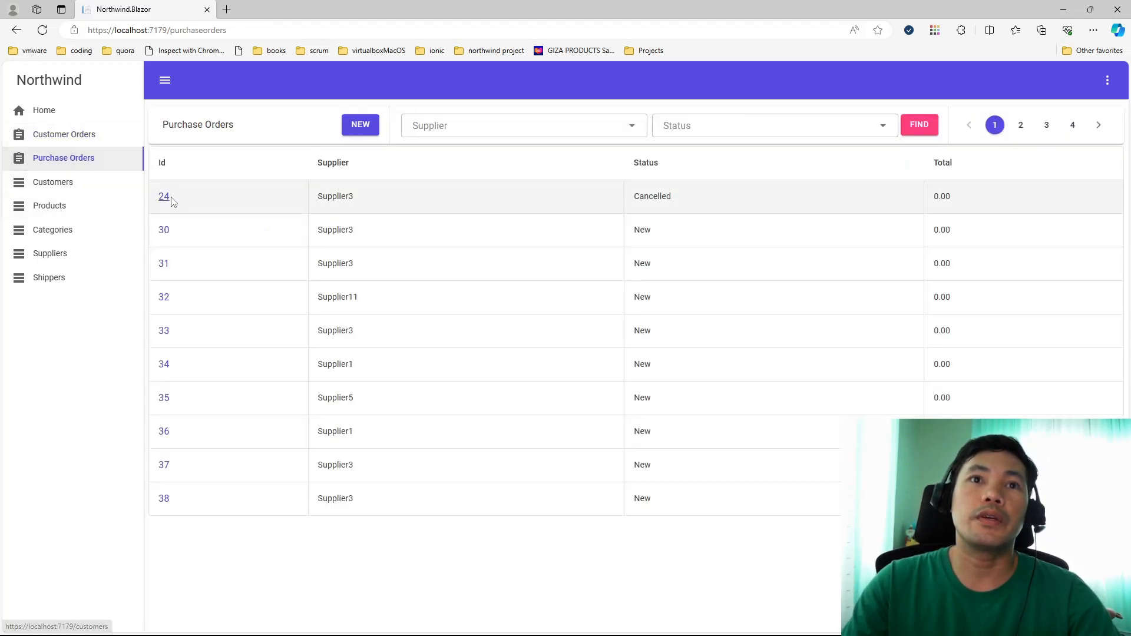
left_click(163, 196)
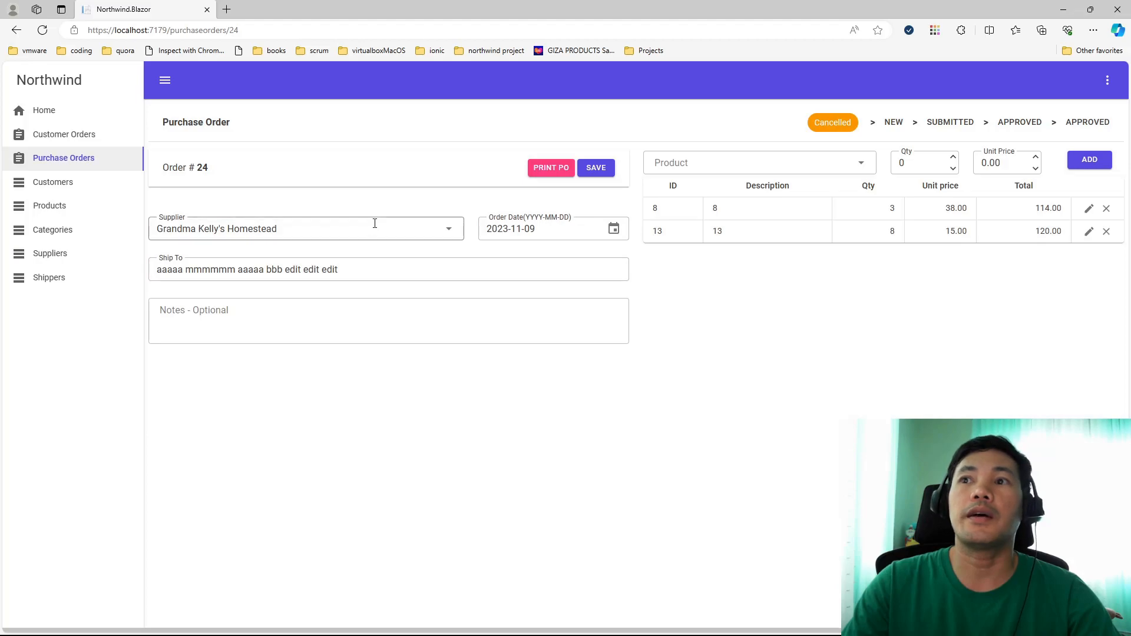
mouse_move(786, 212)
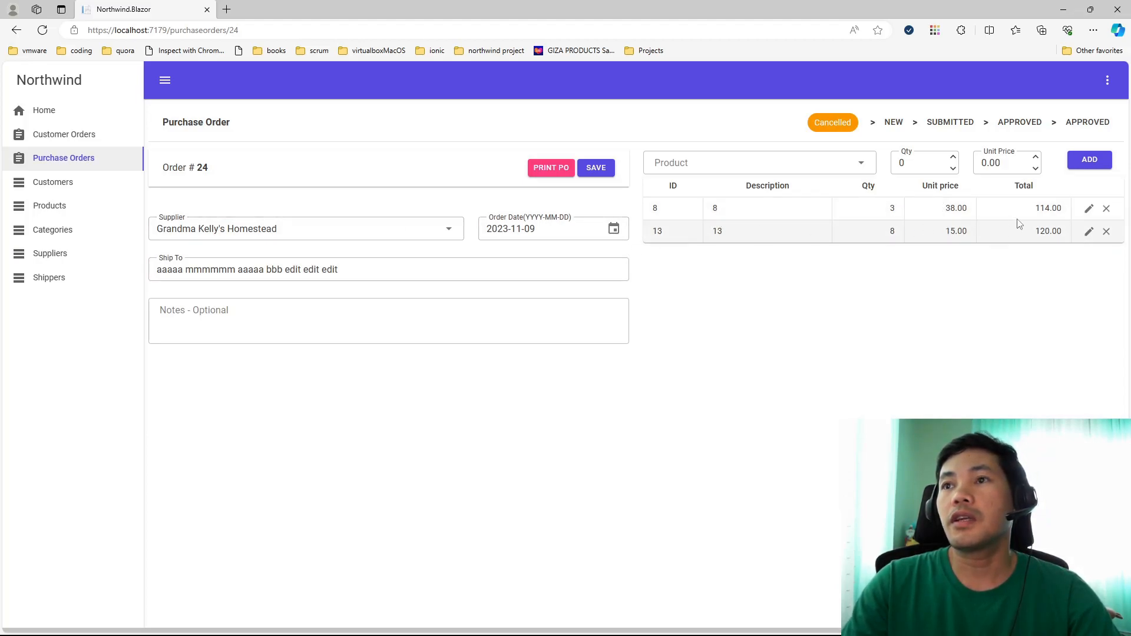
mouse_move(791, 250)
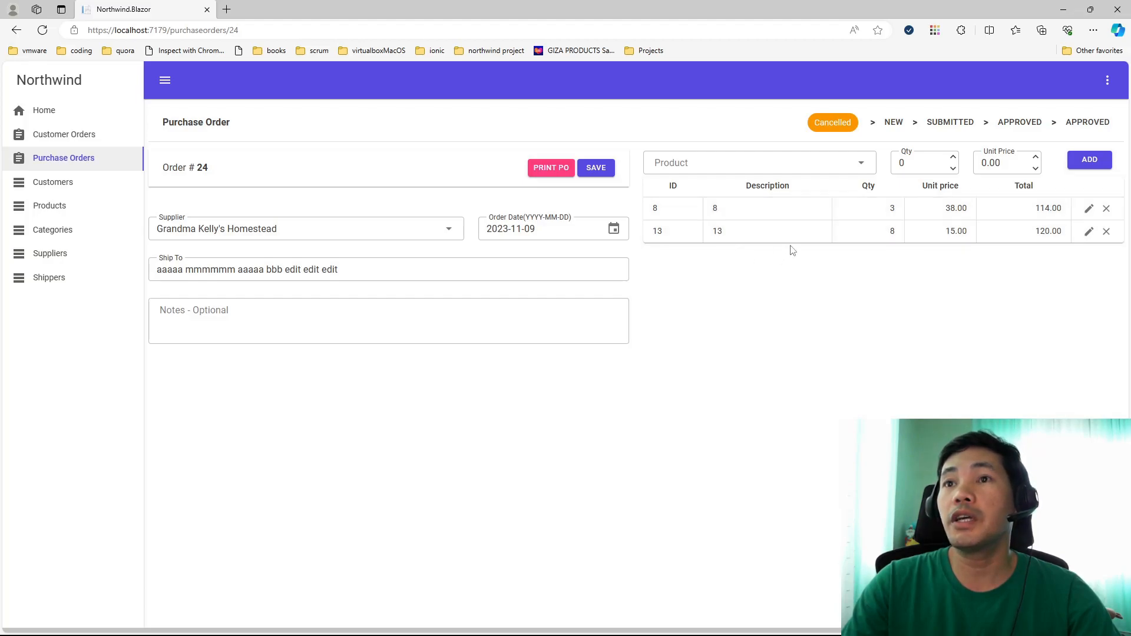
mouse_move(1002, 216)
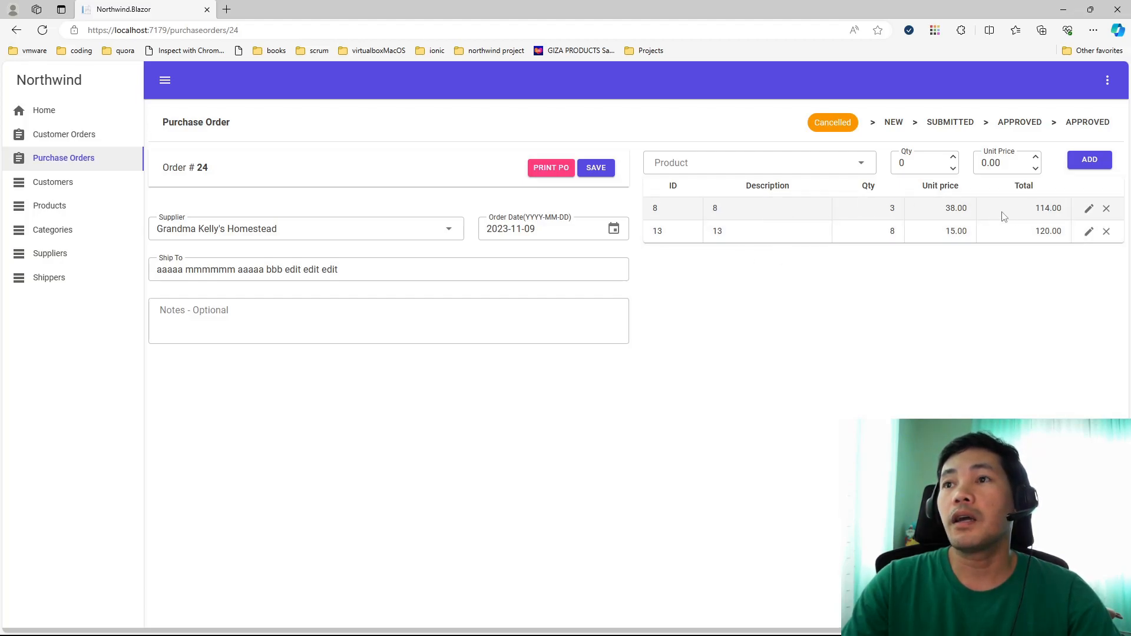
mouse_move(907, 215)
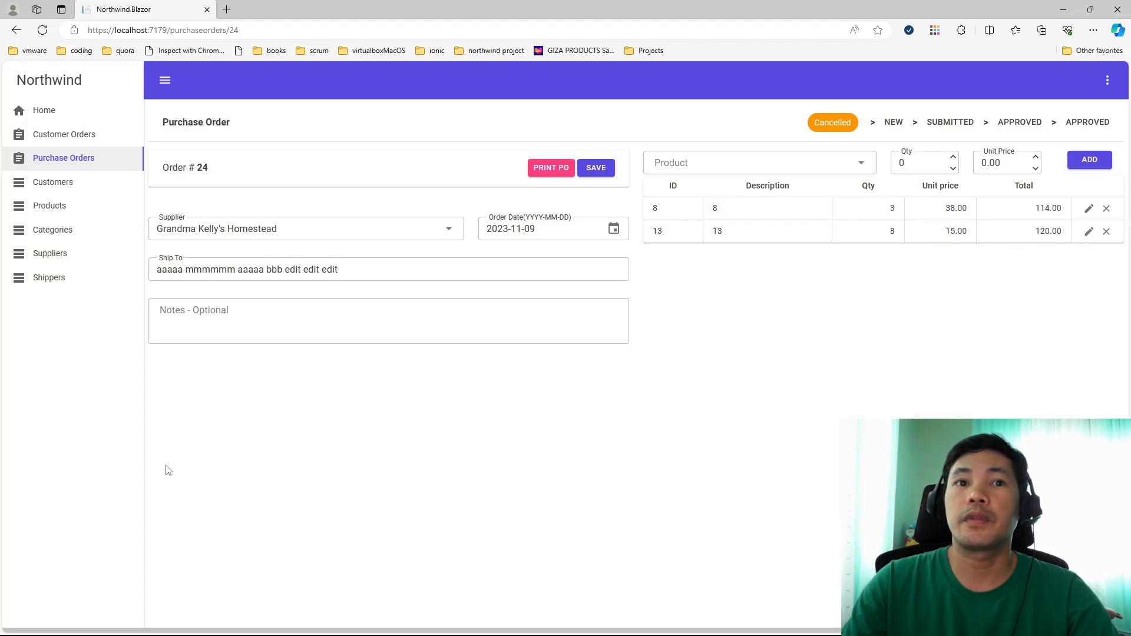
mouse_move(341, 398)
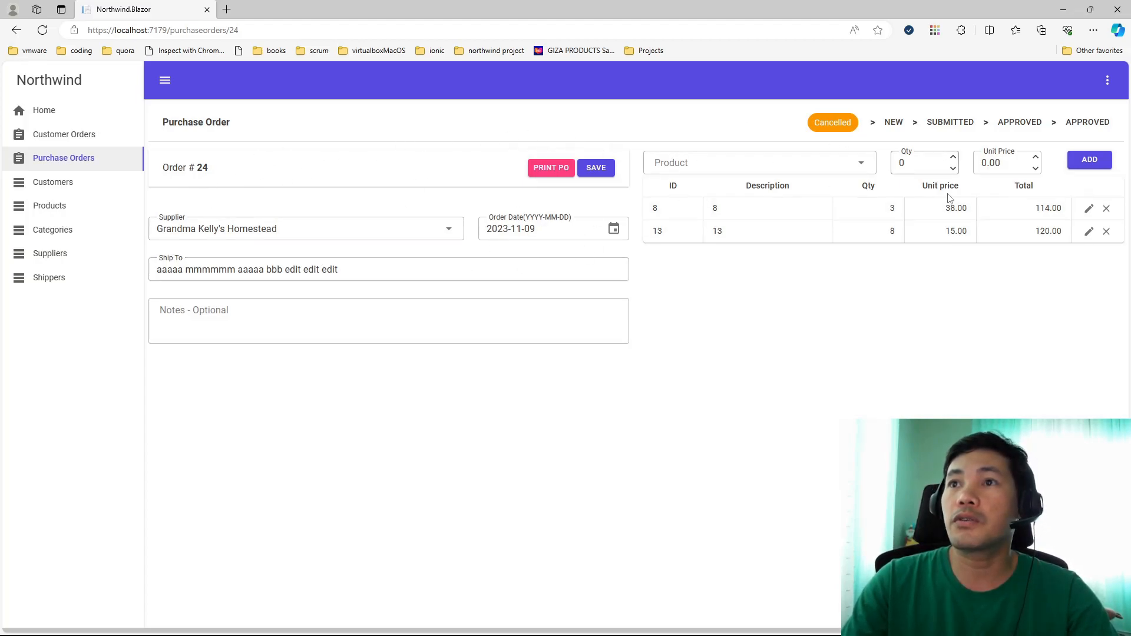
mouse_move(684, 300)
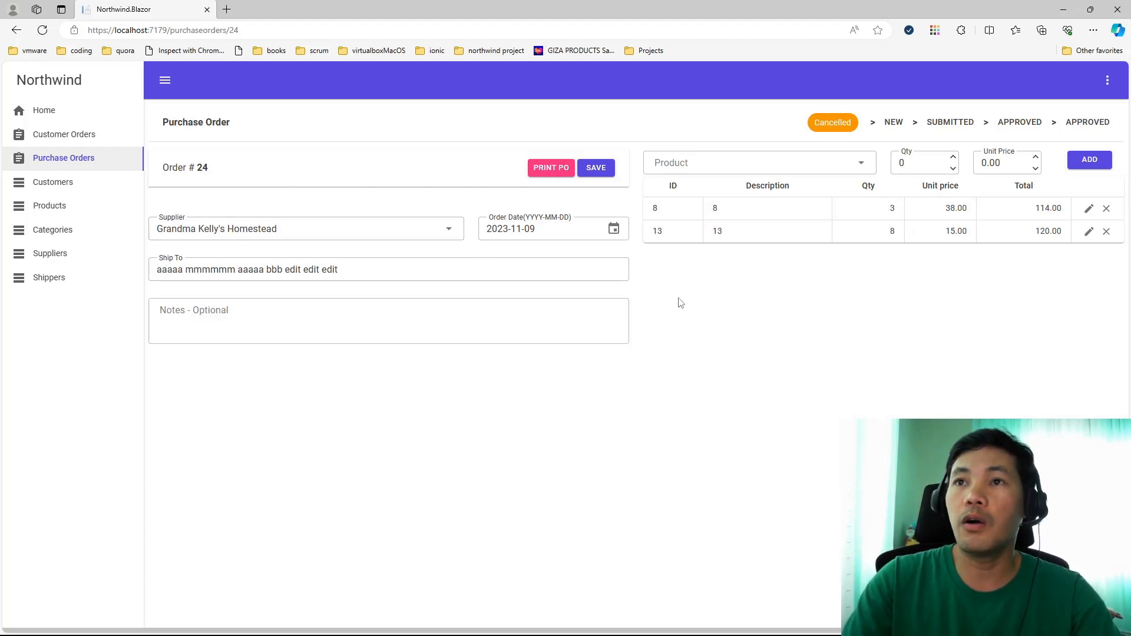
key("F12")
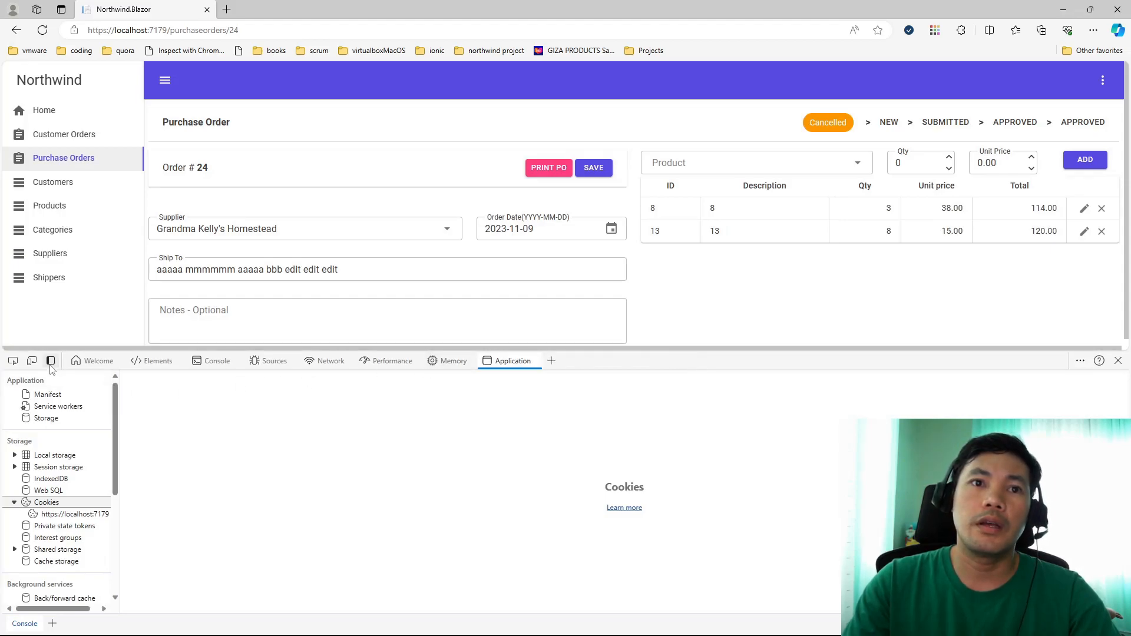
Step: Preview purchase order 24 in the developer tools' responsive device mode
left_click(31, 361)
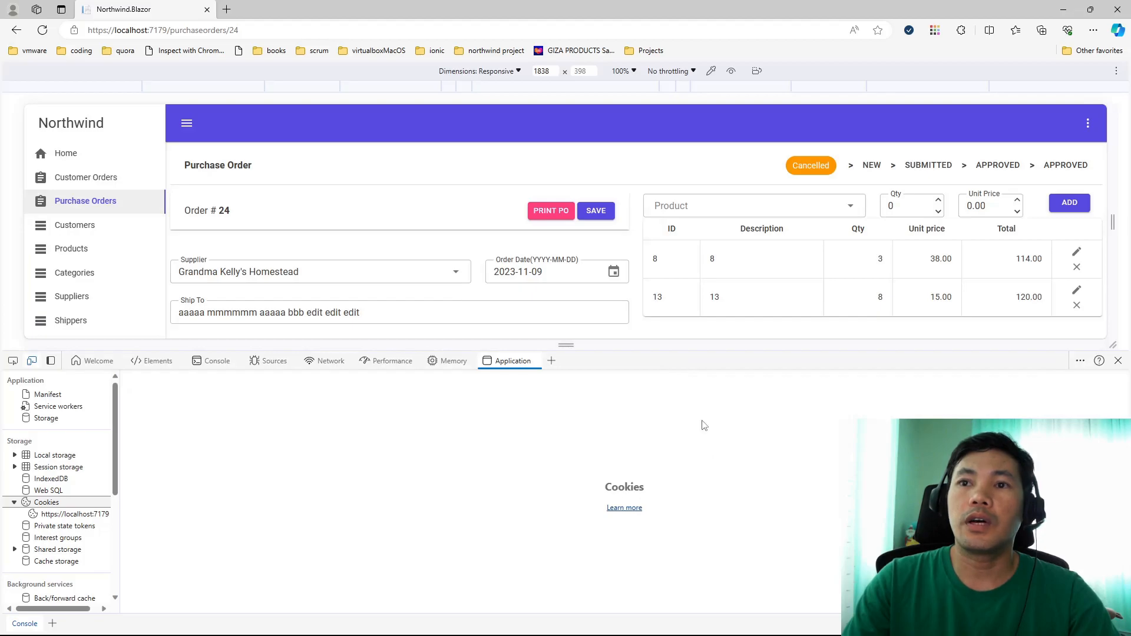
mouse_move(649, 373)
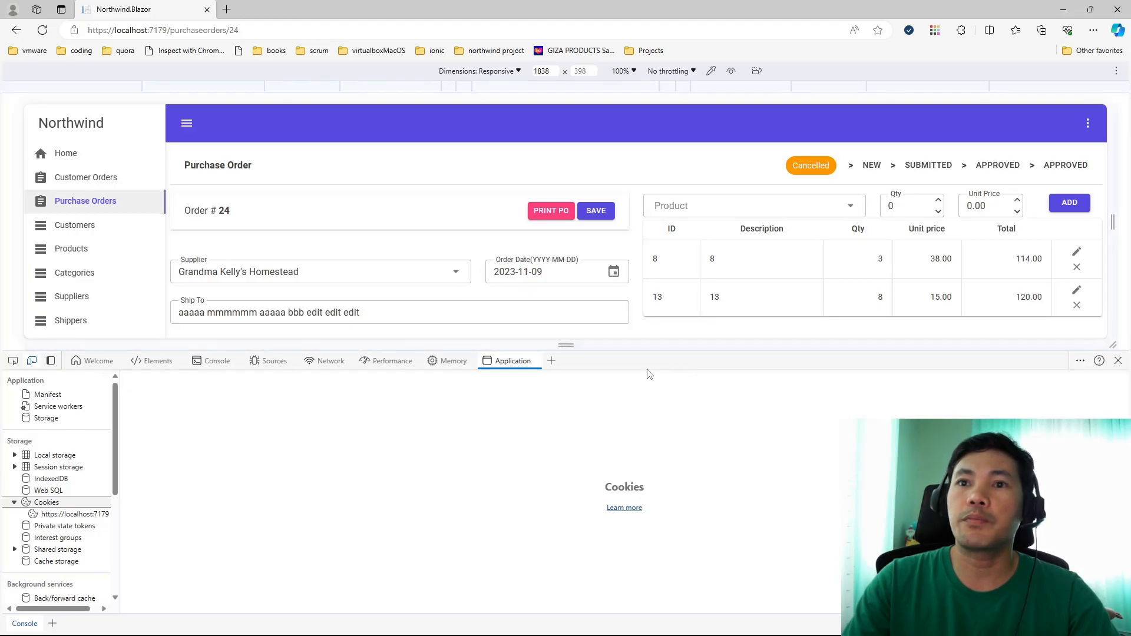
mouse_move(647, 351)
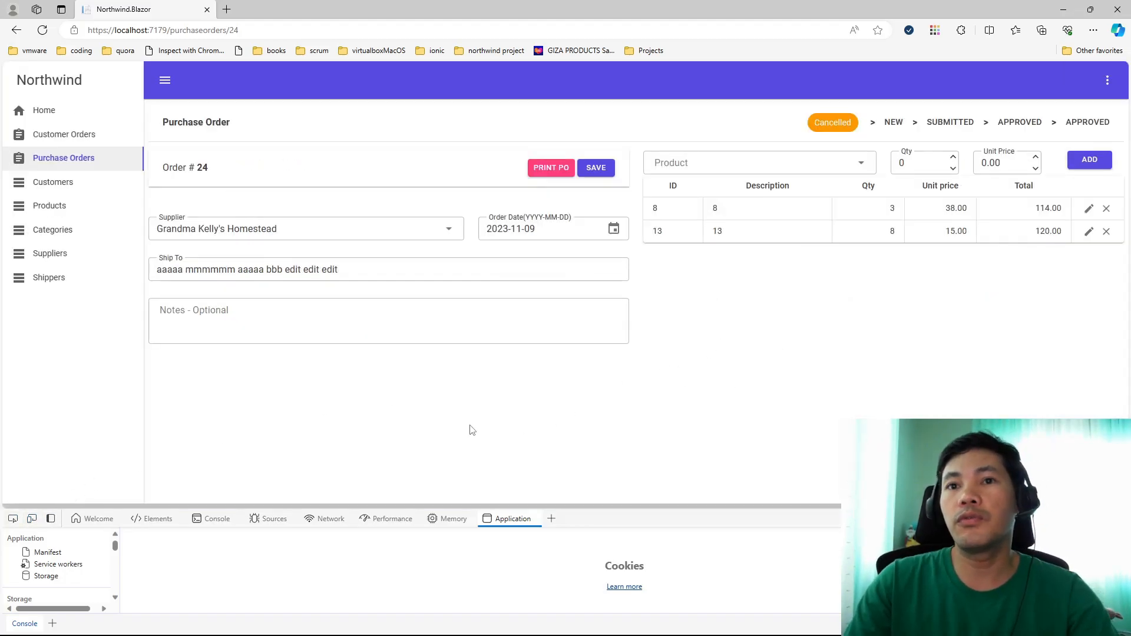
mouse_move(375, 395)
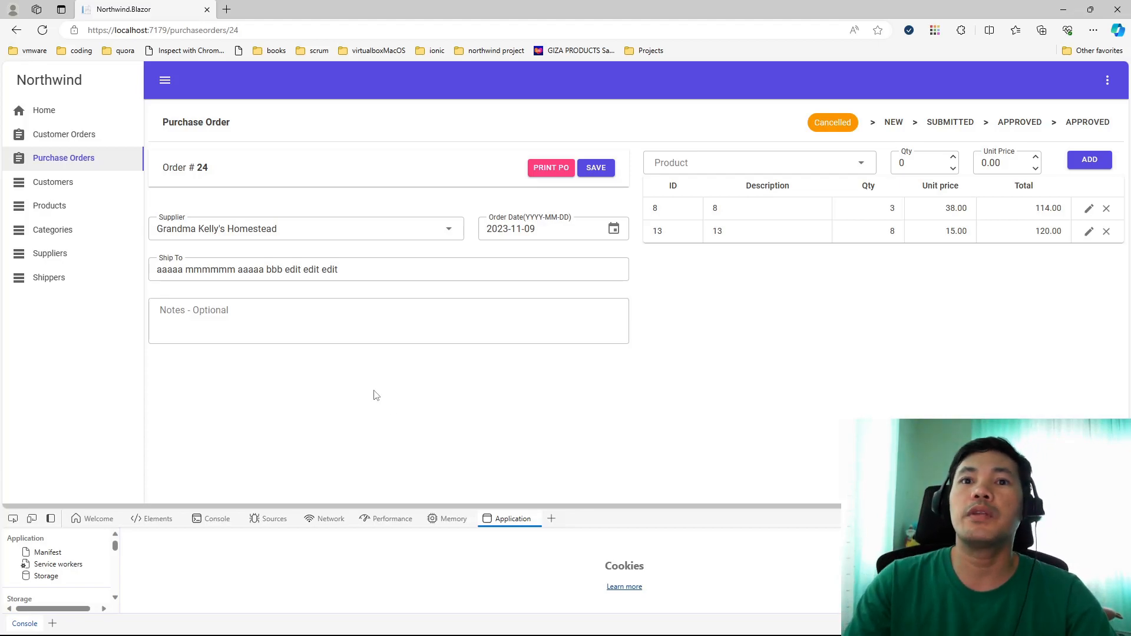
mouse_move(697, 307)
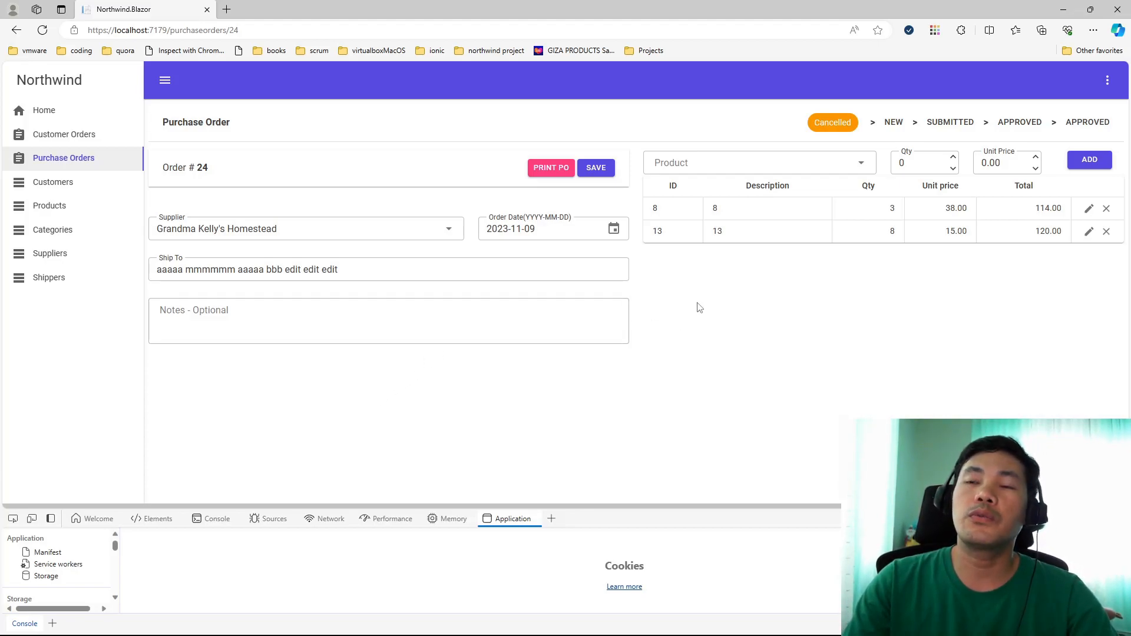
mouse_move(667, 288)
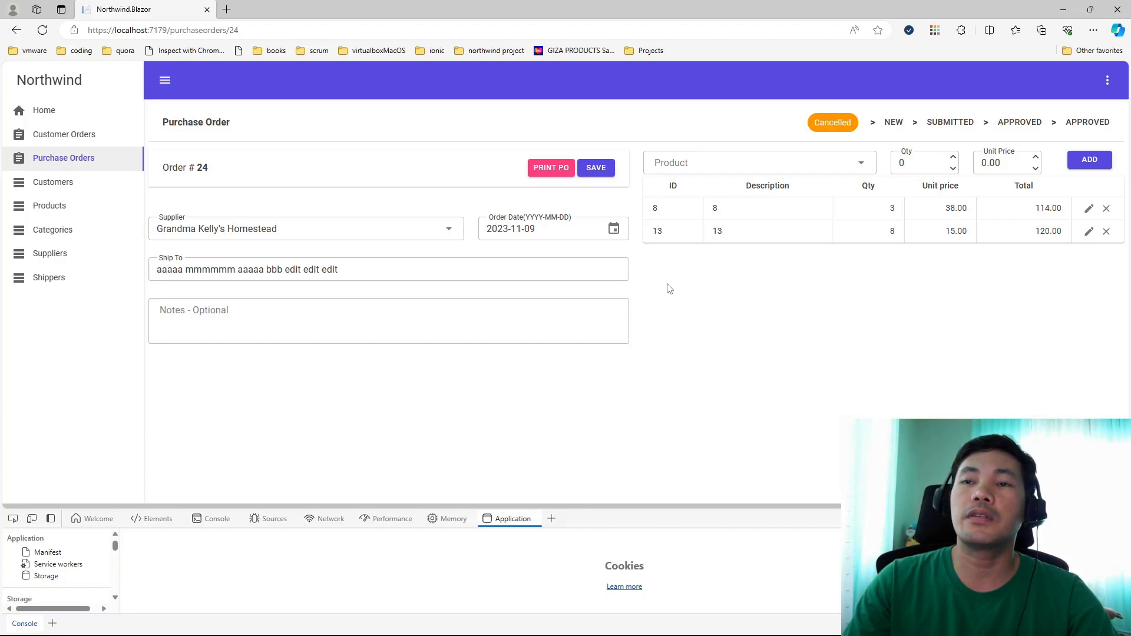
mouse_move(662, 299)
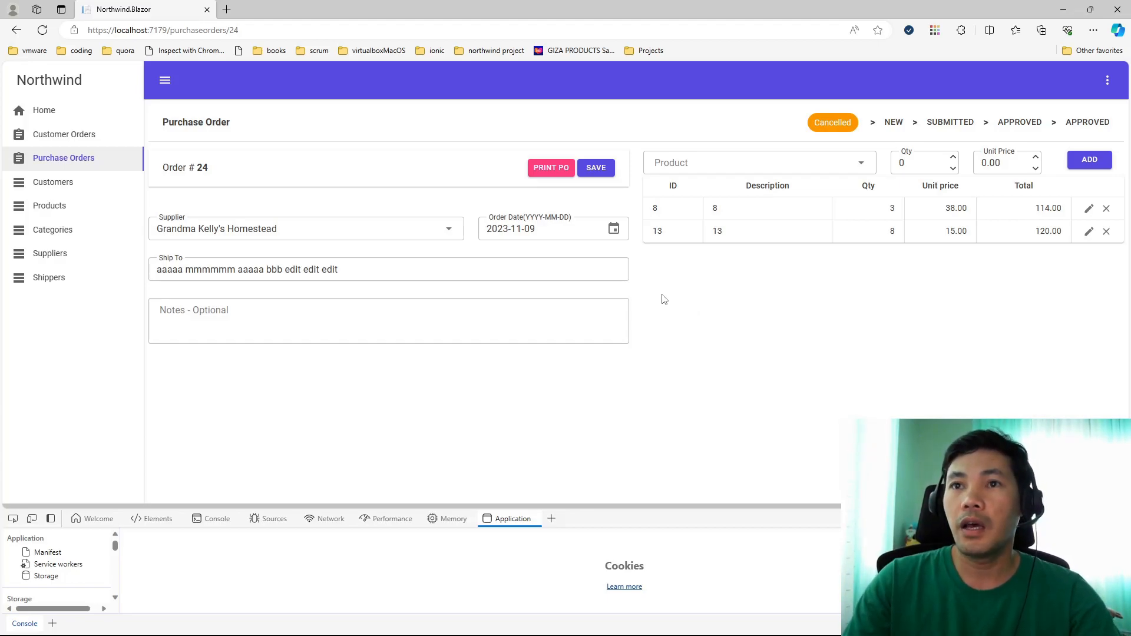
mouse_move(694, 324)
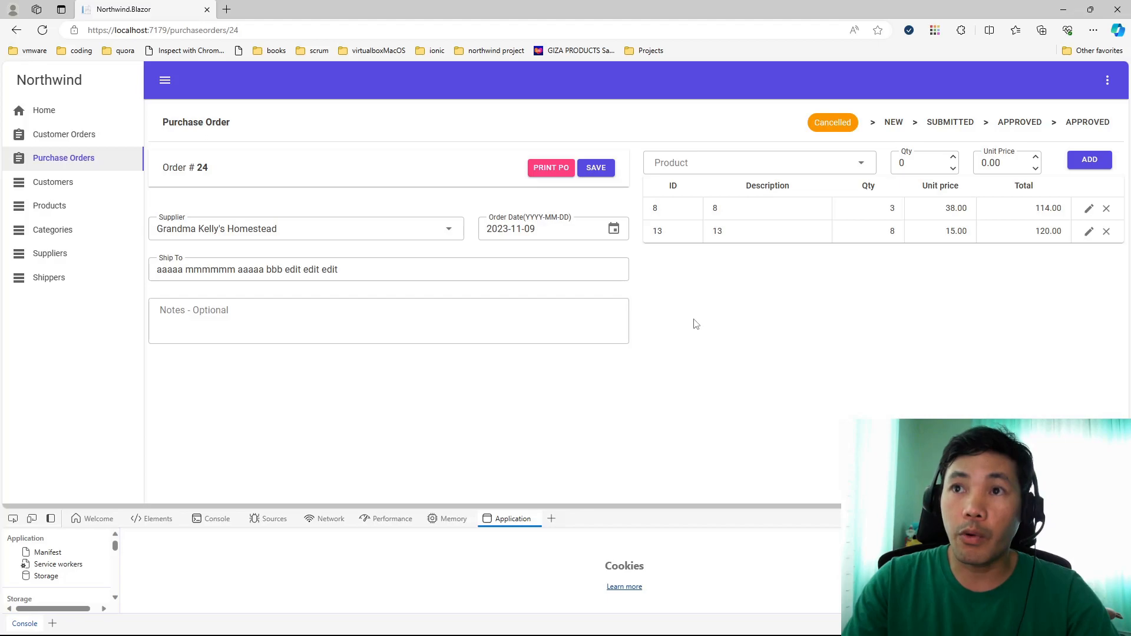
mouse_move(668, 331)
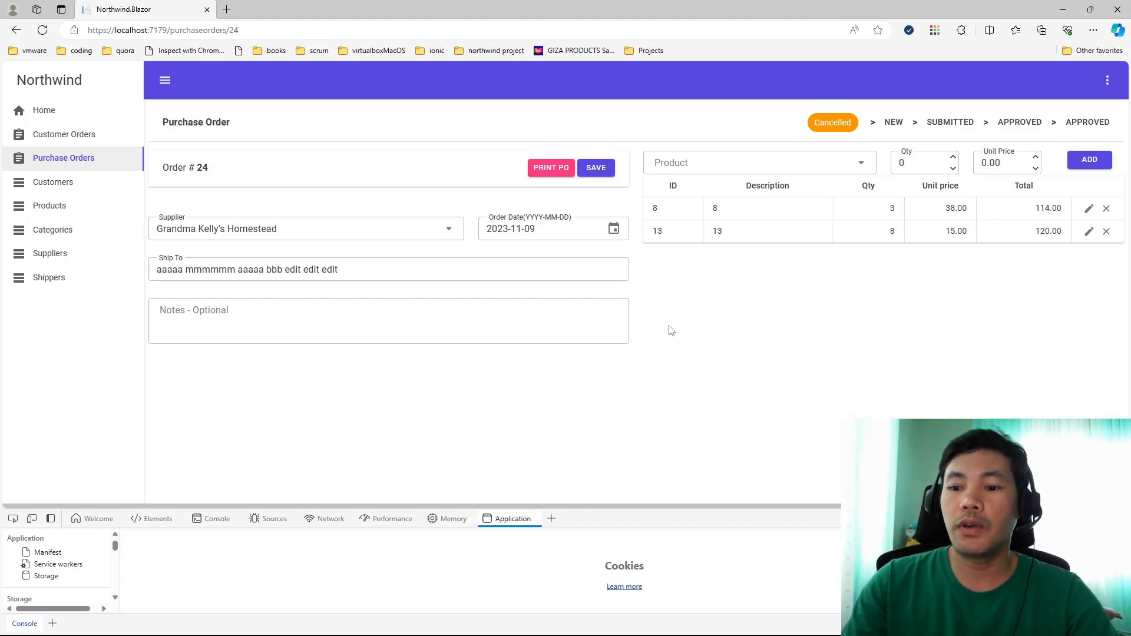
mouse_move(664, 342)
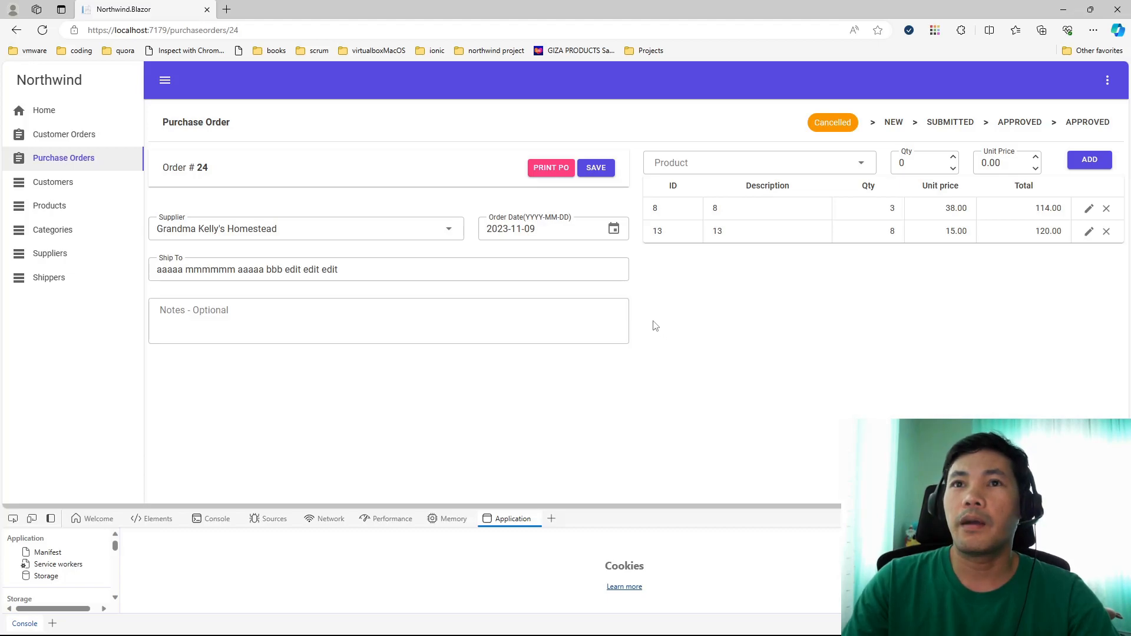
mouse_move(649, 332)
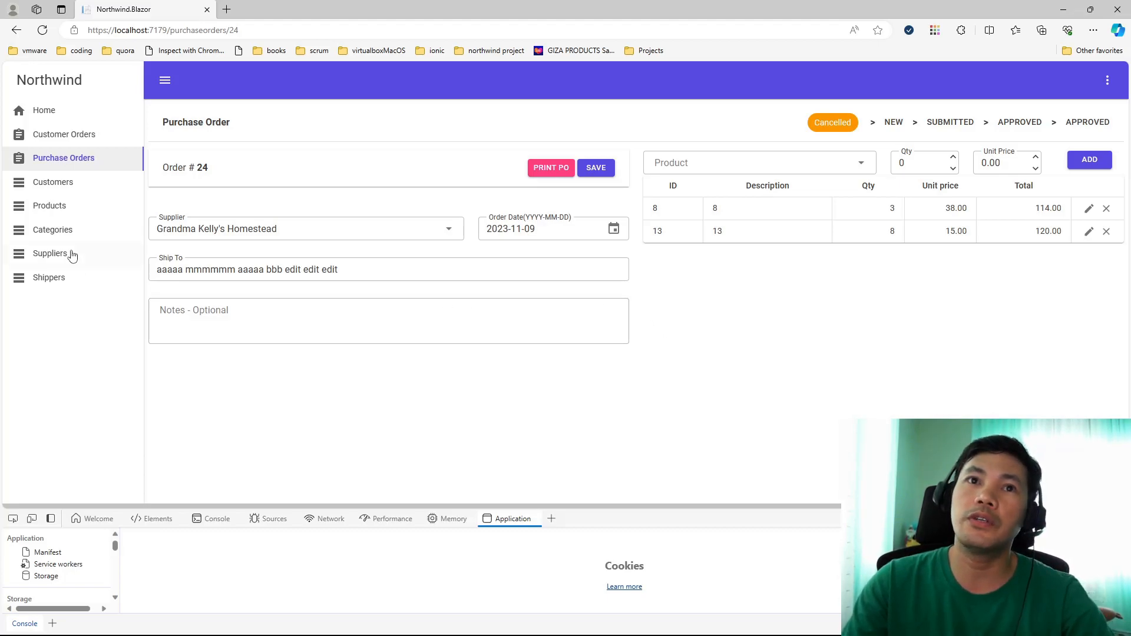
mouse_move(326, 126)
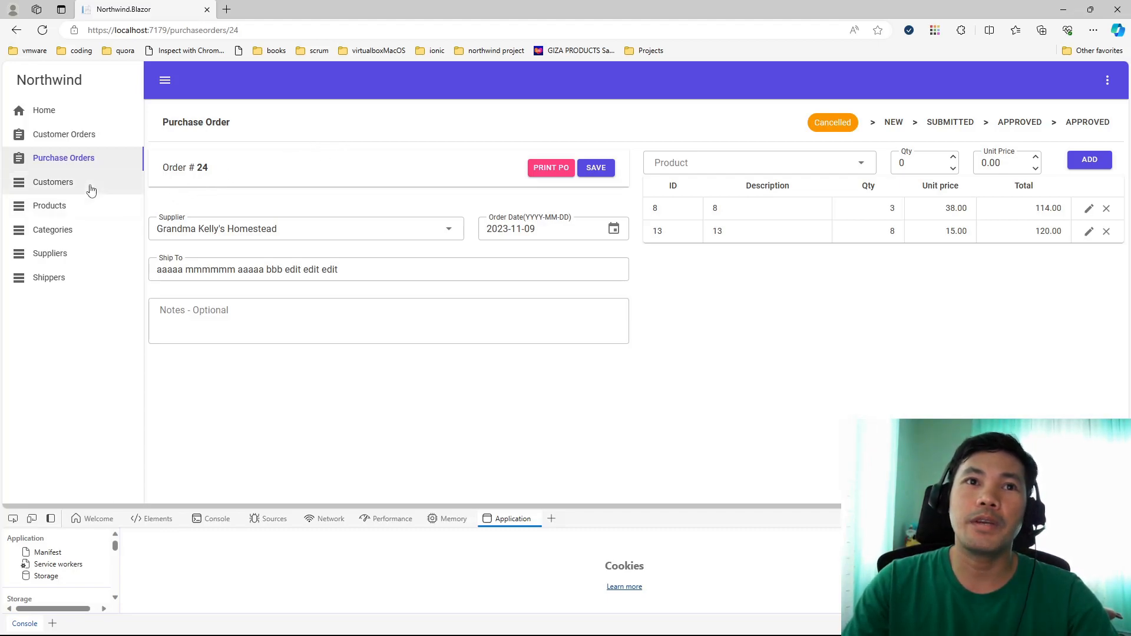
Step: View the Customers table, then return to the MudBlazor Autocomplete documentation
left_click(53, 182)
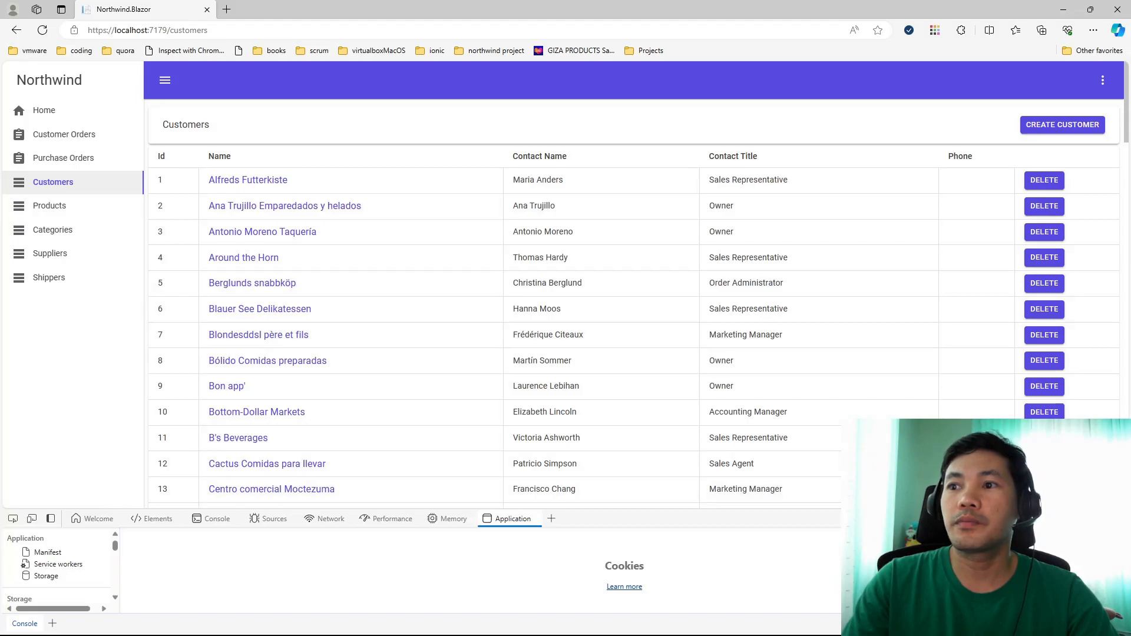
left_click(49, 206)
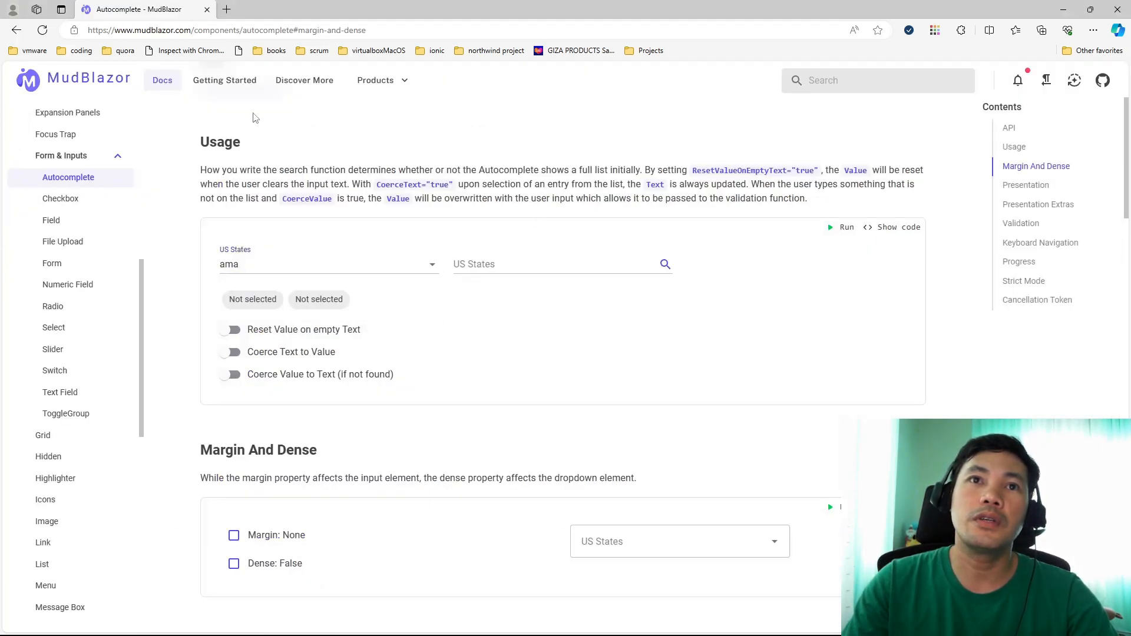
Step: Browse the Installation guide's dotnet templates and Manual Install sections, then open the Docs overview
left_click(224, 80)
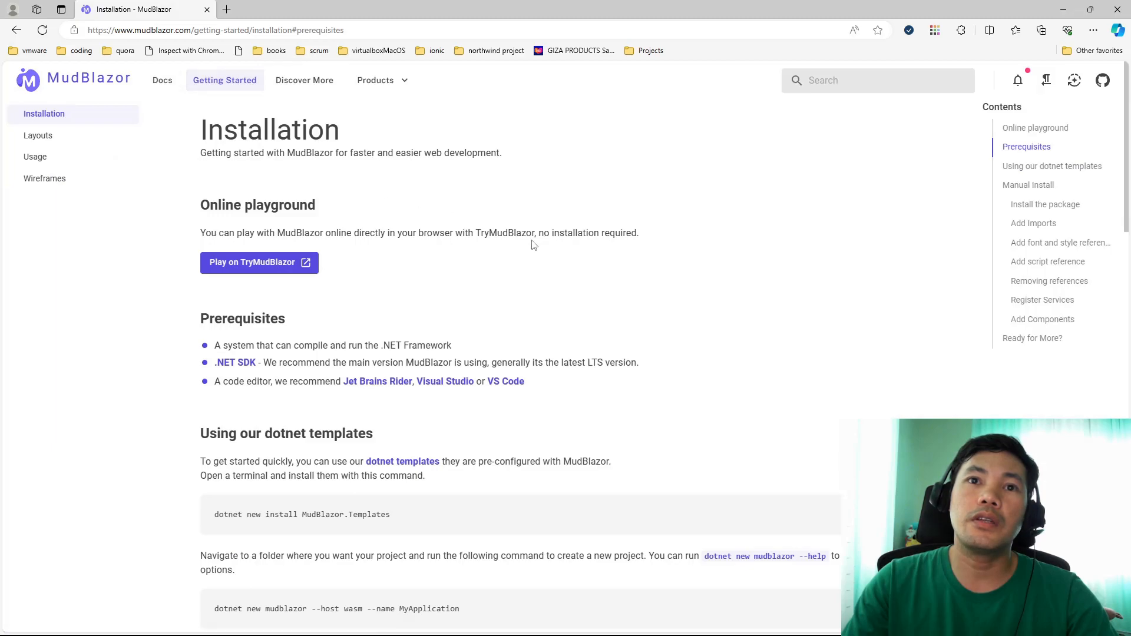
mouse_move(790, 274)
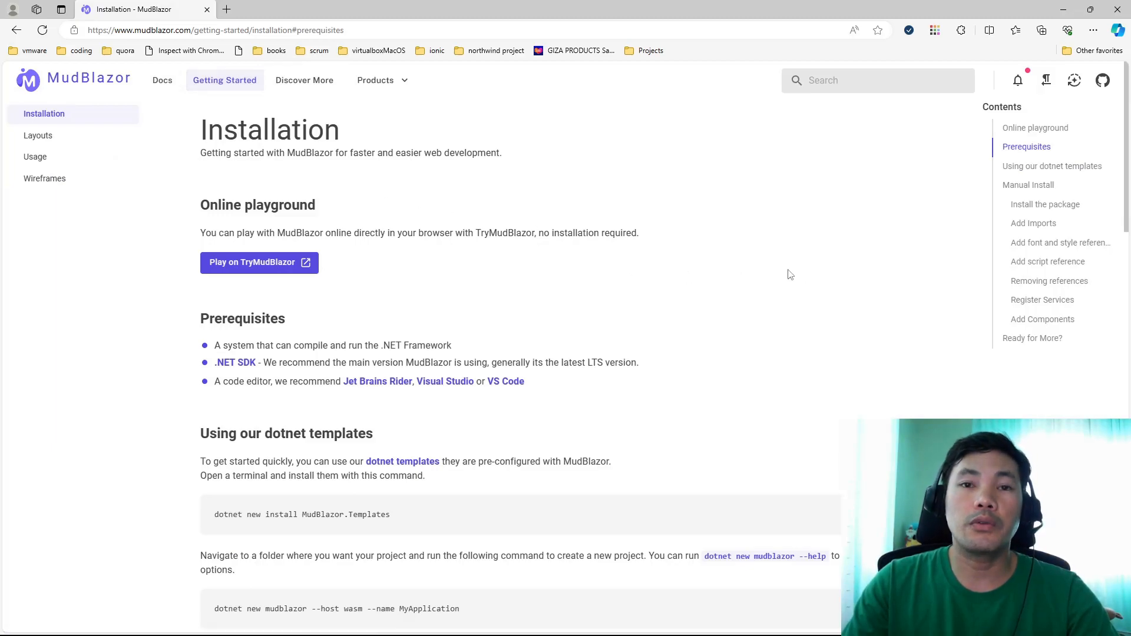
left_click(1052, 166)
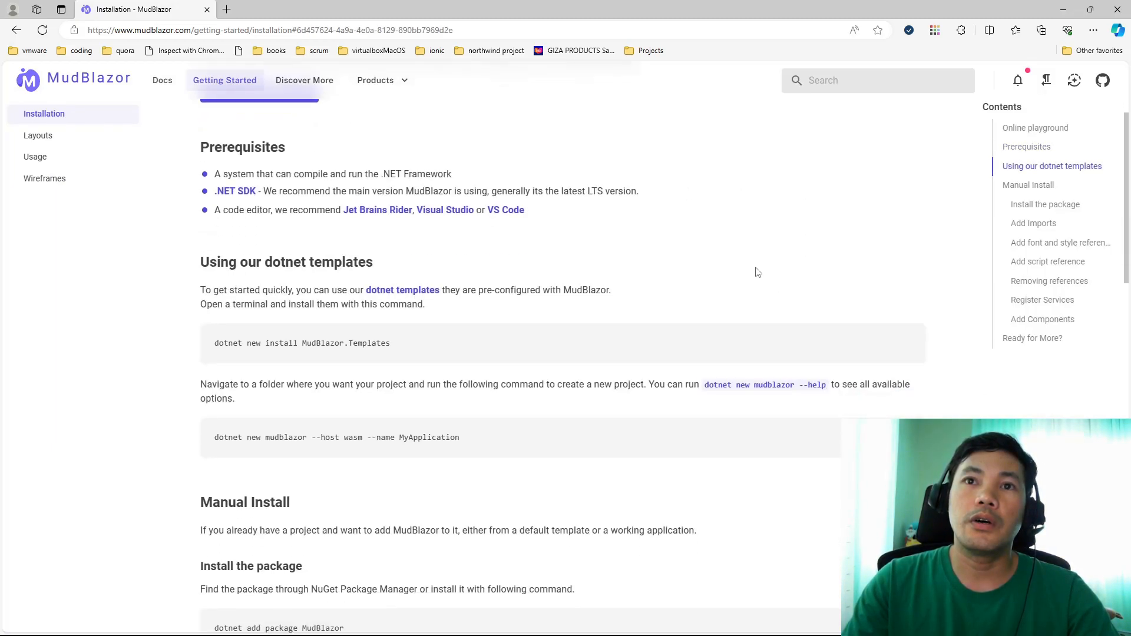
left_click(1028, 184)
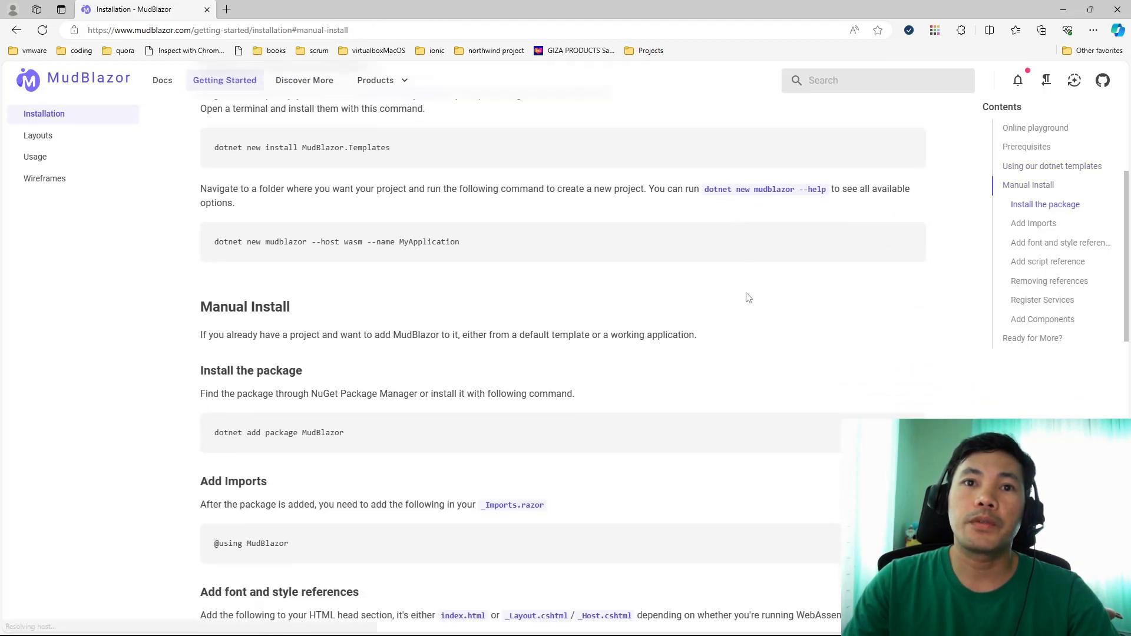
left_click(1047, 261)
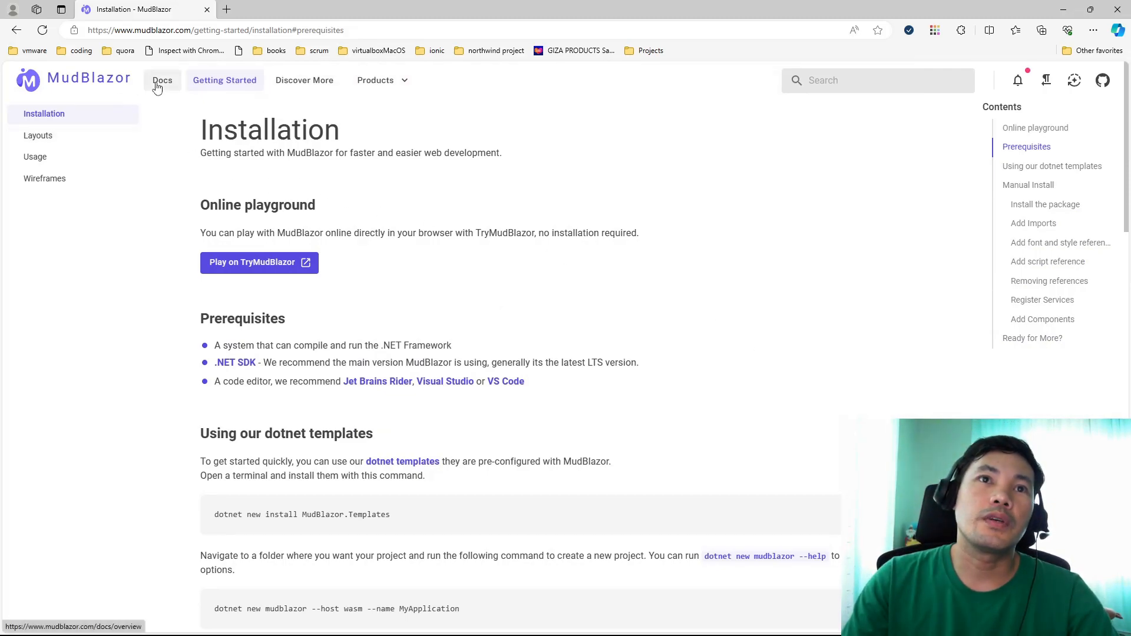
left_click(163, 80)
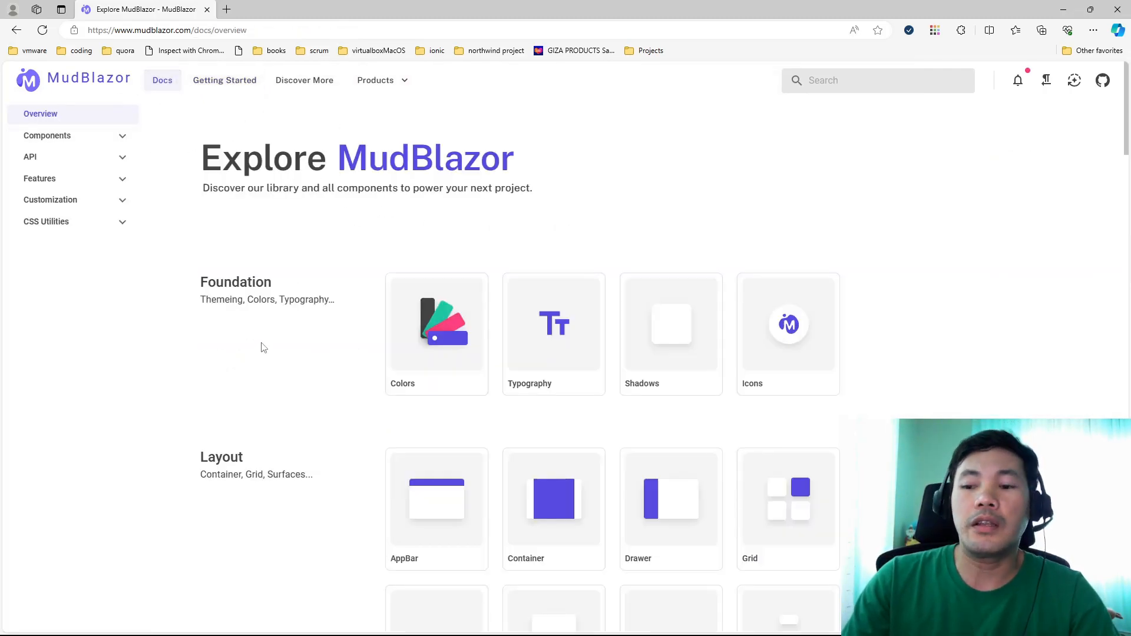